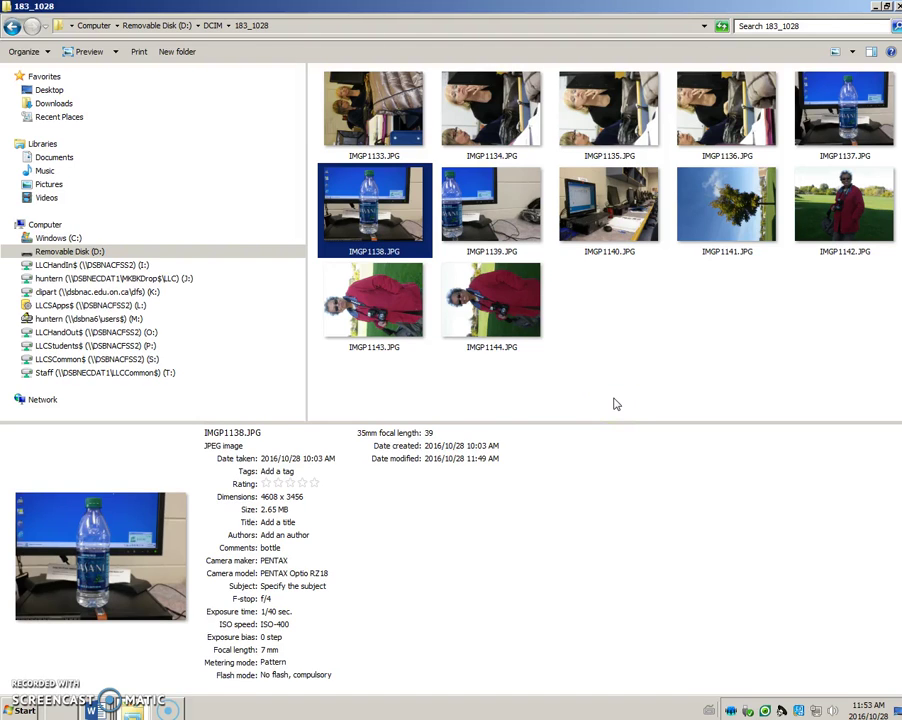
{"action": "mouse_move", "coordinate": [608, 400]}
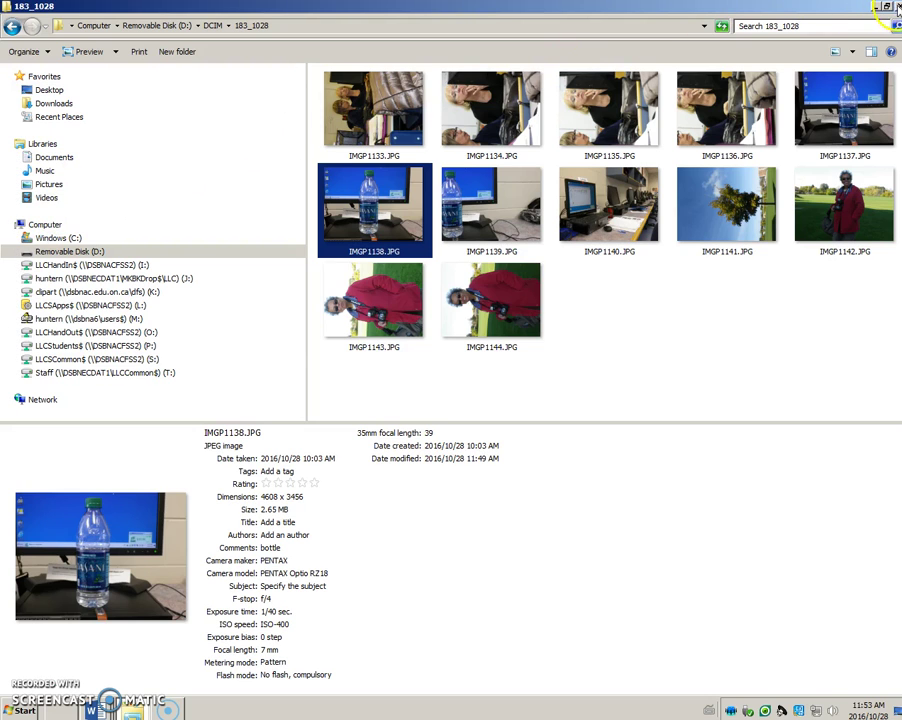
Close the camera photo folder and open Computer from the Start menu to list all drives
{"action": "left_click", "coordinate": [884, 8]}
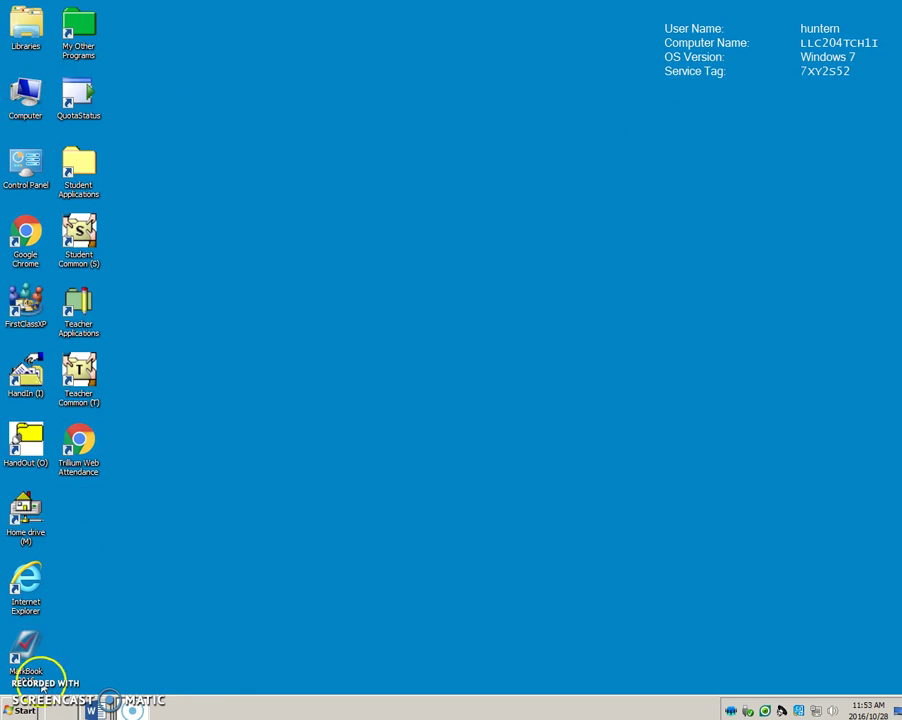
{"action": "left_click", "coordinate": [22, 708]}
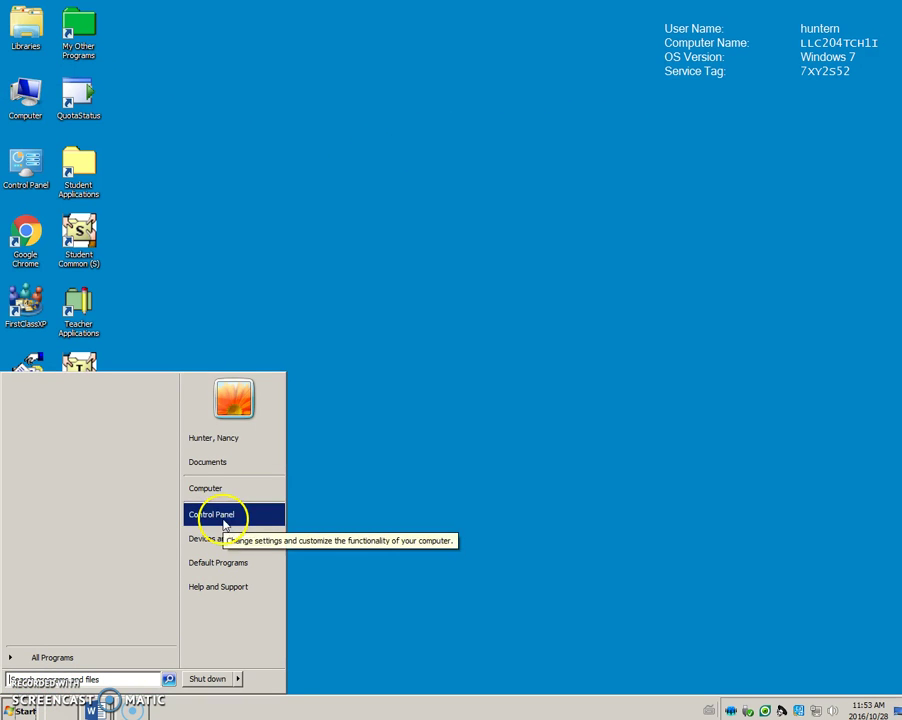
{"action": "left_click", "coordinate": [204, 488]}
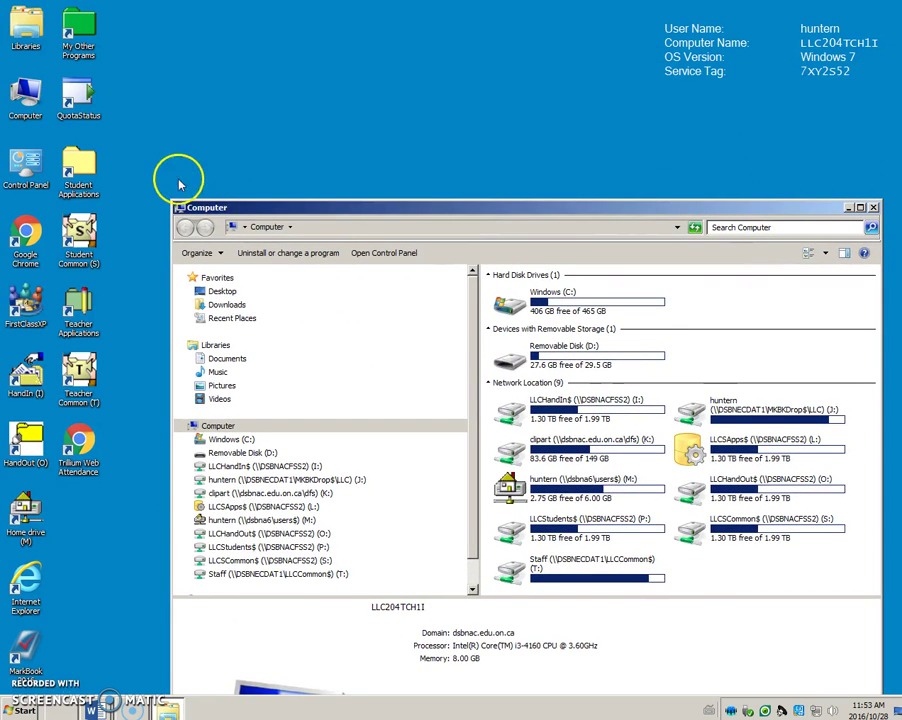
{"action": "mouse_move", "coordinate": [44, 340]}
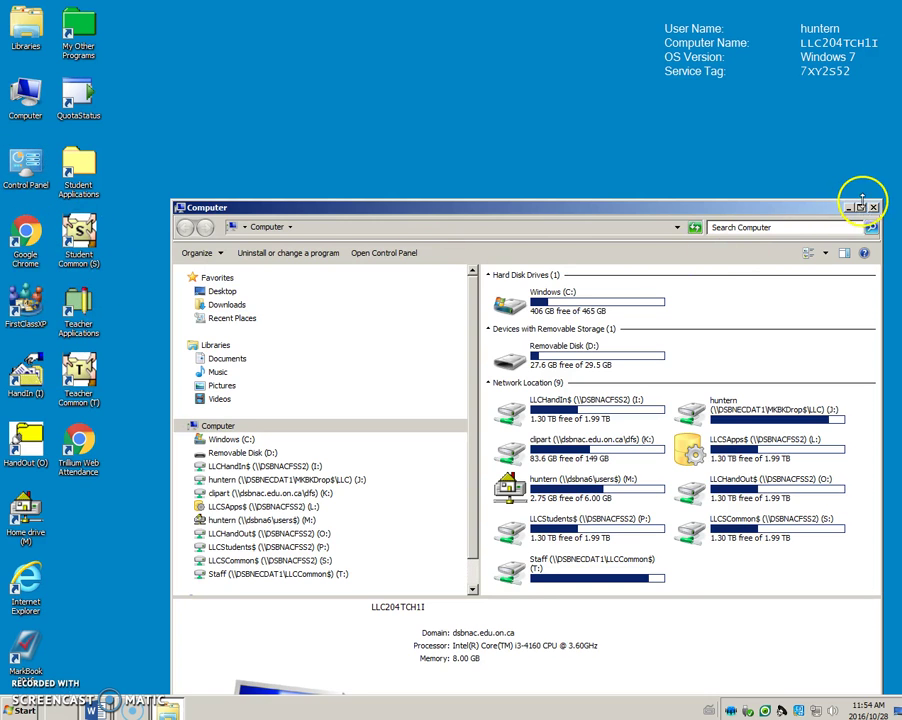
Maximize the Computer window and select Removable Disk (D:) to show 27.6 GB free of 29.5 GB
{"action": "left_click", "coordinate": [868, 206]}
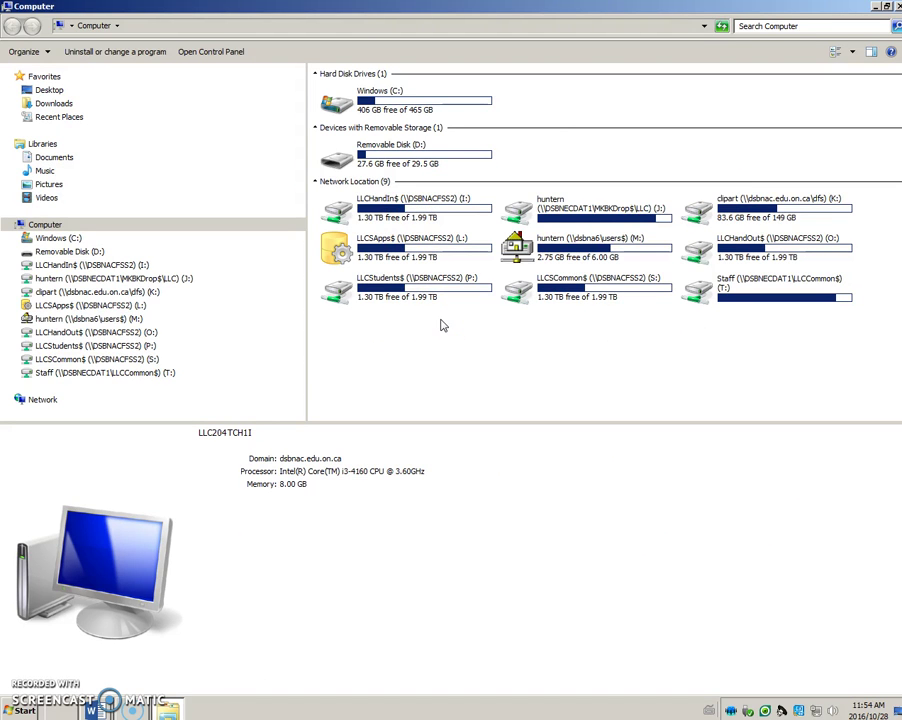
{"action": "mouse_move", "coordinate": [416, 156]}
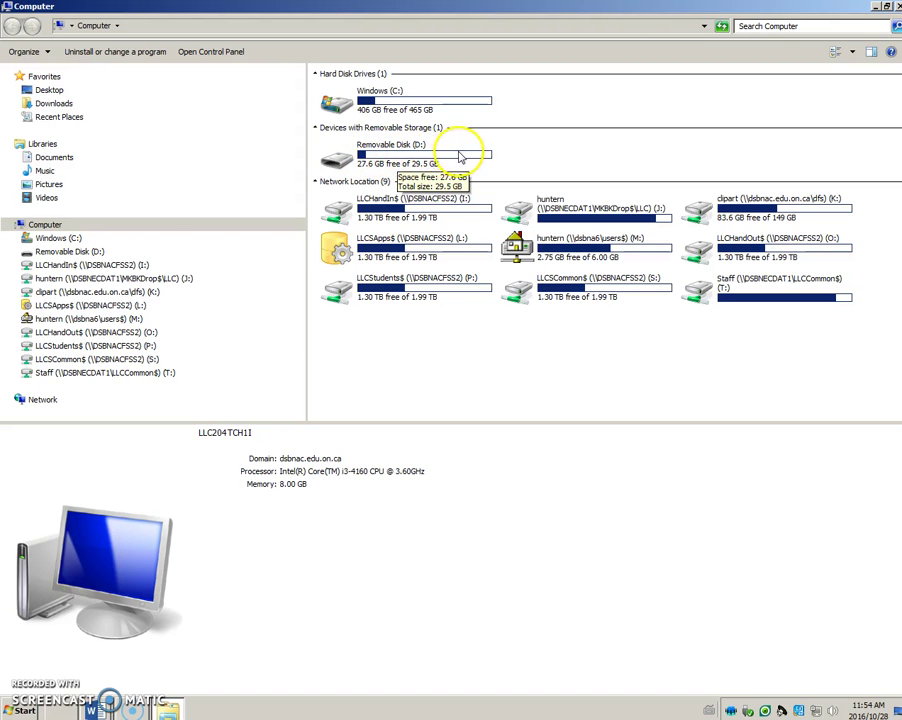
{"action": "mouse_move", "coordinate": [356, 160]}
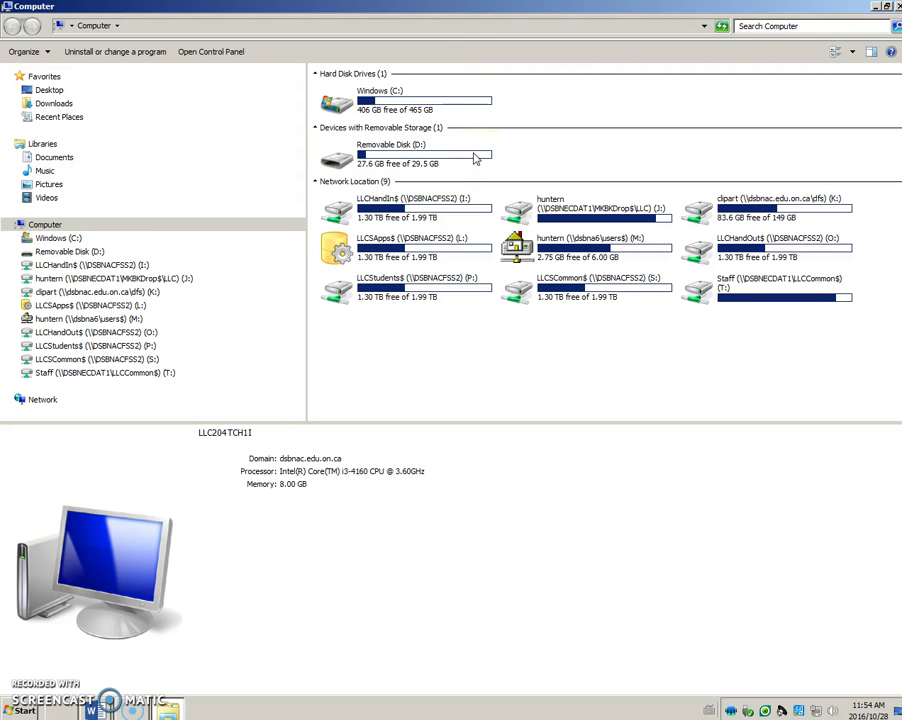
{"action": "mouse_move", "coordinate": [476, 156]}
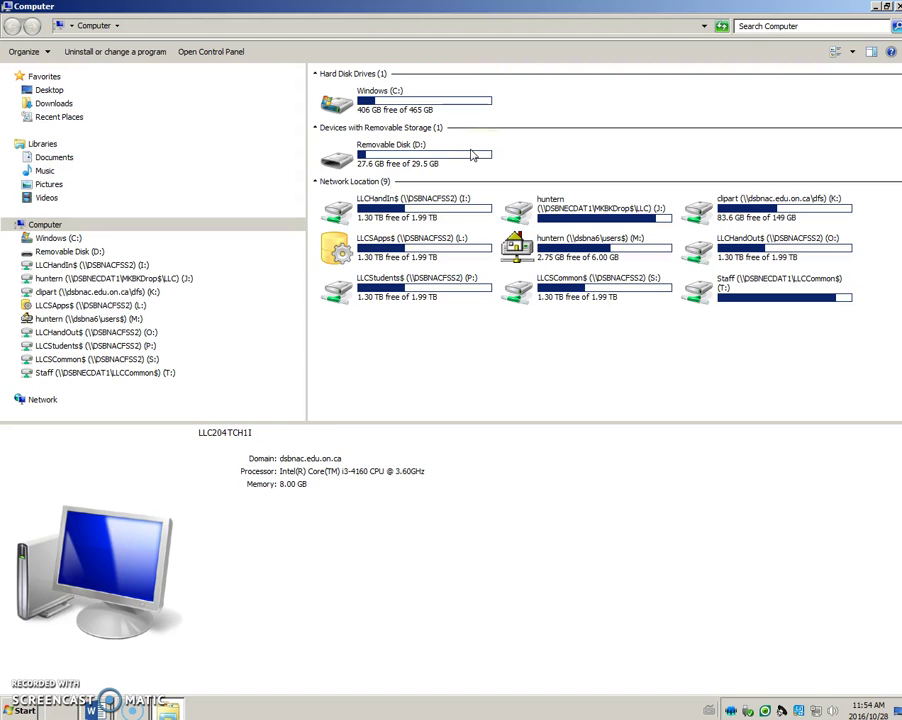
{"action": "left_click", "coordinate": [462, 160]}
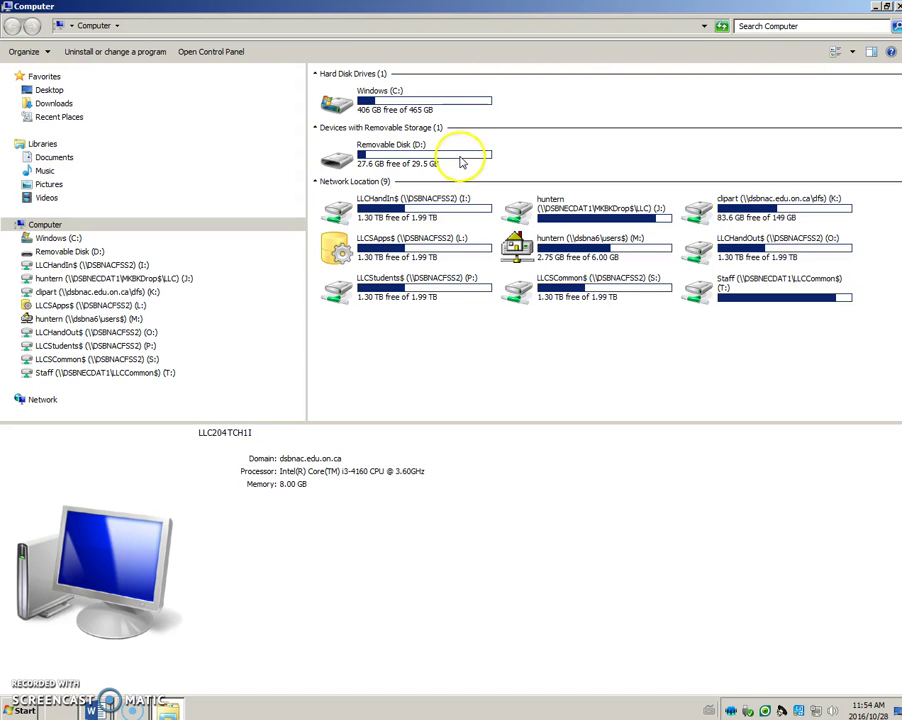
{"action": "left_click", "coordinate": [396, 156]}
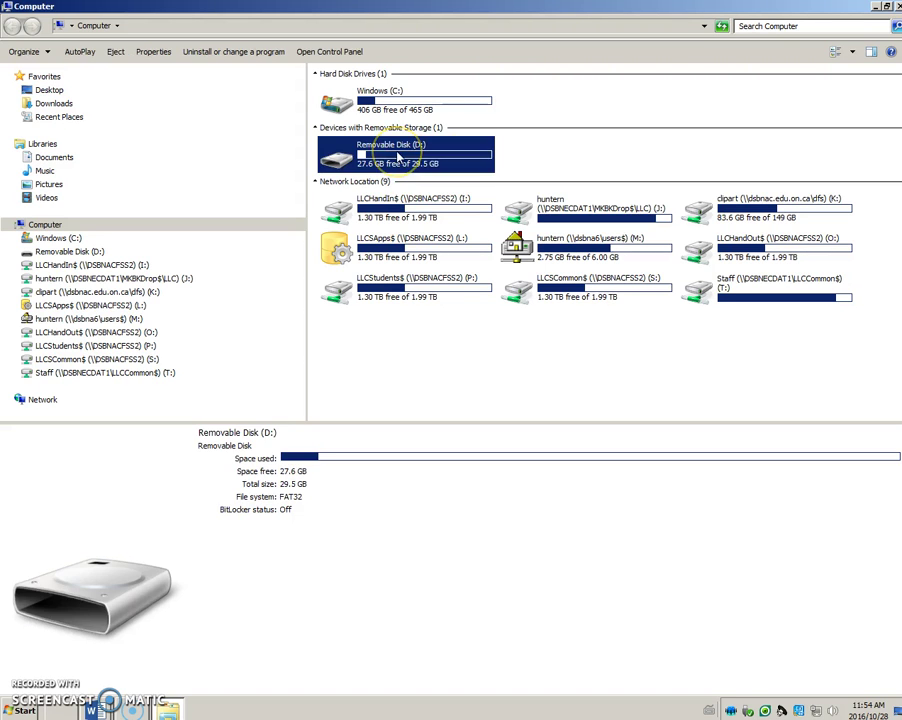
View Removable Disk (D:) properties — 1.83 GB used, 27.6 GB free of 29.5 GB — then close them
{"action": "right_click", "coordinate": [370, 160]}
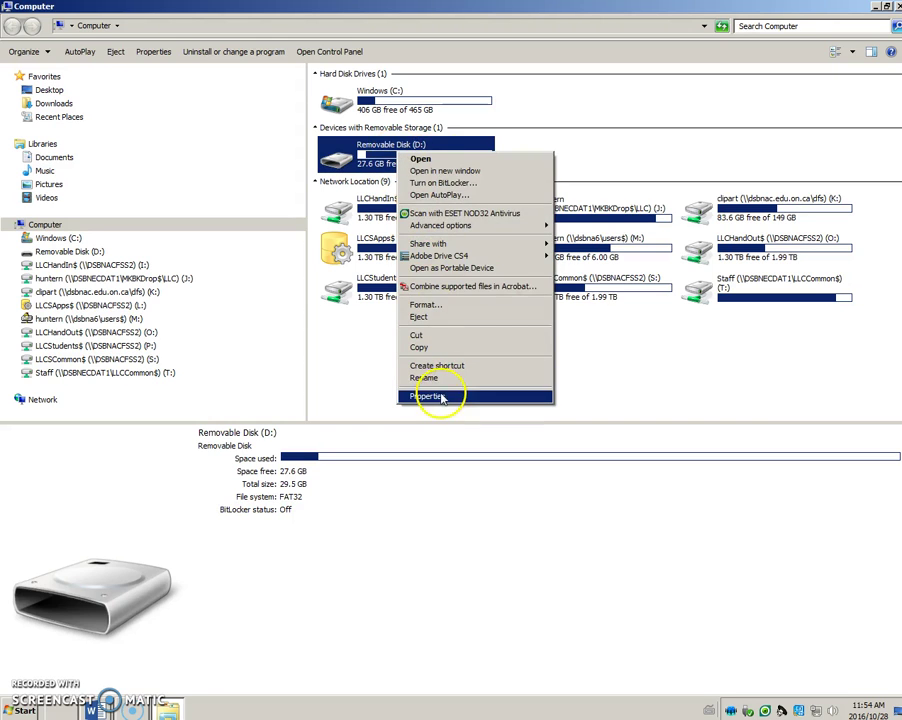
{"action": "left_click", "coordinate": [430, 396]}
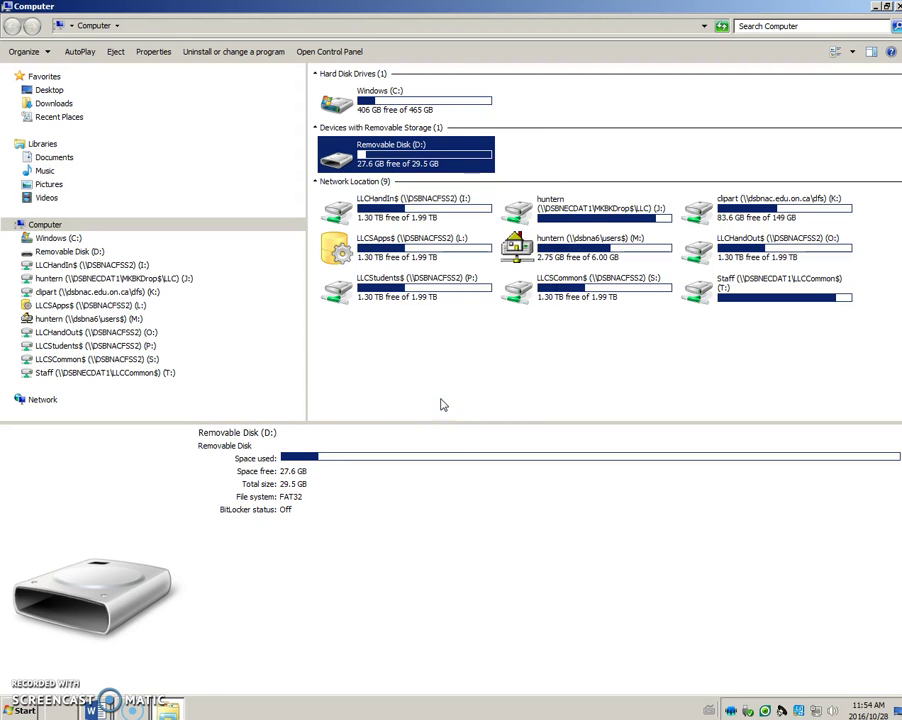
{"action": "mouse_move", "coordinate": [438, 396]}
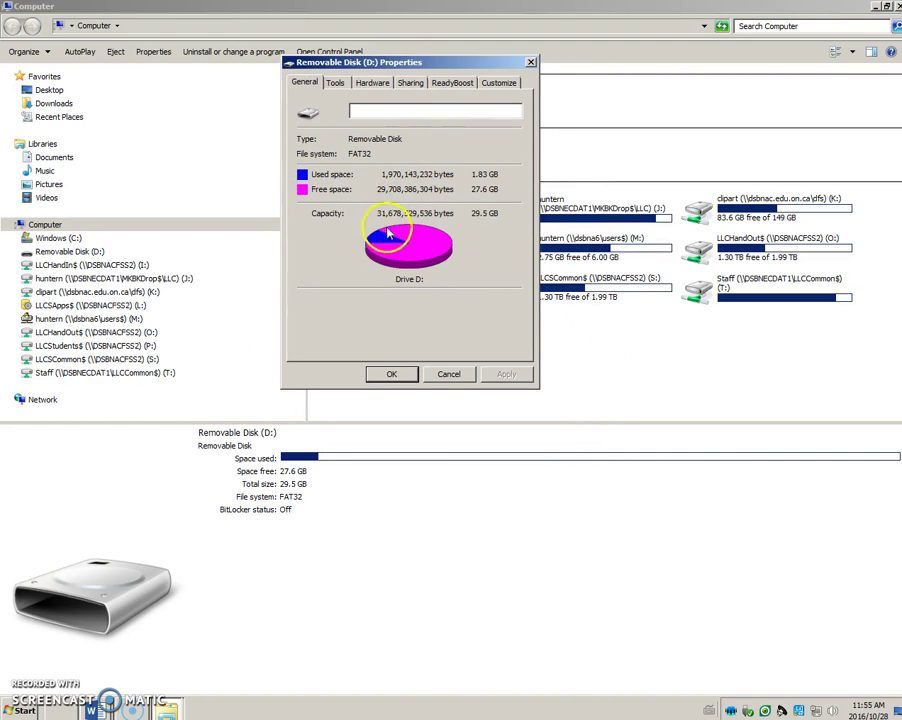
{"action": "mouse_move", "coordinate": [404, 240]}
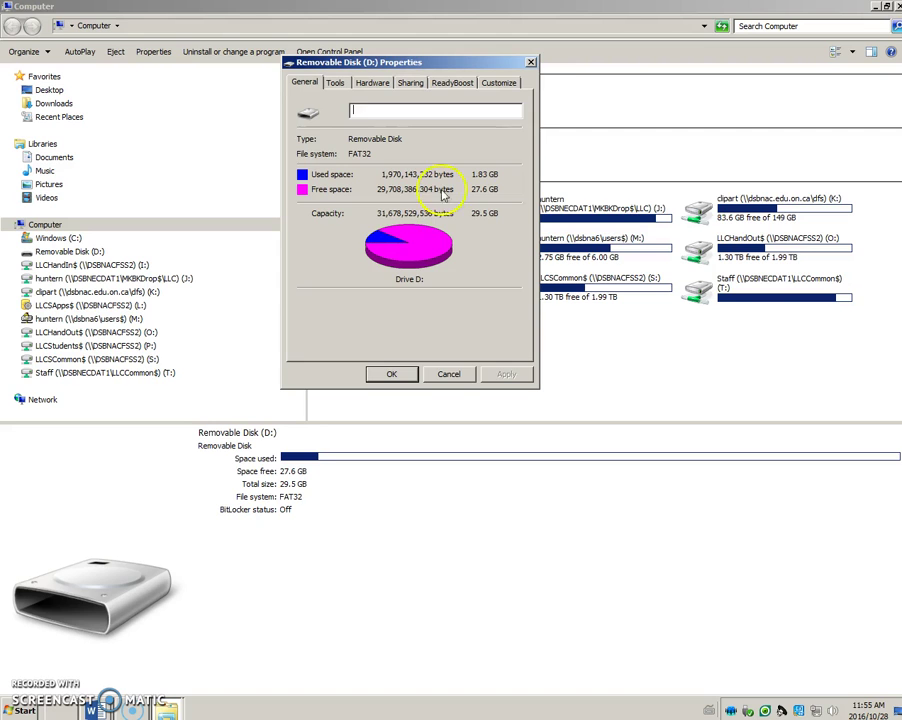
{"action": "left_click", "coordinate": [448, 374]}
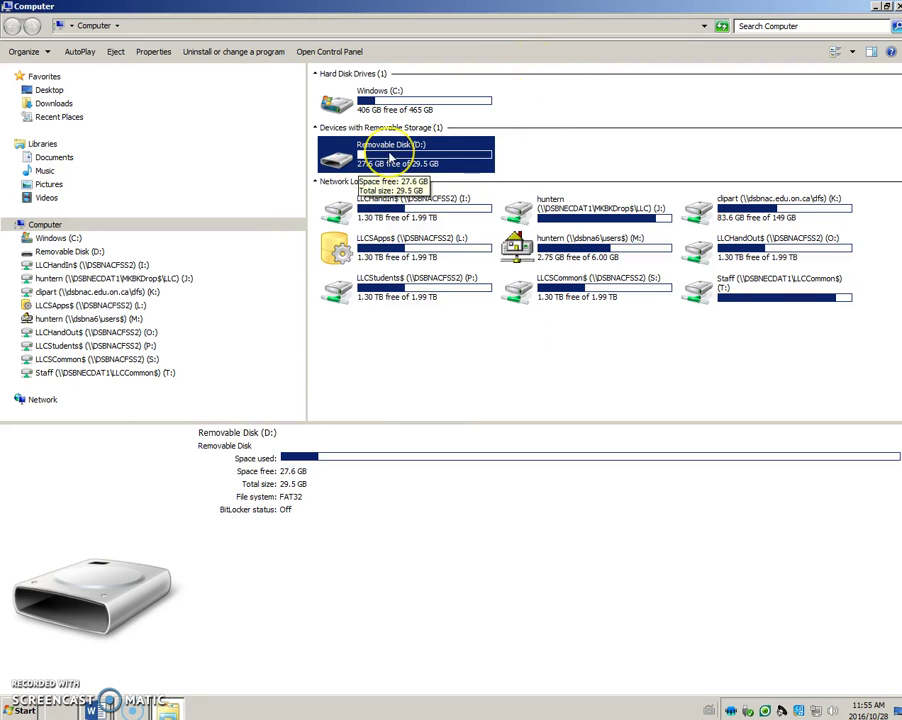
{"action": "right_click", "coordinate": [396, 150]}
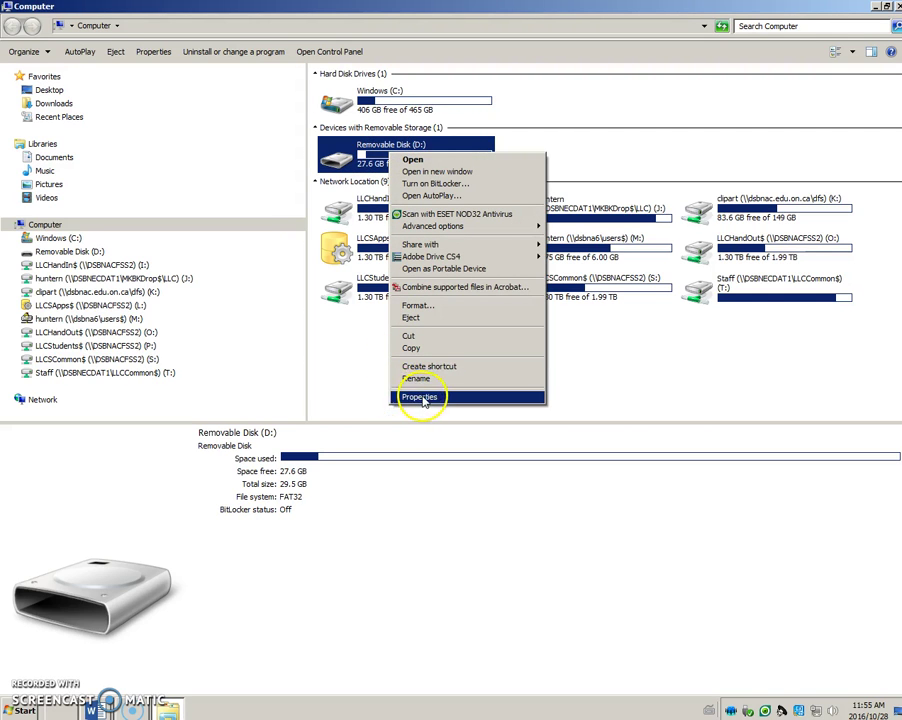
{"action": "mouse_move", "coordinate": [344, 146]}
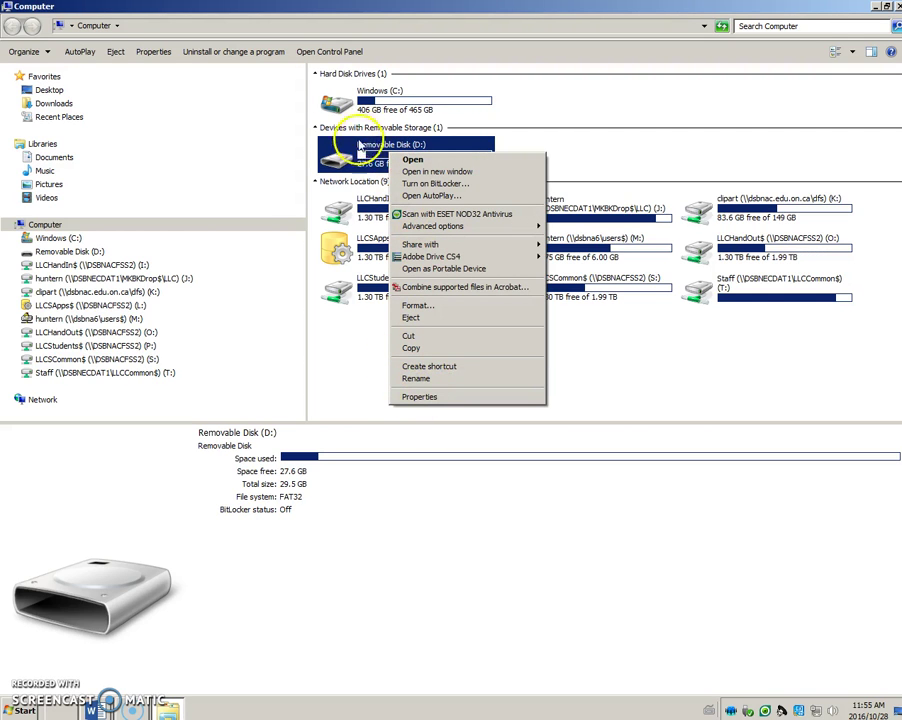
{"action": "mouse_move", "coordinate": [536, 138]}
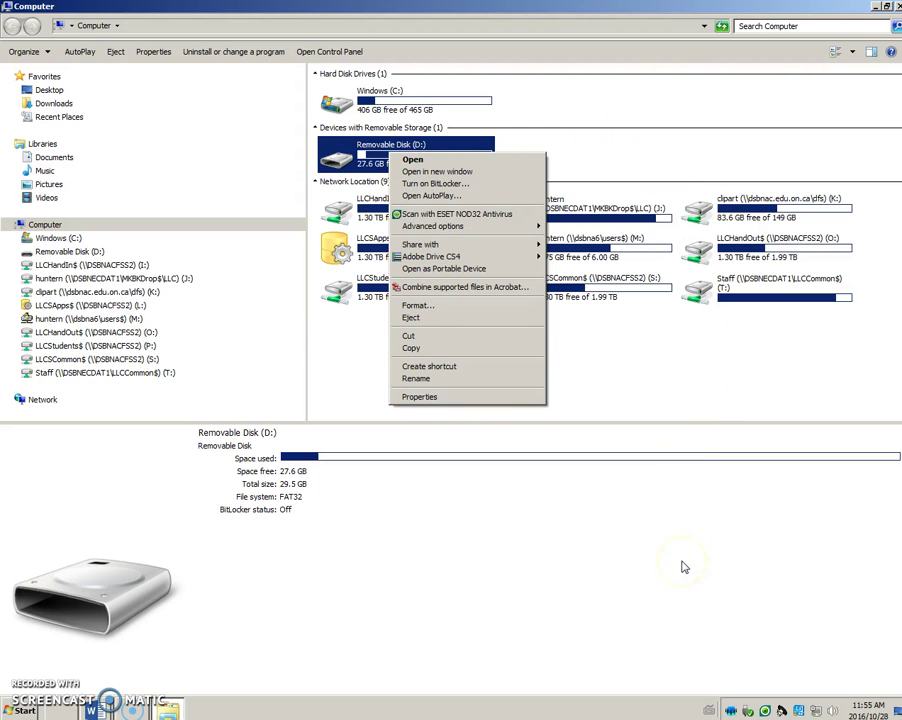
{"action": "mouse_move", "coordinate": [866, 12]}
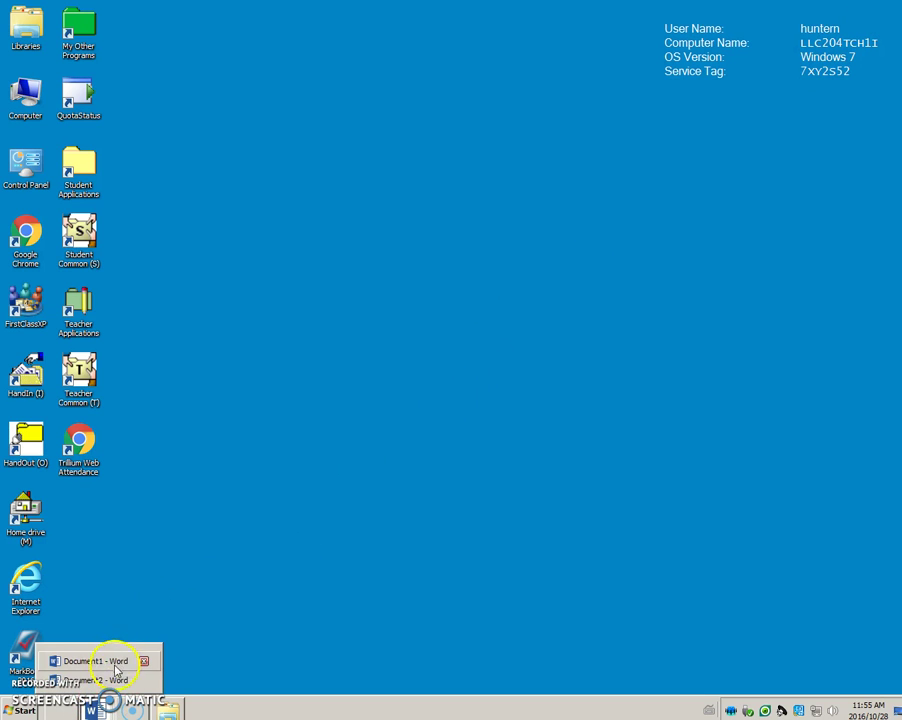
Switch to the Word instructions and select the 'M – appropriate folder' destination text
{"action": "left_click", "coordinate": [96, 656]}
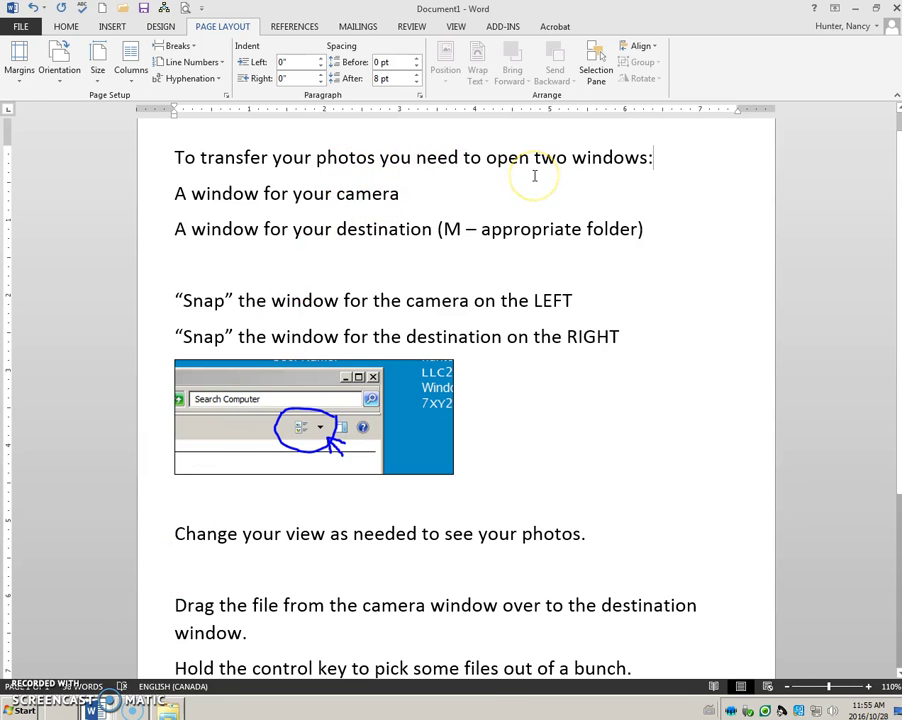
{"action": "mouse_move", "coordinate": [520, 172]}
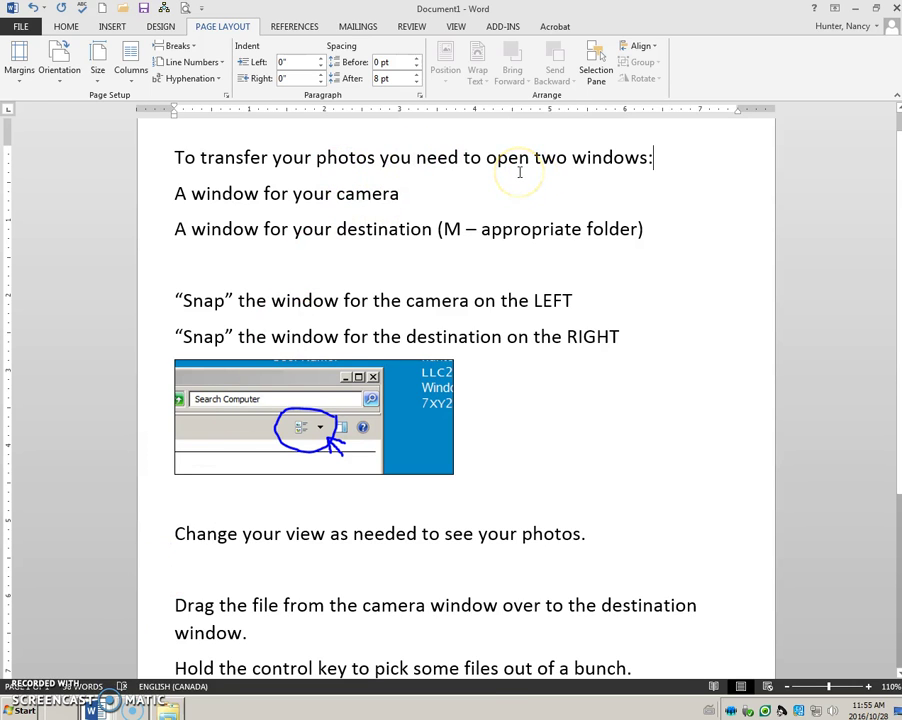
{"action": "mouse_move", "coordinate": [468, 150]}
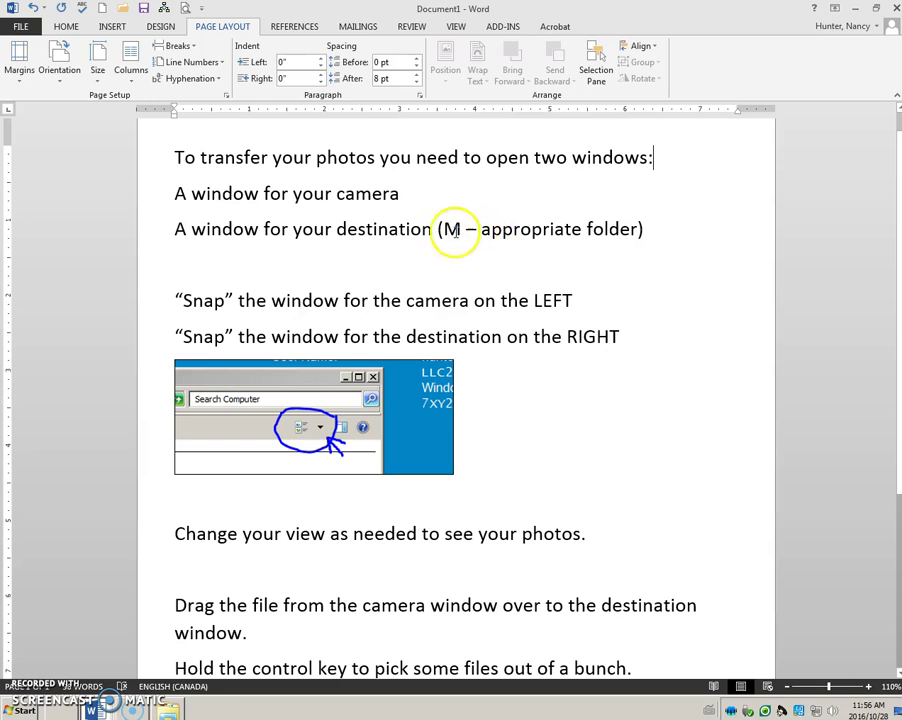
{"action": "left_click_drag", "start_coordinate": [444, 228], "coordinate": [582, 228]}
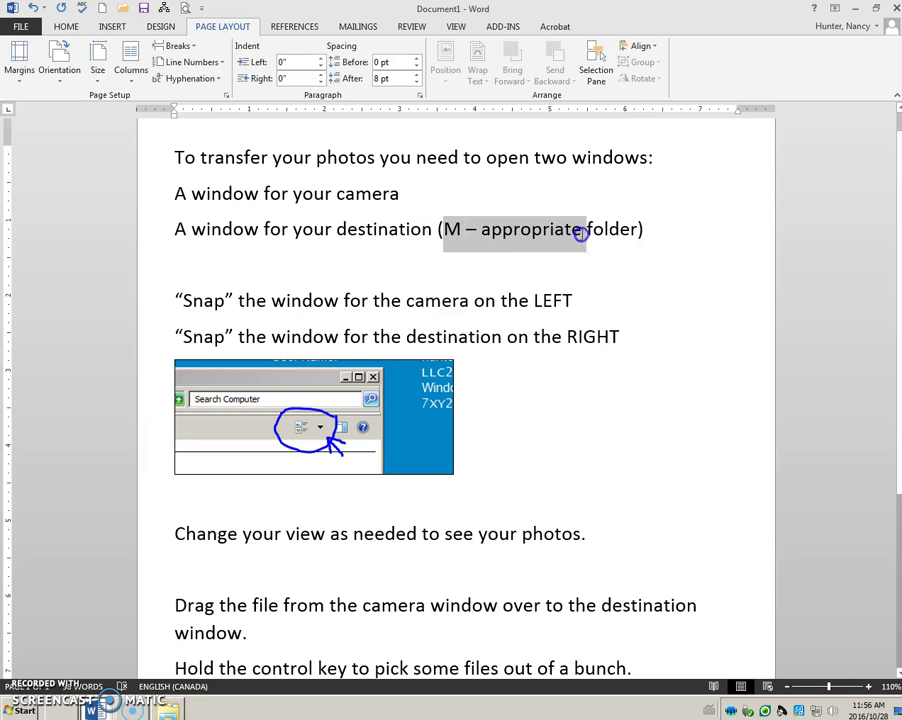
{"action": "mouse_move", "coordinate": [632, 238]}
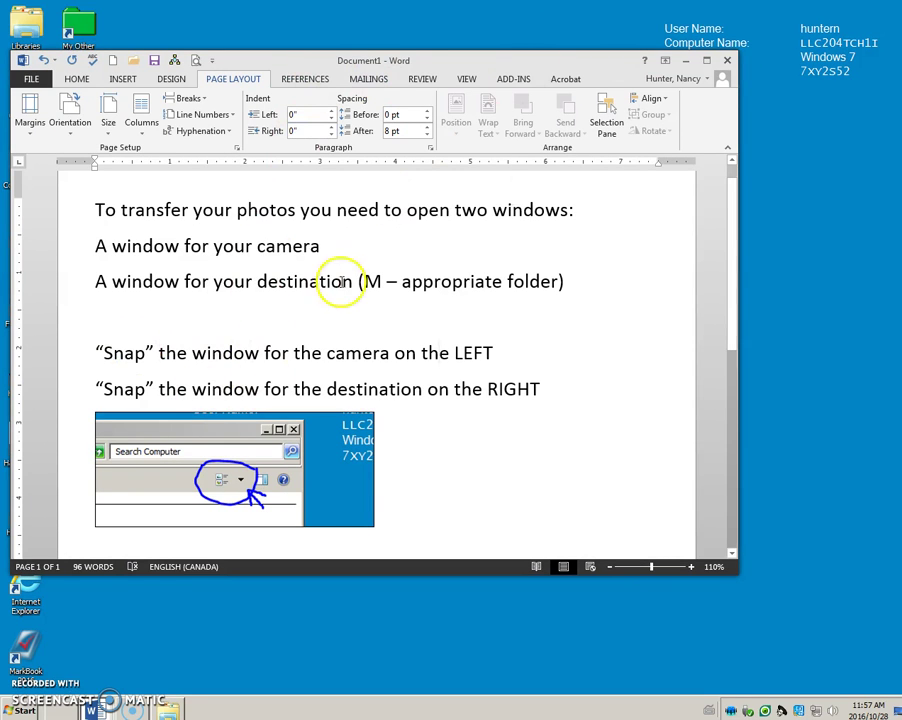
{"action": "mouse_move", "coordinate": [444, 326]}
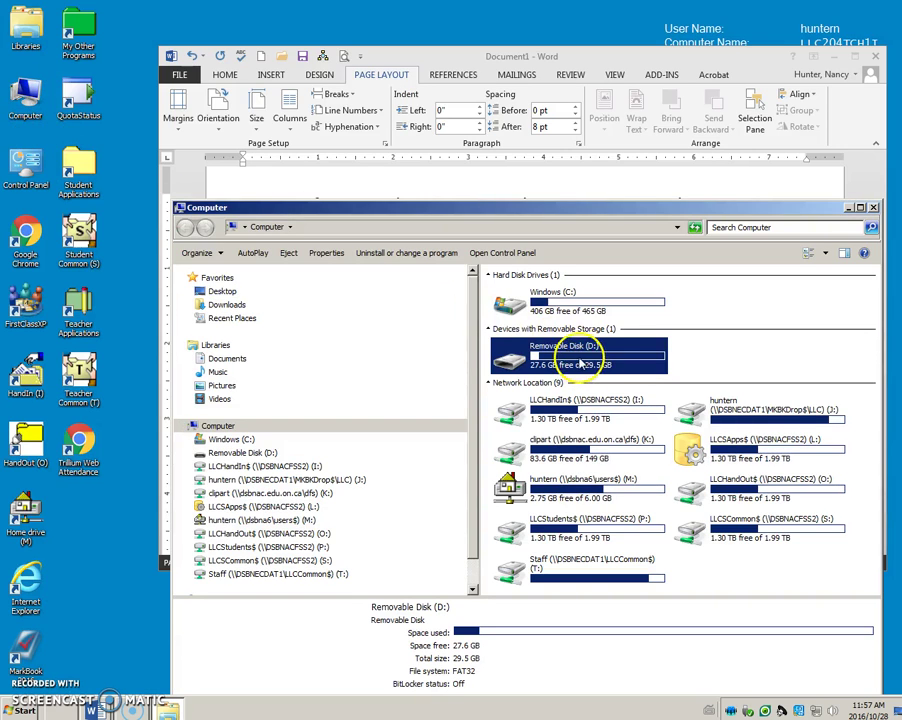
Open Removable Disk (D:) to show its DCIM, PRIME and New folder contents beside Word
{"action": "double_click", "coordinate": [578, 356]}
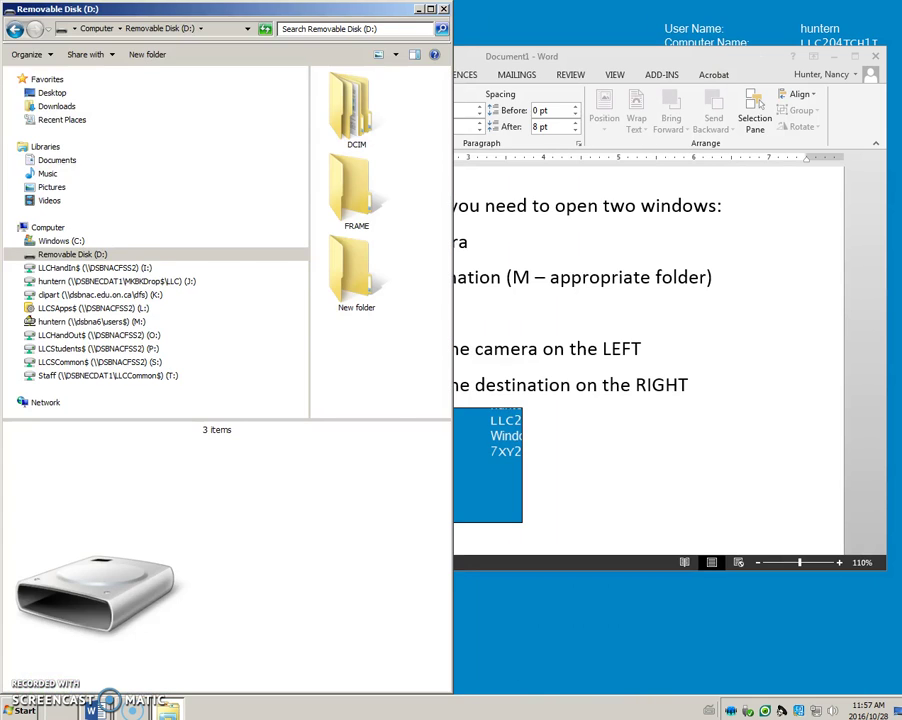
Open DCIM on the SD card and then the 183_1028 folder with its 12 JPG photos
{"action": "left_click", "coordinate": [356, 118]}
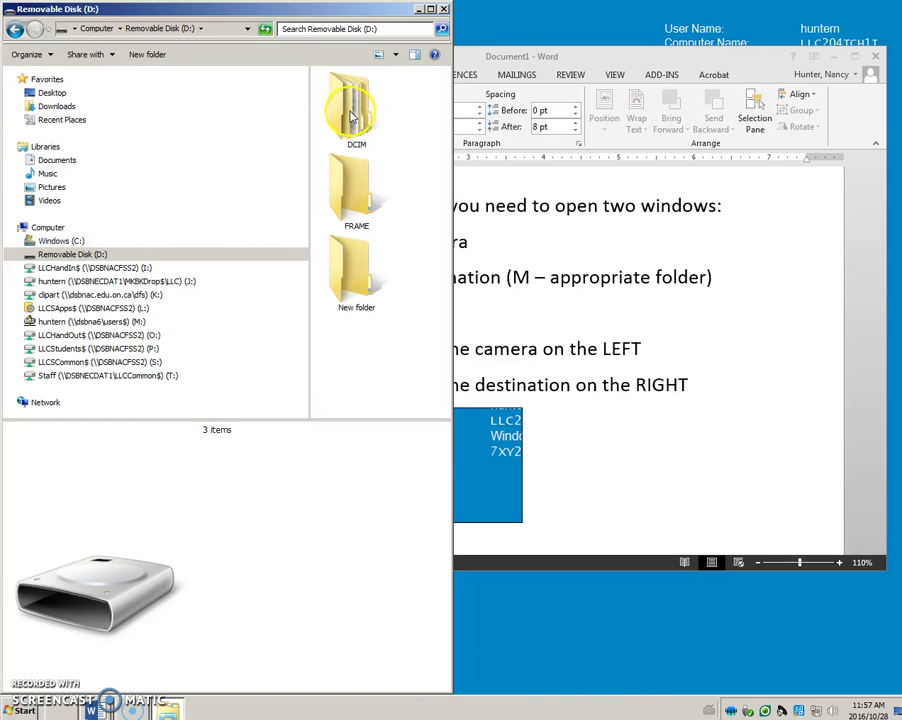
{"action": "double_click", "coordinate": [352, 110]}
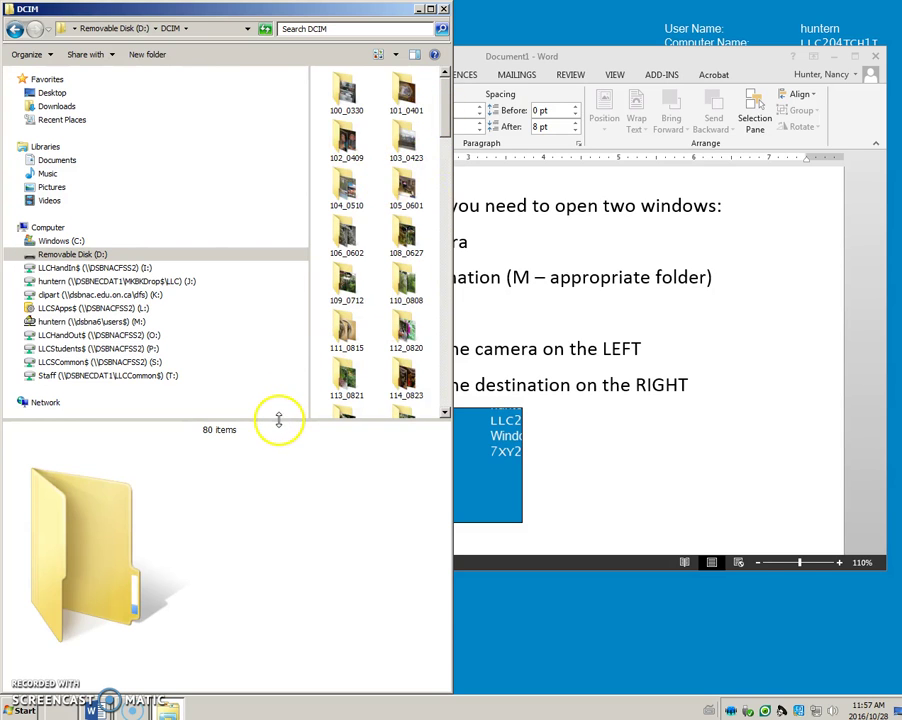
{"action": "scroll", "scroll_direction": "down", "scroll_amount": 3}
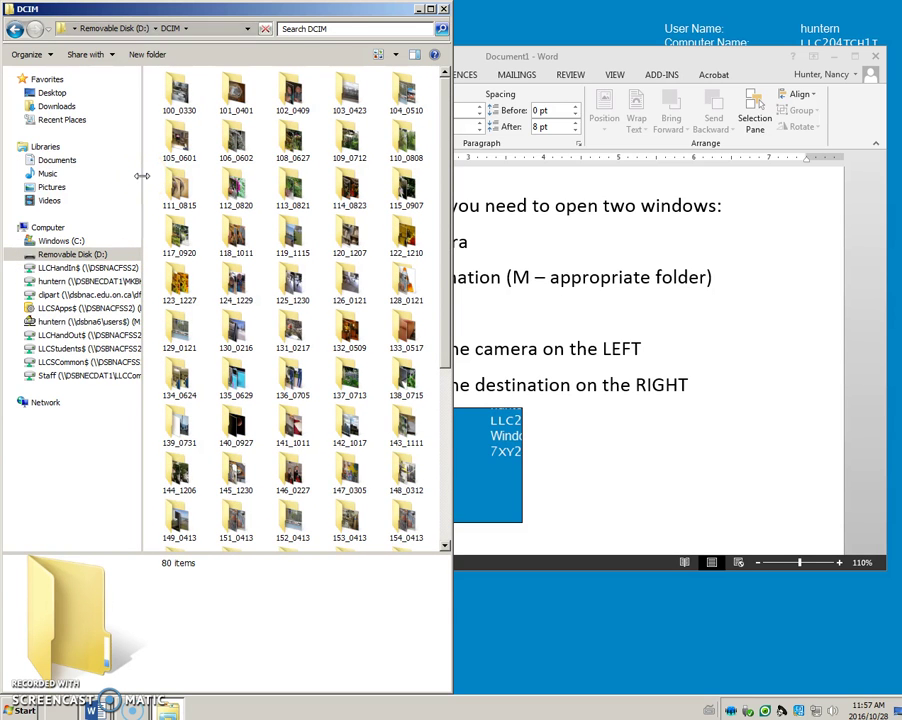
{"action": "mouse_move", "coordinate": [152, 176]}
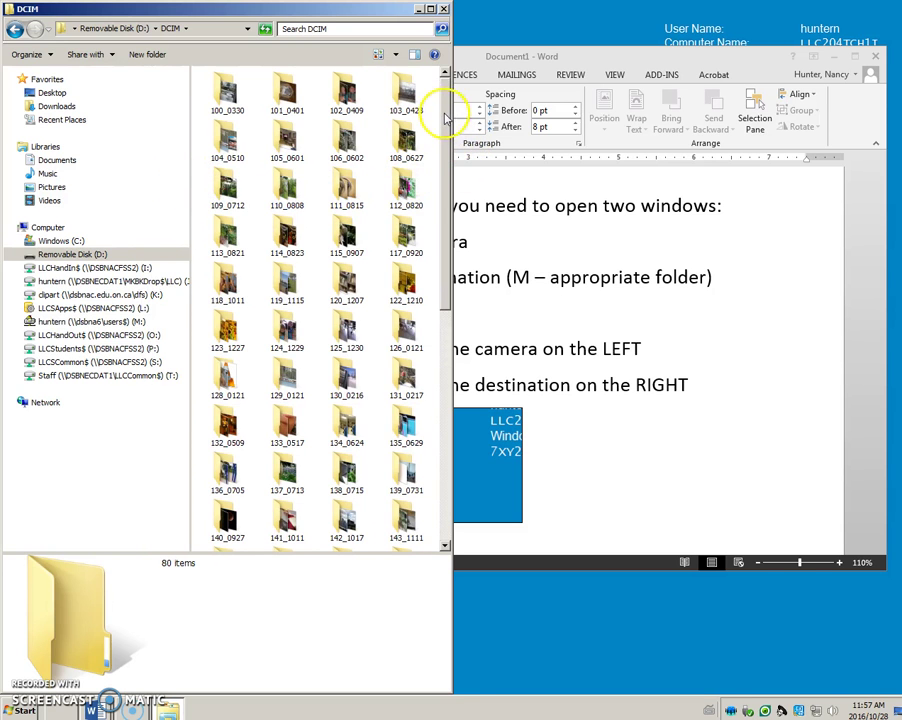
{"action": "scroll", "scroll_direction": "down", "scroll_amount": 3}
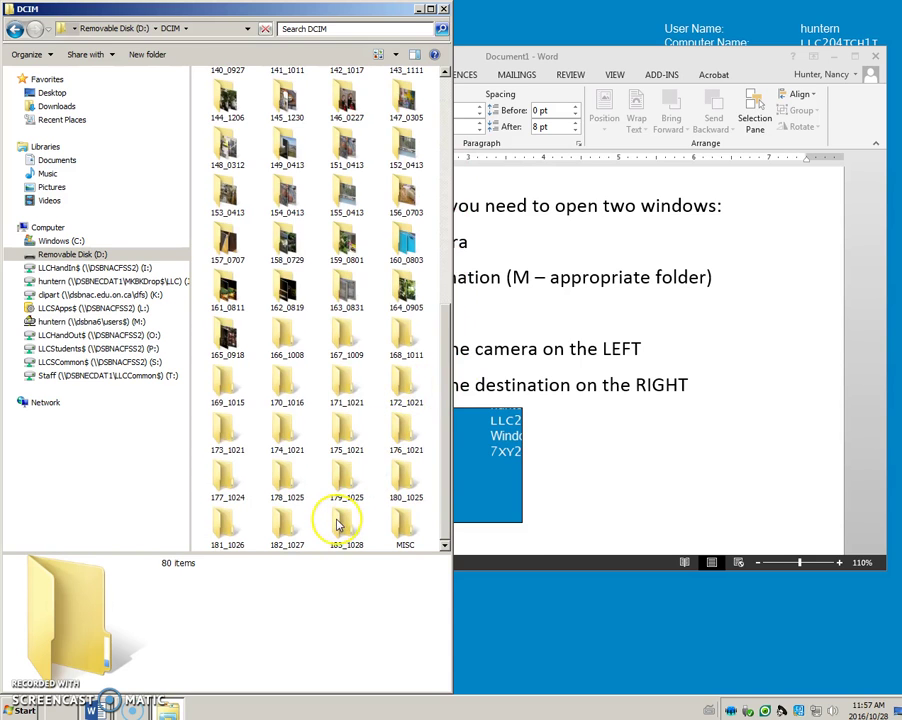
{"action": "double_click", "coordinate": [344, 512]}
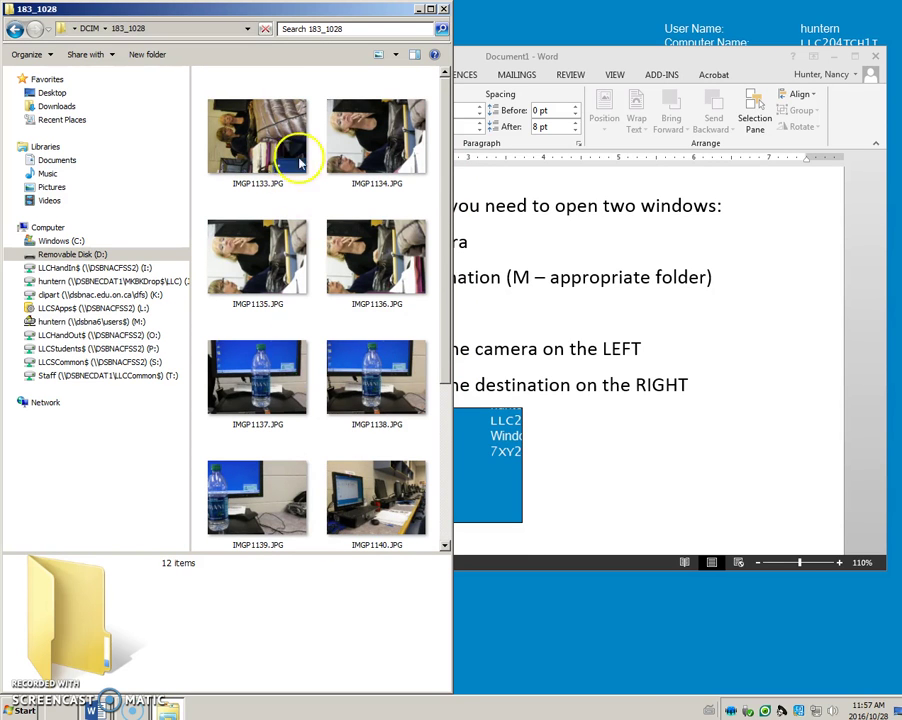
{"action": "mouse_move", "coordinate": [584, 46]}
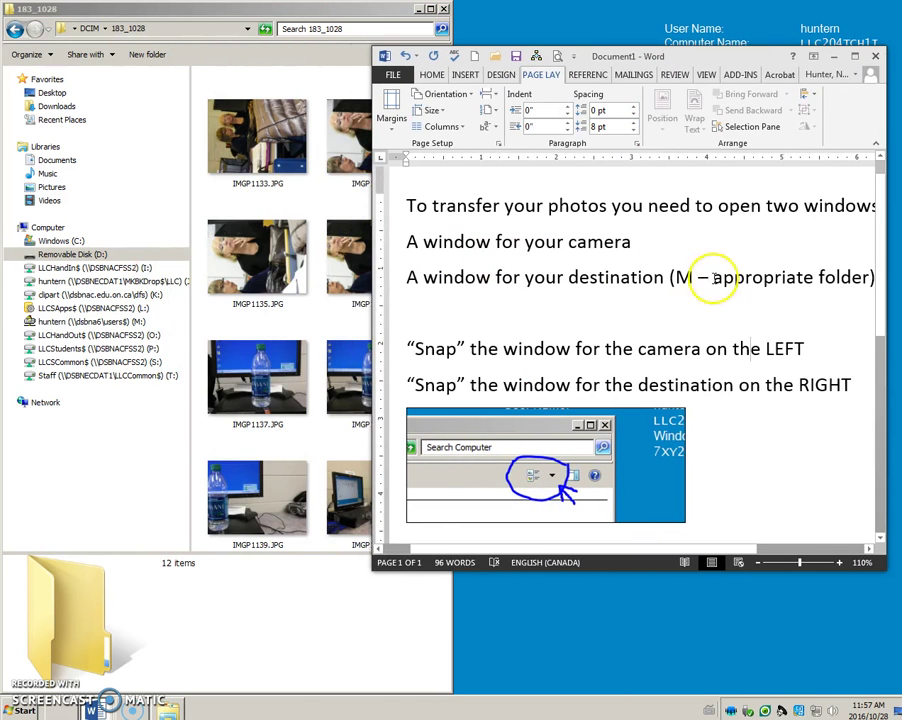
{"action": "mouse_move", "coordinate": [878, 348]}
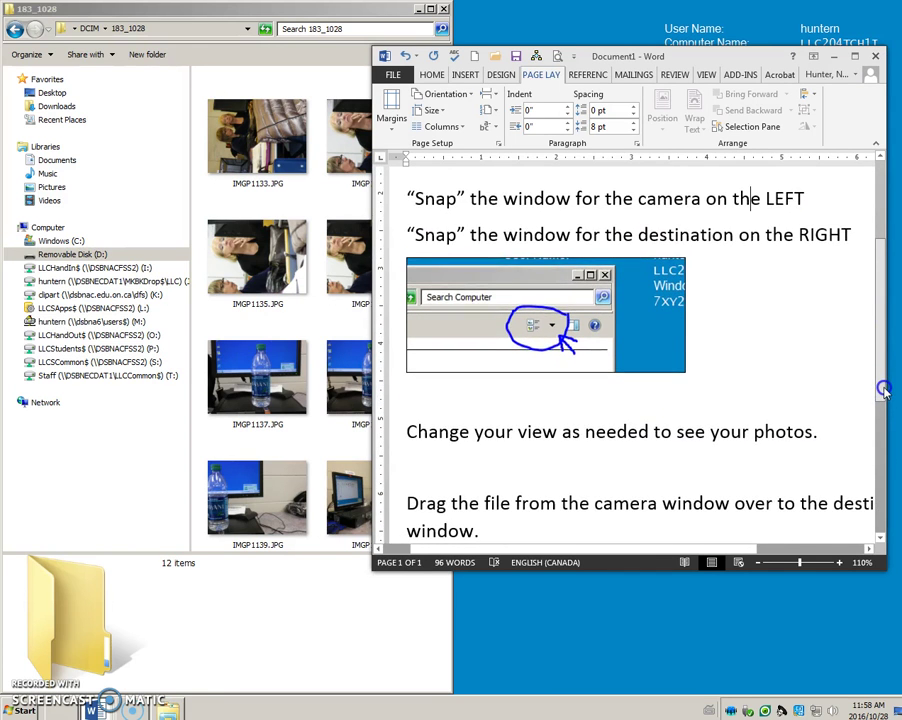
Minimize the Word window so the desktop shows beside the 183_1028 photo folder
{"action": "scroll", "scroll_direction": "down", "scroll_amount": 3}
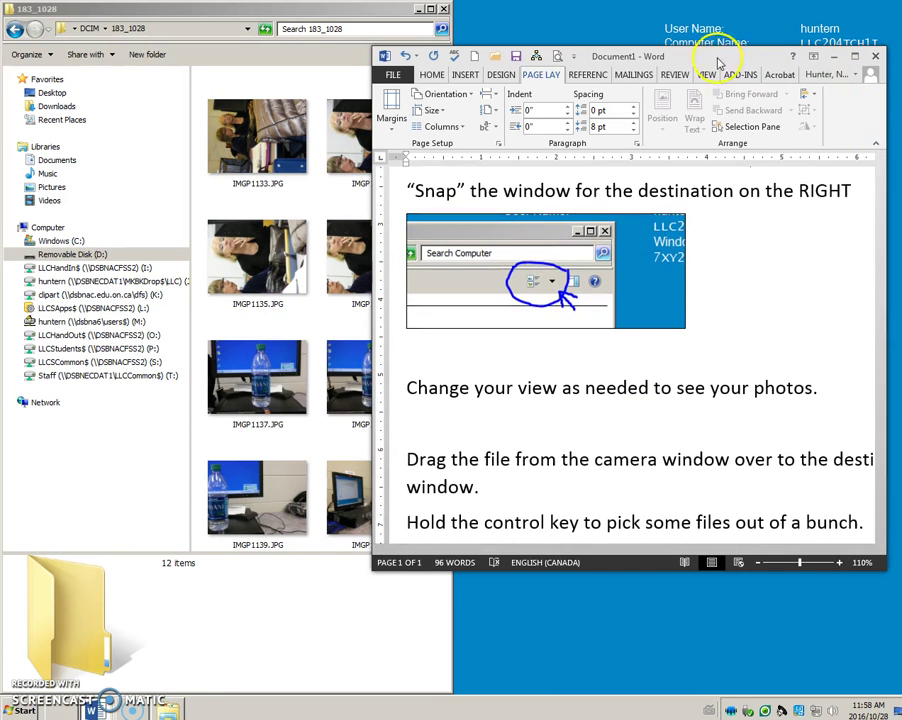
{"action": "left_click", "coordinate": [882, 52]}
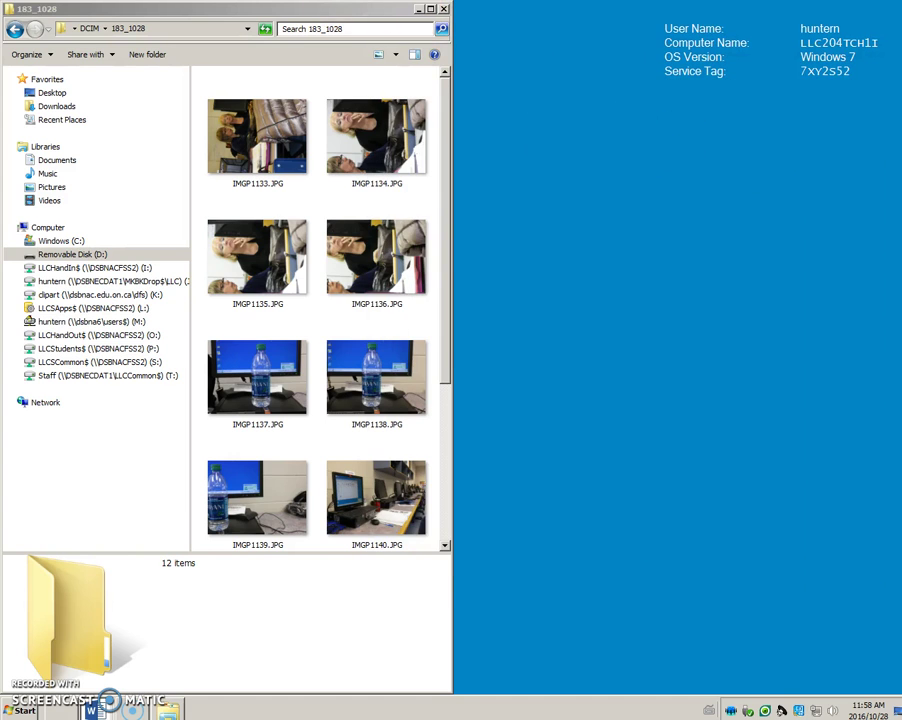
{"action": "mouse_move", "coordinate": [588, 128]}
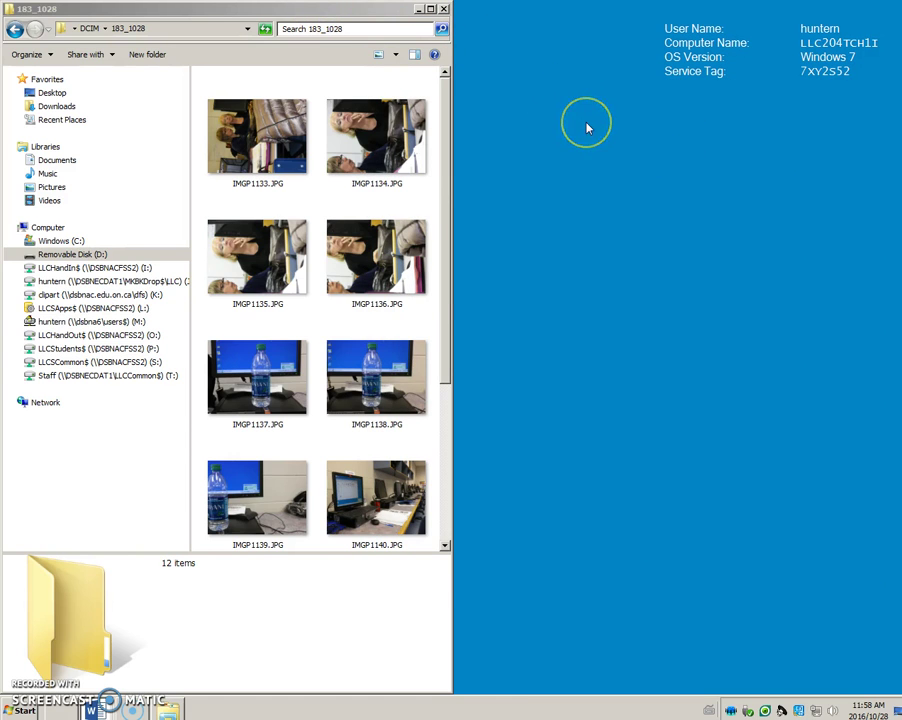
{"action": "mouse_move", "coordinate": [568, 372]}
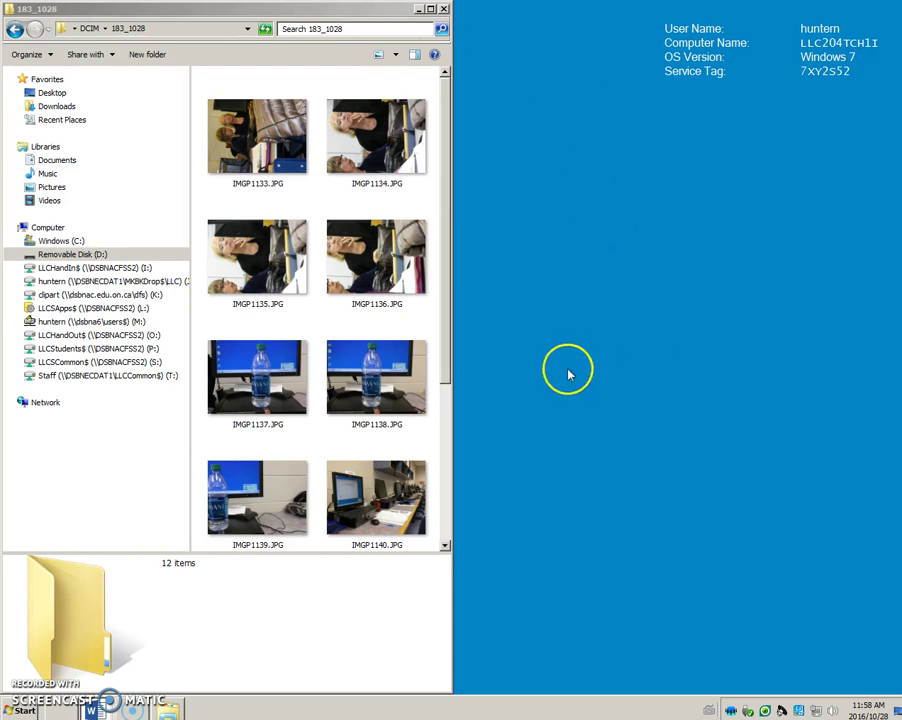
{"action": "mouse_move", "coordinate": [642, 628]}
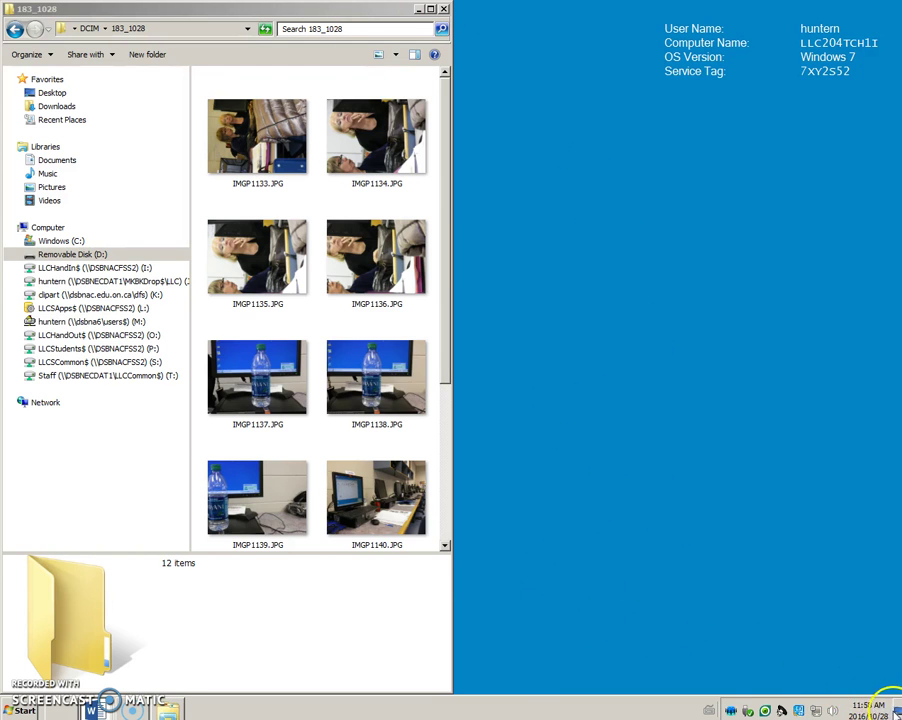
{"action": "mouse_move", "coordinate": [900, 712]}
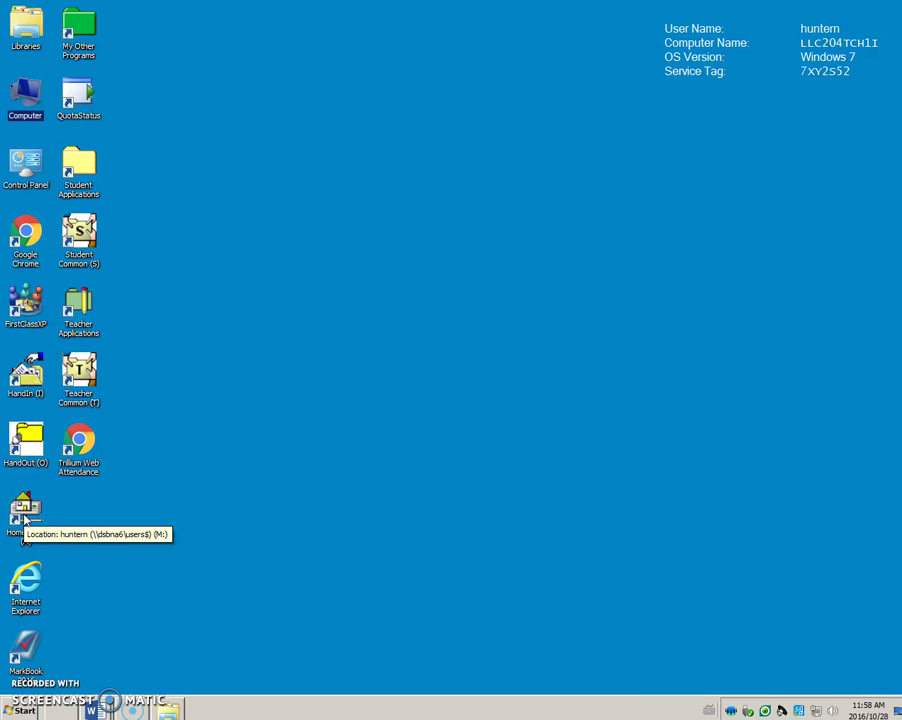
Open the M drive, create 'Nancy 10 steps to better pictures' in junk and open it beside the photos
{"action": "double_click", "coordinate": [24, 516]}
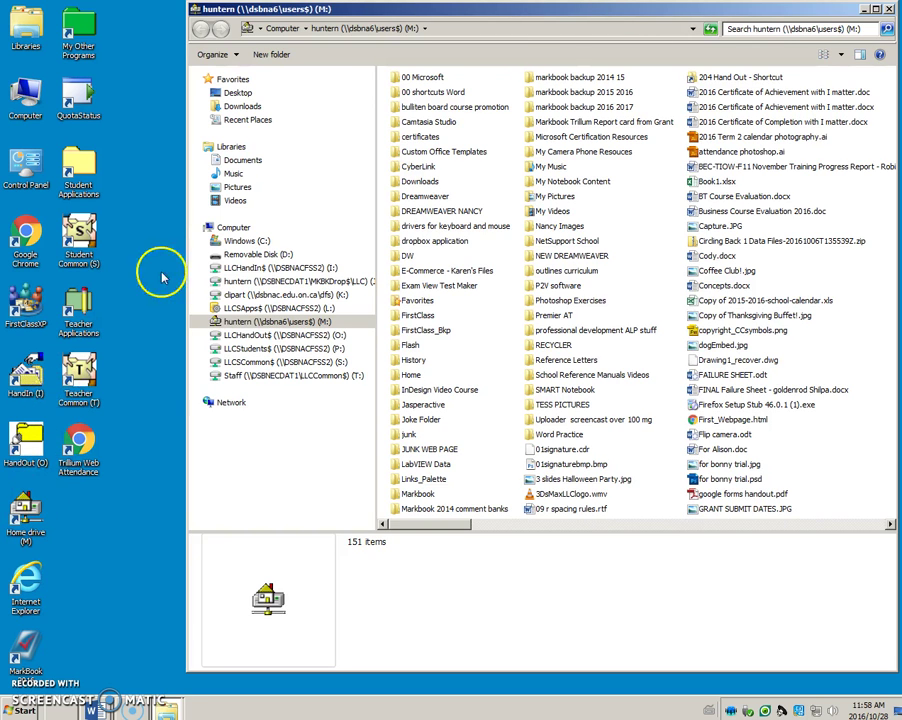
{"action": "mouse_move", "coordinate": [186, 192]}
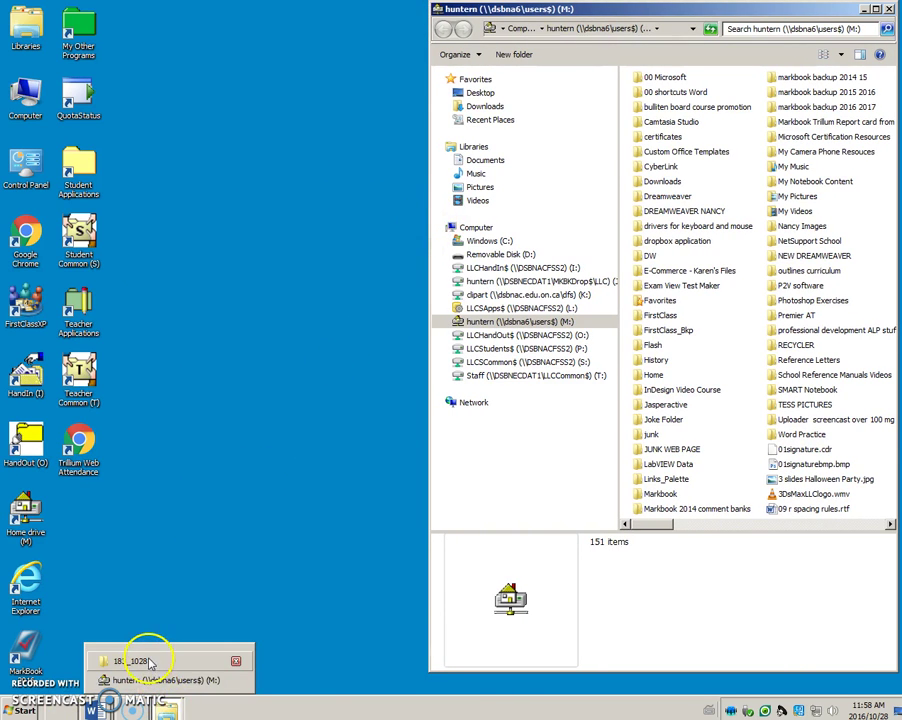
{"action": "left_click", "coordinate": [164, 658]}
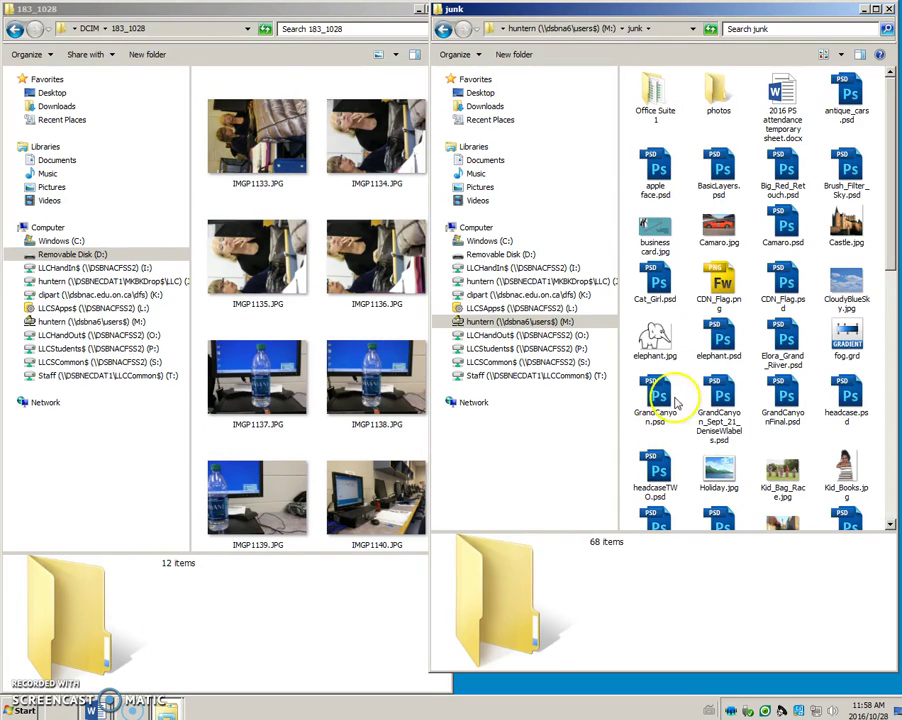
{"action": "mouse_move", "coordinate": [692, 134]}
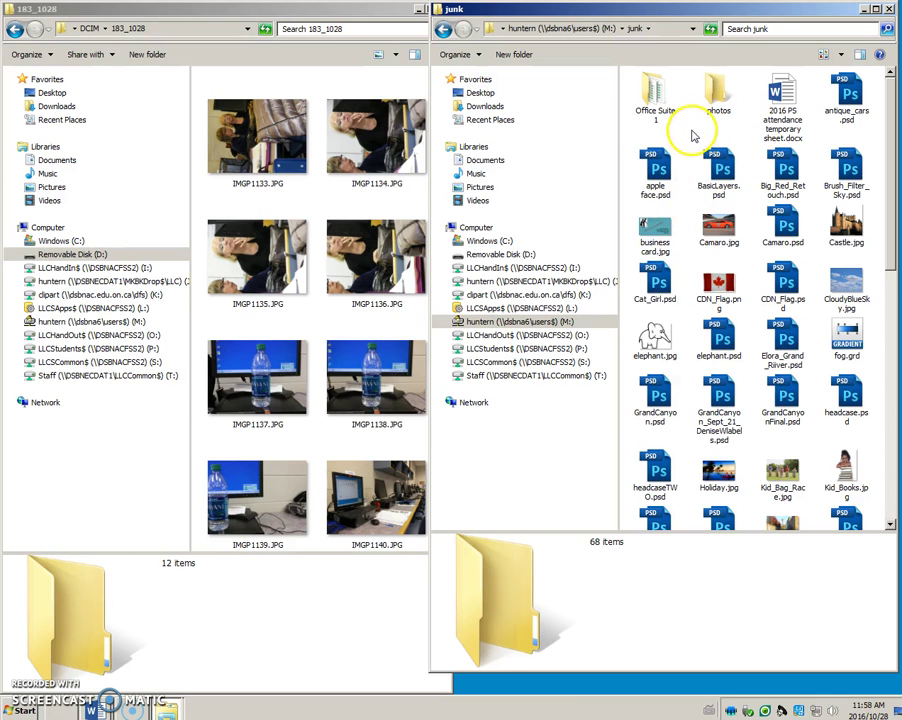
{"action": "right_click", "coordinate": [692, 132]}
{"action": "type", "text": "Nancy 10 steps to better pictures"}
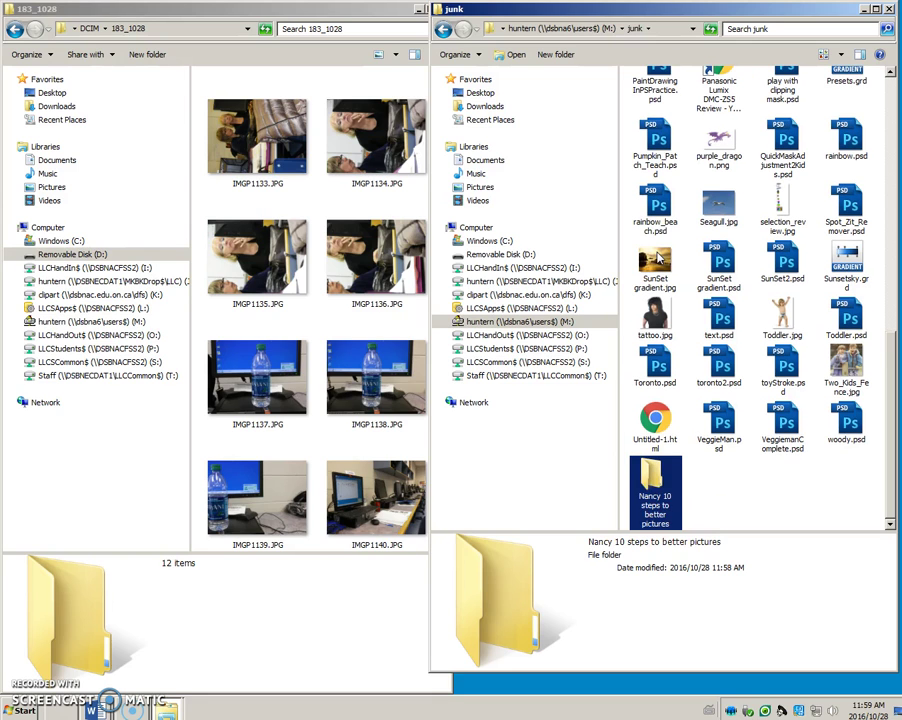
{"action": "double_click", "coordinate": [652, 488]}
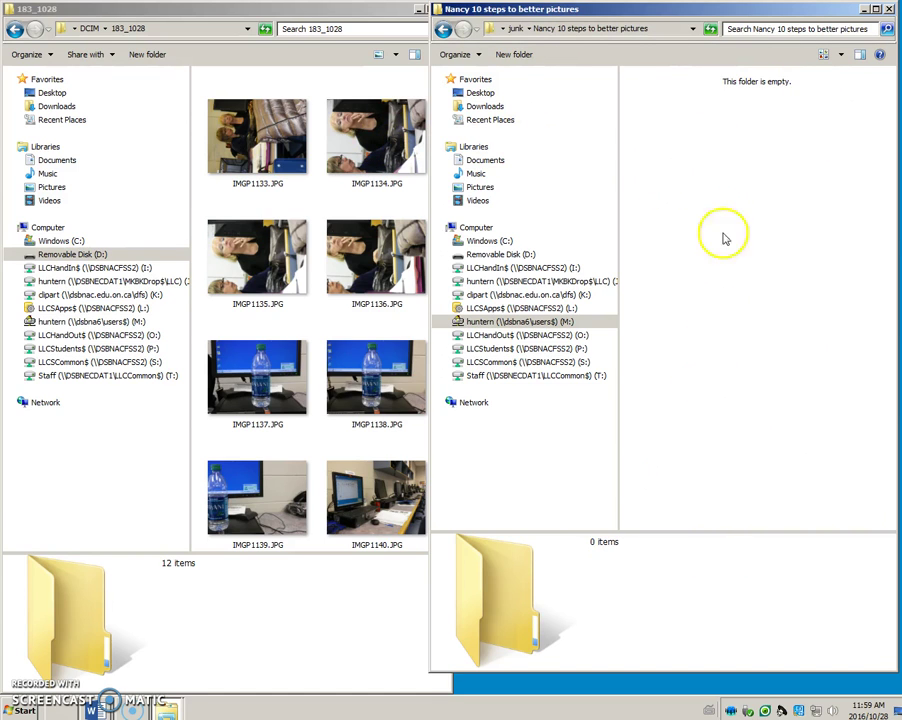
{"action": "mouse_move", "coordinate": [676, 190]}
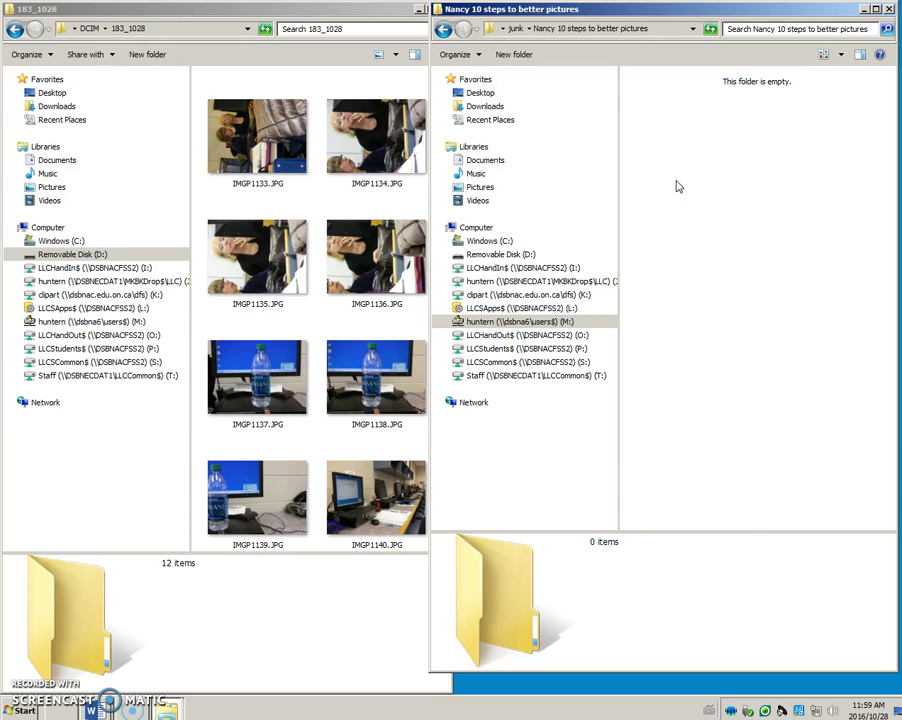
{"action": "mouse_move", "coordinate": [676, 178]}
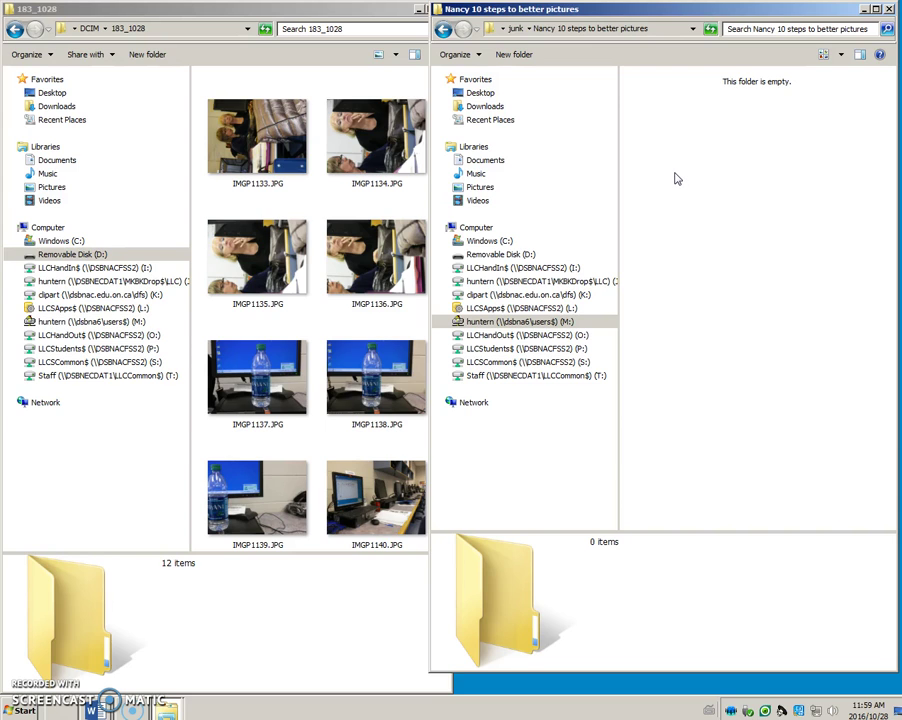
Select photo IMGP1139 on the SD card and open the thumbnail size choices
{"action": "left_click", "coordinate": [260, 144]}
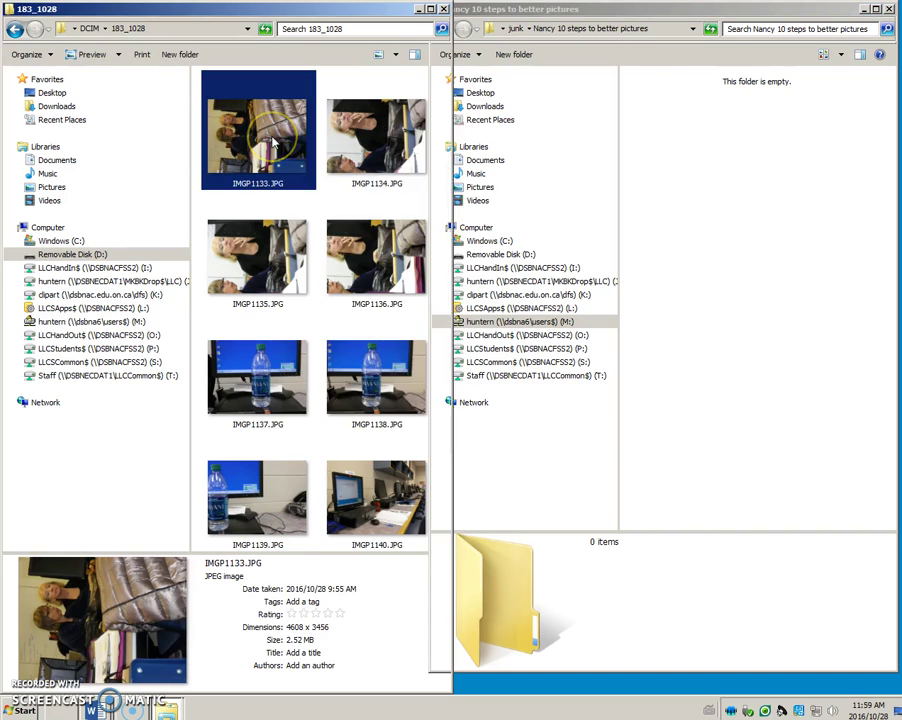
{"action": "right_click", "coordinate": [264, 136]}
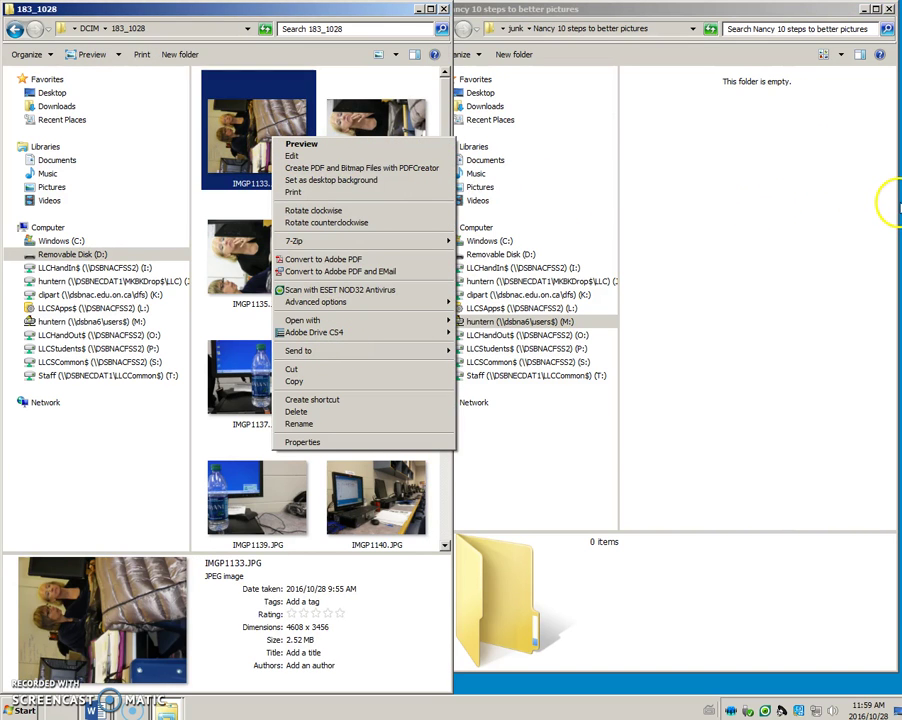
{"action": "mouse_move", "coordinate": [892, 194]}
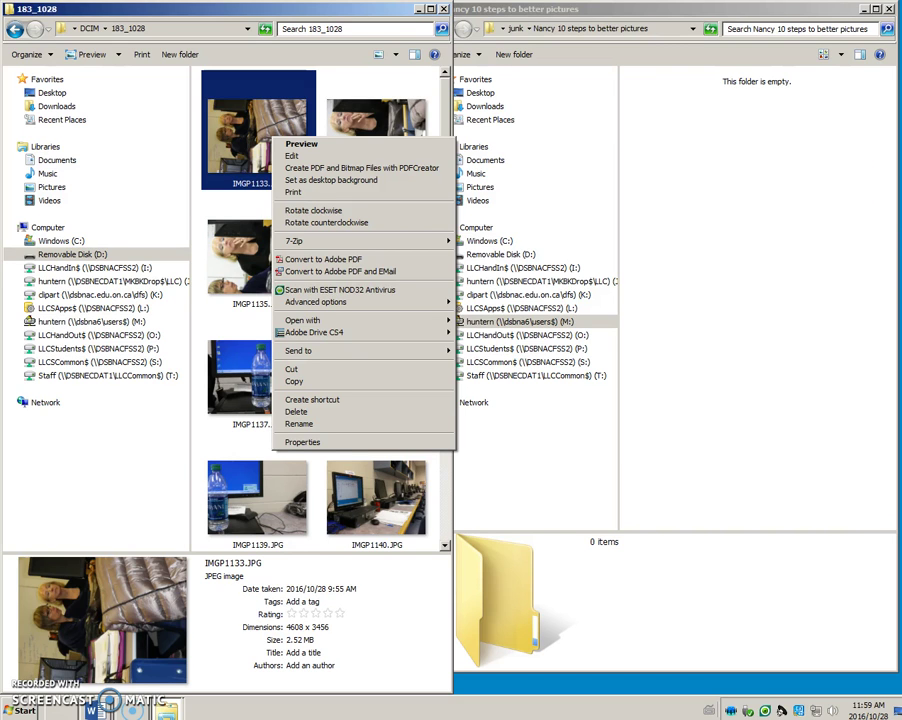
{"action": "left_click", "coordinate": [708, 214]}
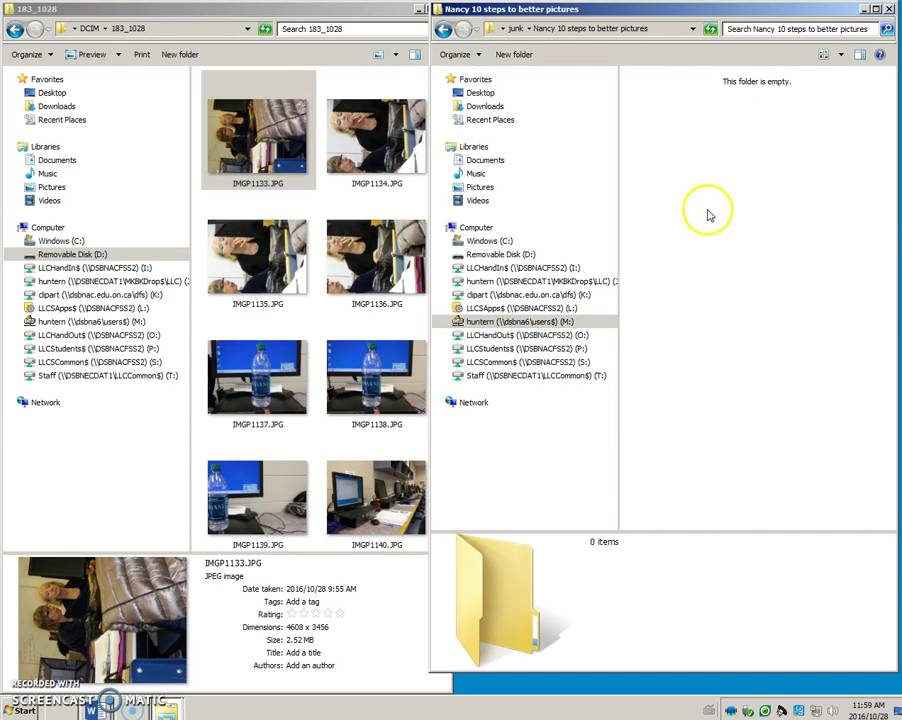
{"action": "mouse_move", "coordinate": [720, 210]}
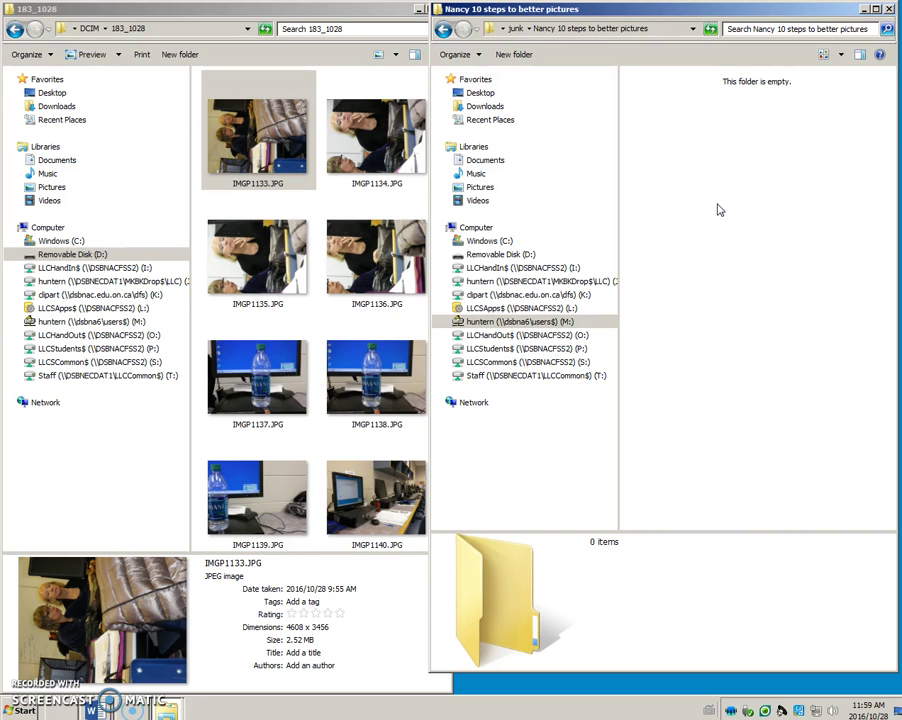
{"action": "mouse_move", "coordinate": [420, 248]}
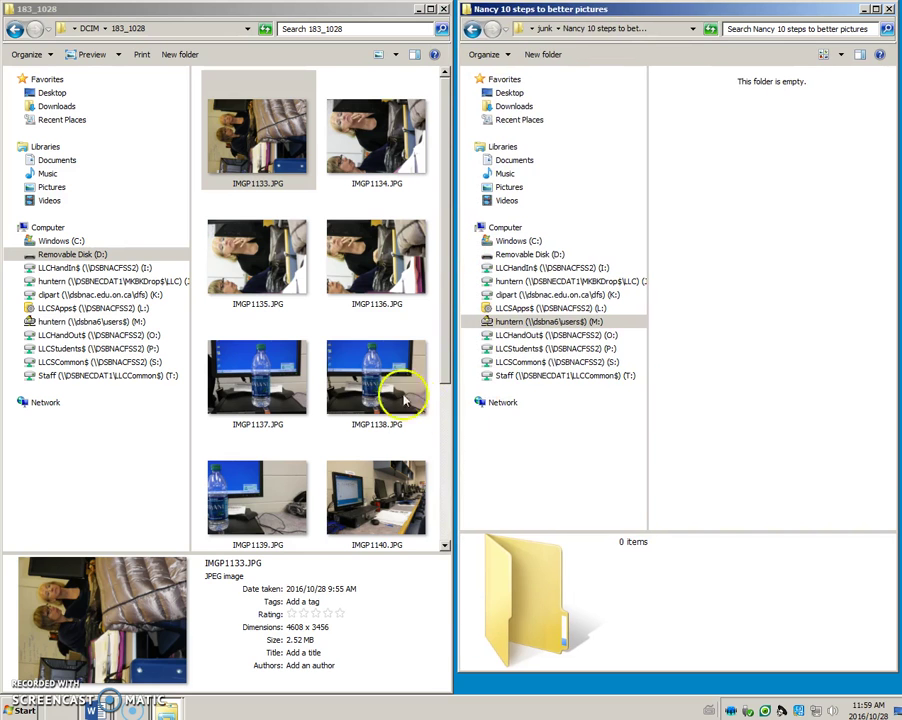
{"action": "left_click", "coordinate": [258, 504]}
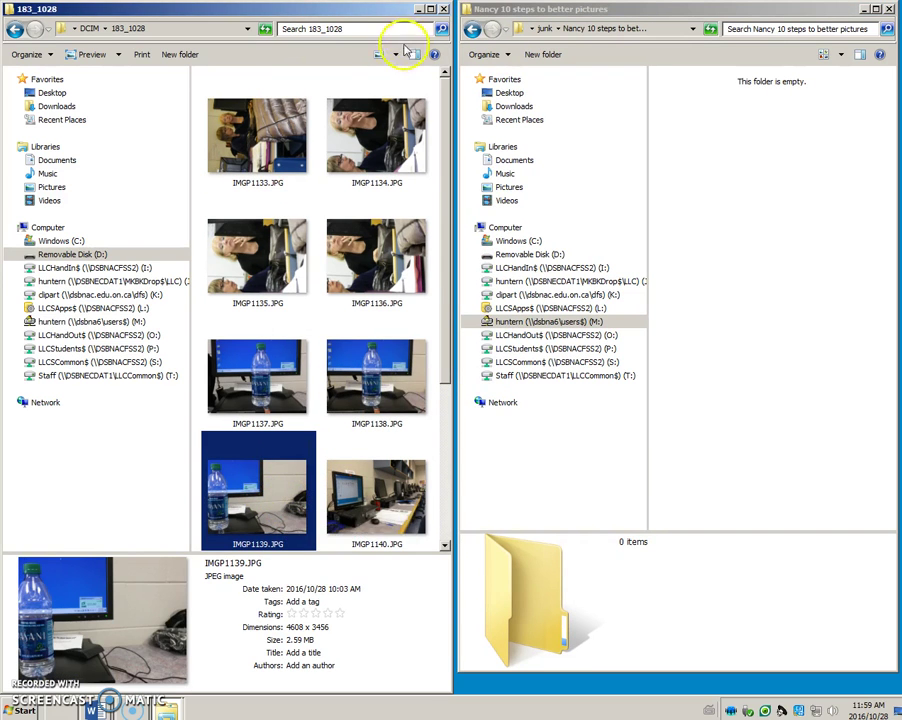
{"action": "left_click", "coordinate": [396, 54]}
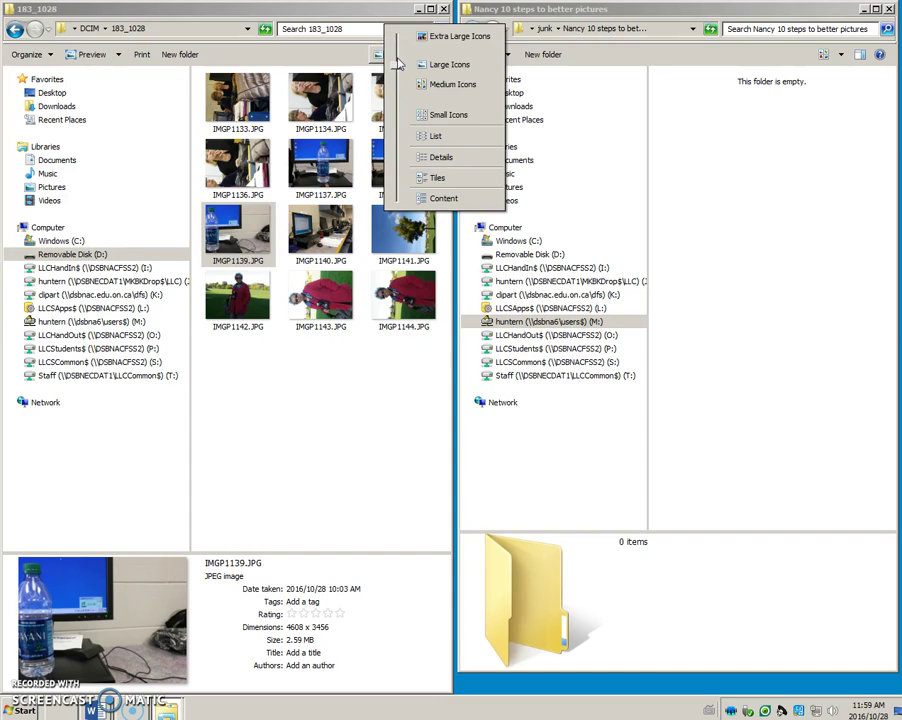
Show the photos as Medium Icons and permanently delete the trial copy of IMGP1139
{"action": "left_click", "coordinate": [240, 236]}
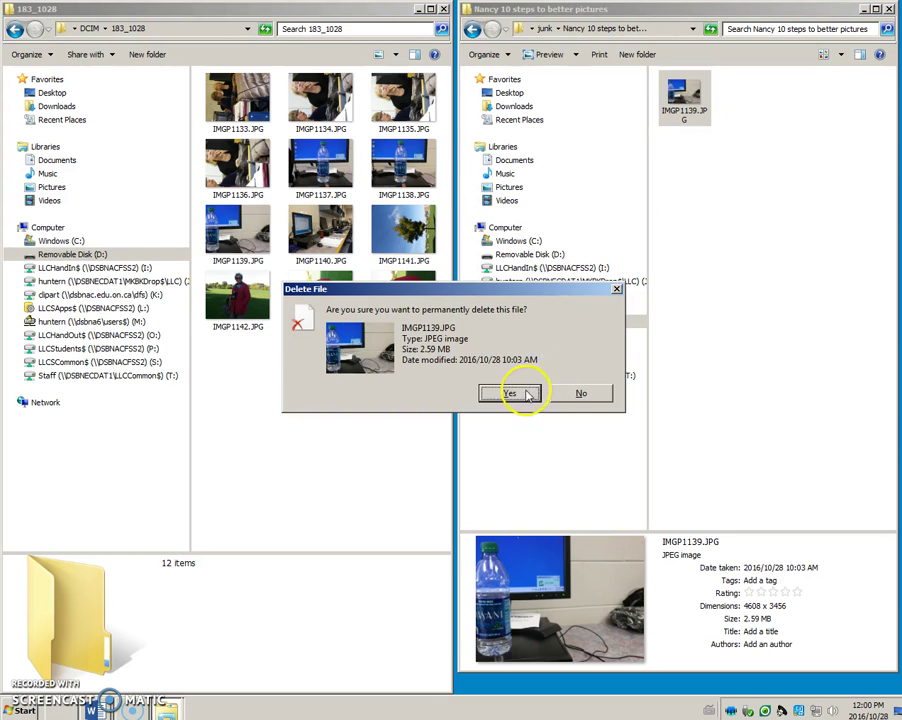
{"action": "left_click", "coordinate": [510, 392]}
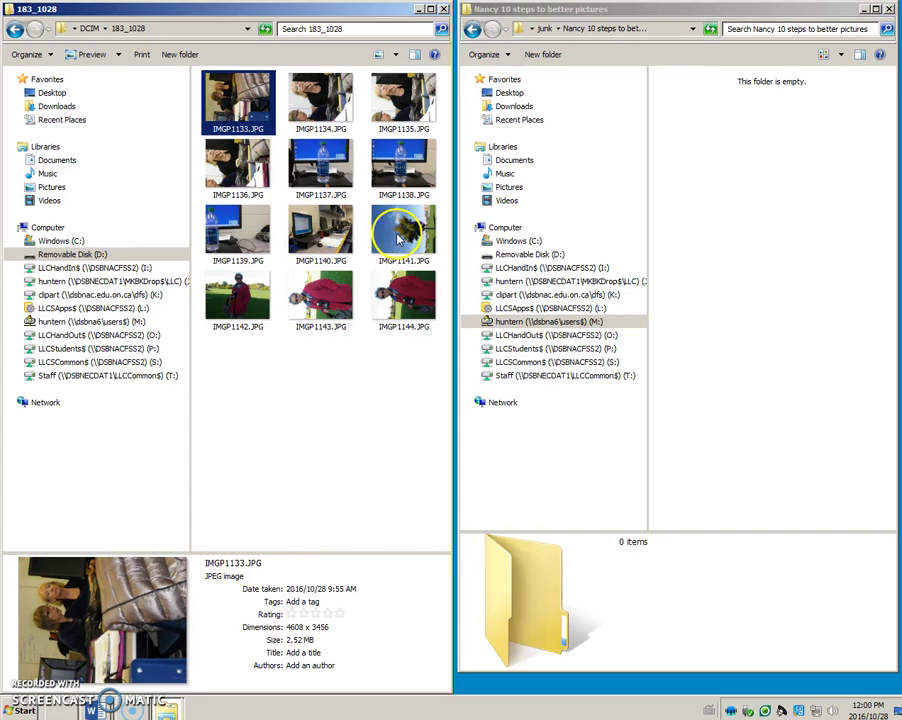
{"action": "left_click", "coordinate": [404, 232]}
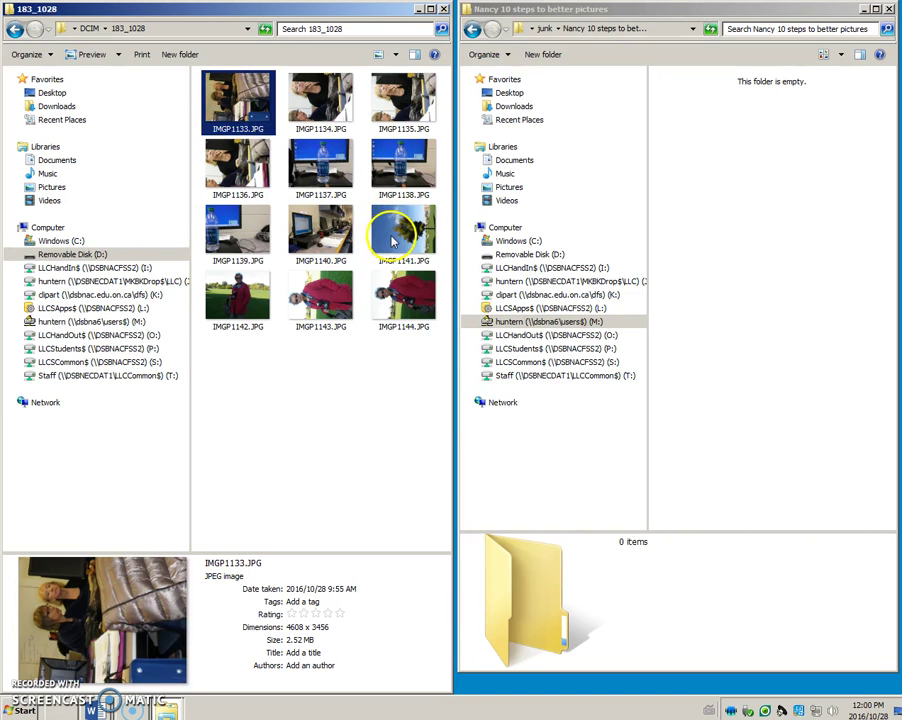
{"action": "mouse_move", "coordinate": [392, 242]}
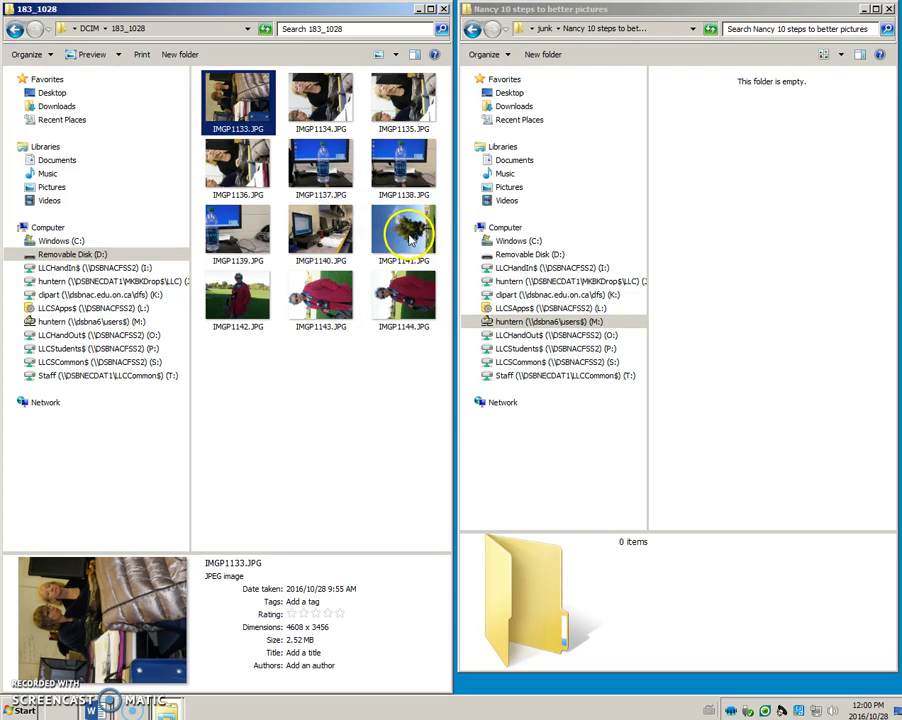
{"action": "left_click", "coordinate": [404, 232]}
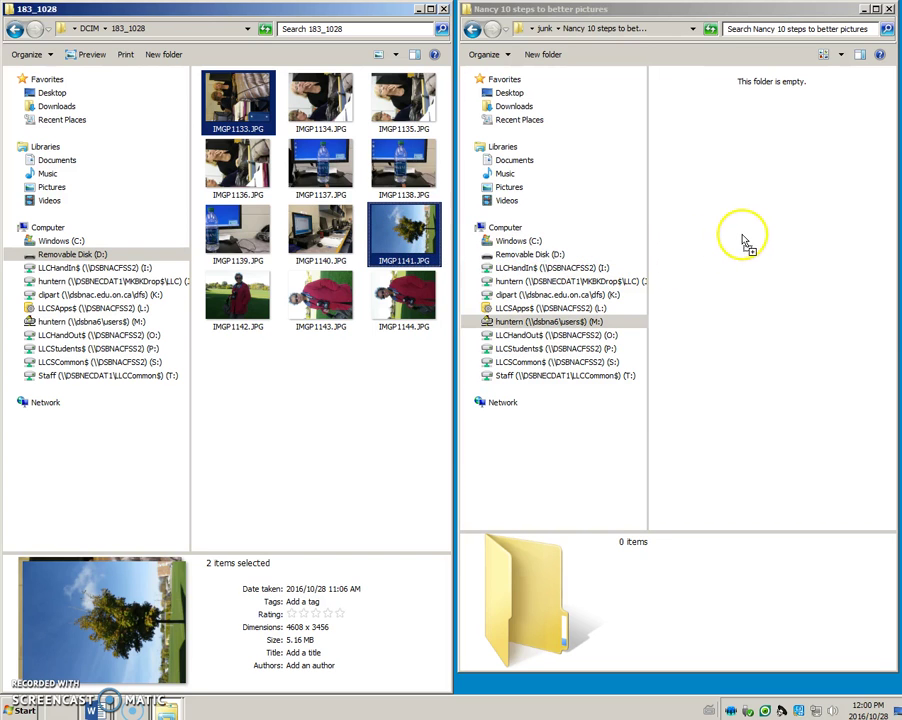
{"action": "left_click_drag", "start_coordinate": [404, 232], "coordinate": [744, 100]}
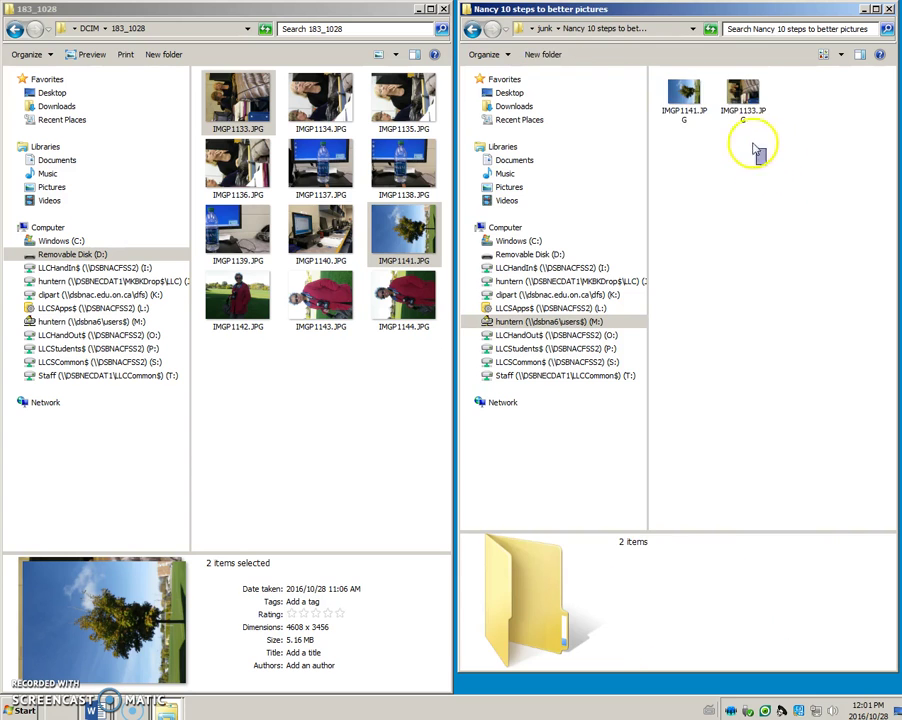
{"action": "key", "text": "Delete"}
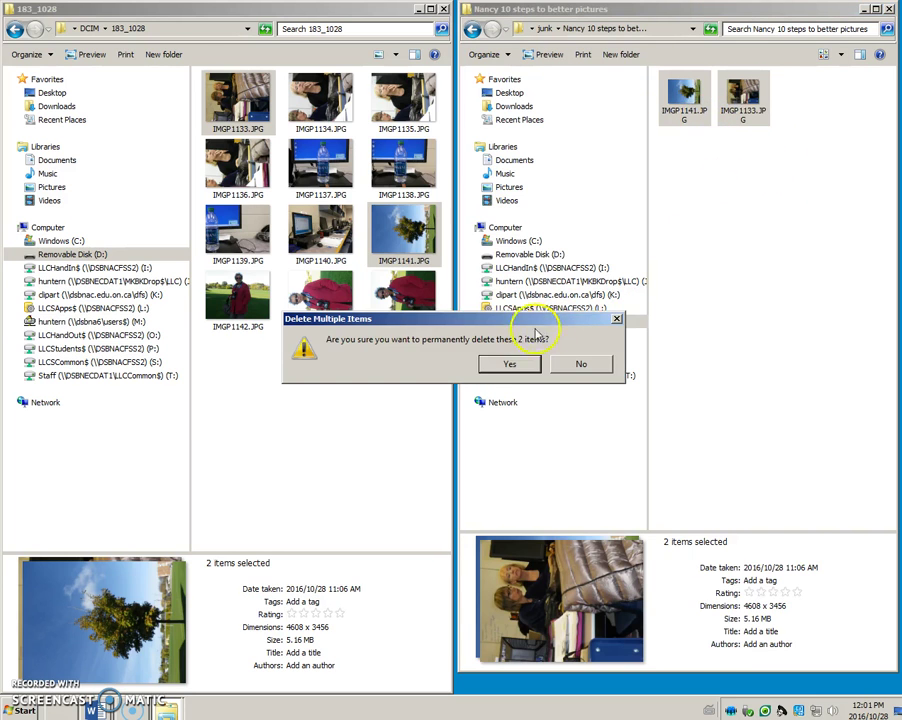
{"action": "left_click", "coordinate": [508, 364]}
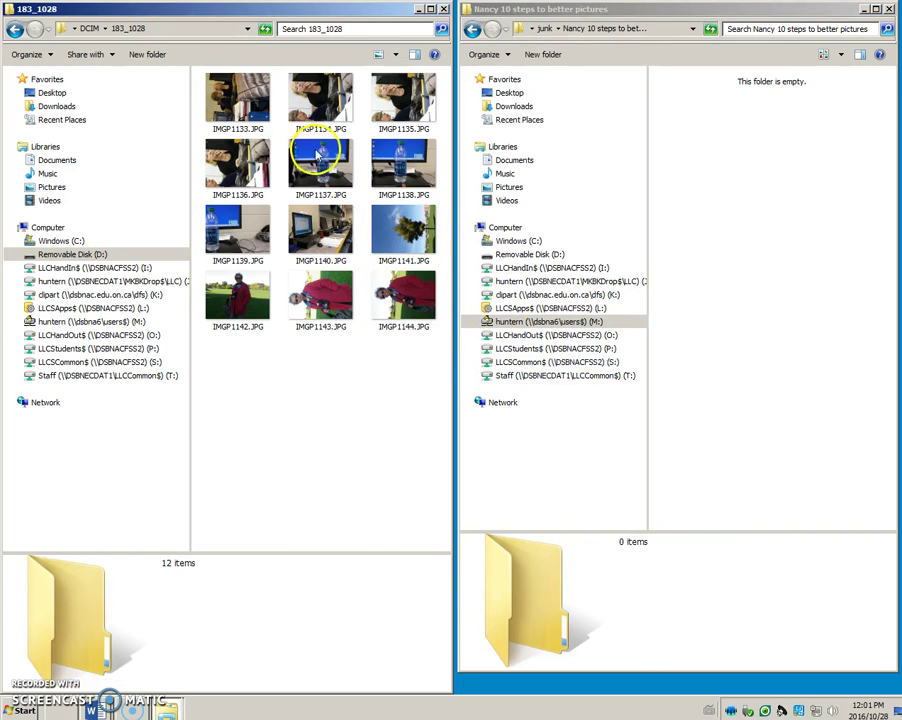
{"action": "mouse_move", "coordinate": [236, 108]}
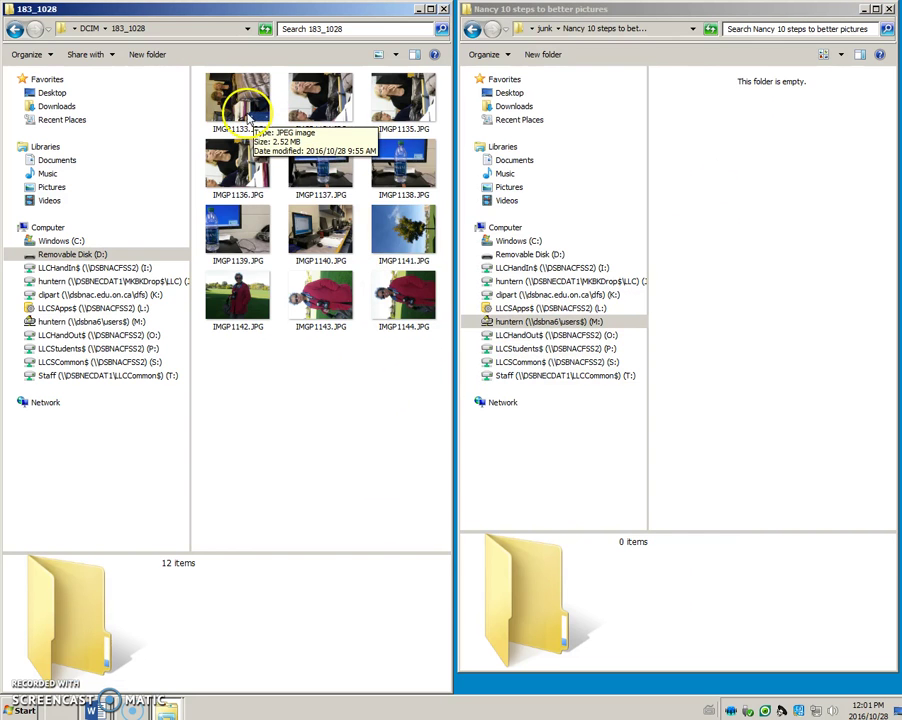
{"action": "left_click", "coordinate": [236, 104]}
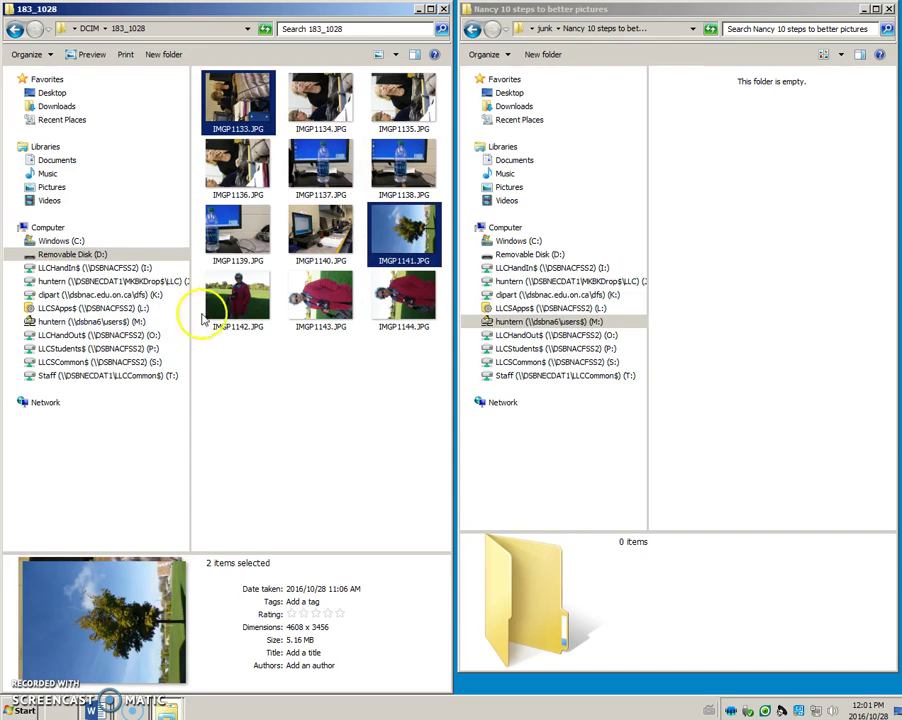
{"action": "left_click", "coordinate": [238, 296]}
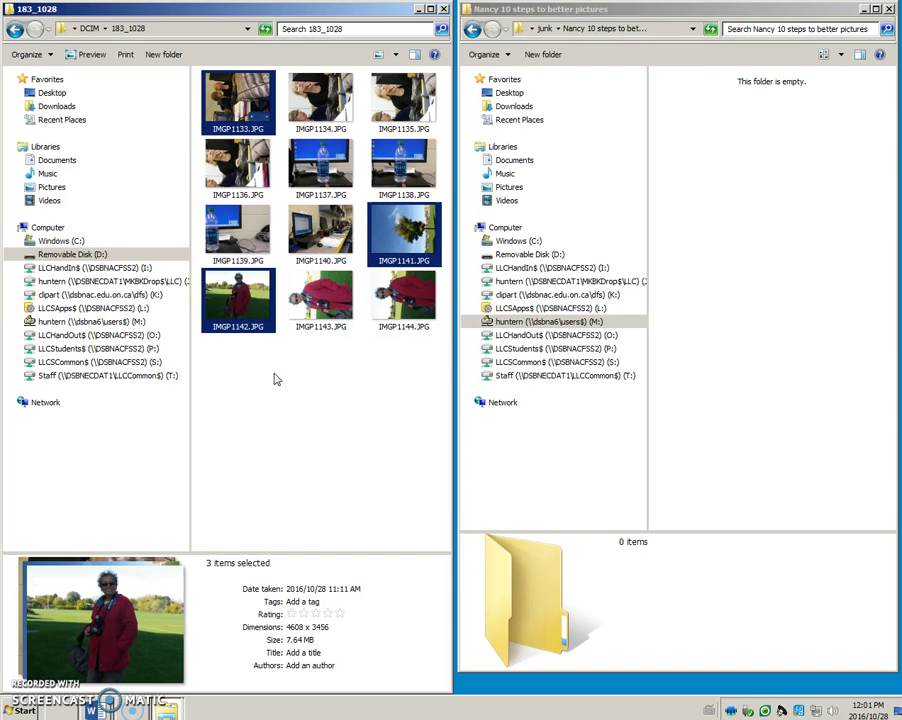
{"action": "left_click", "coordinate": [514, 240]}
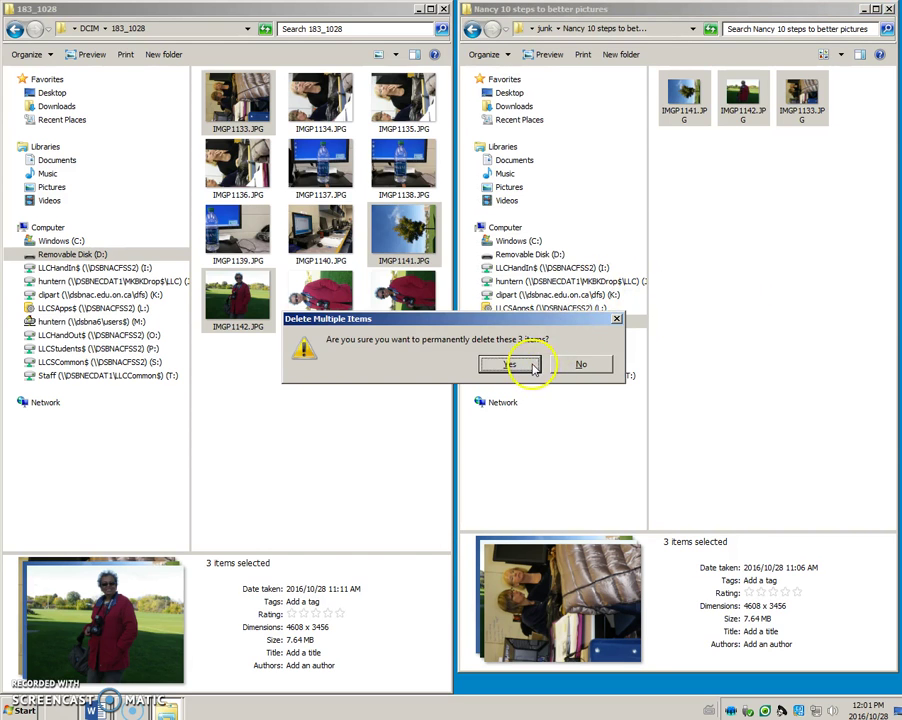
{"action": "left_click", "coordinate": [510, 364]}
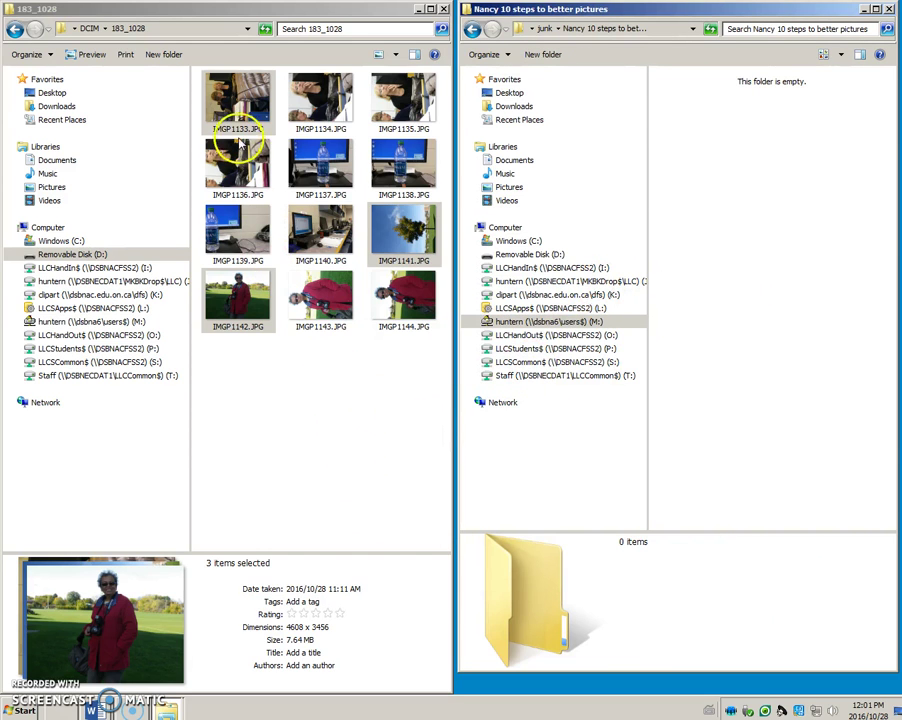
{"action": "left_click", "coordinate": [236, 104]}
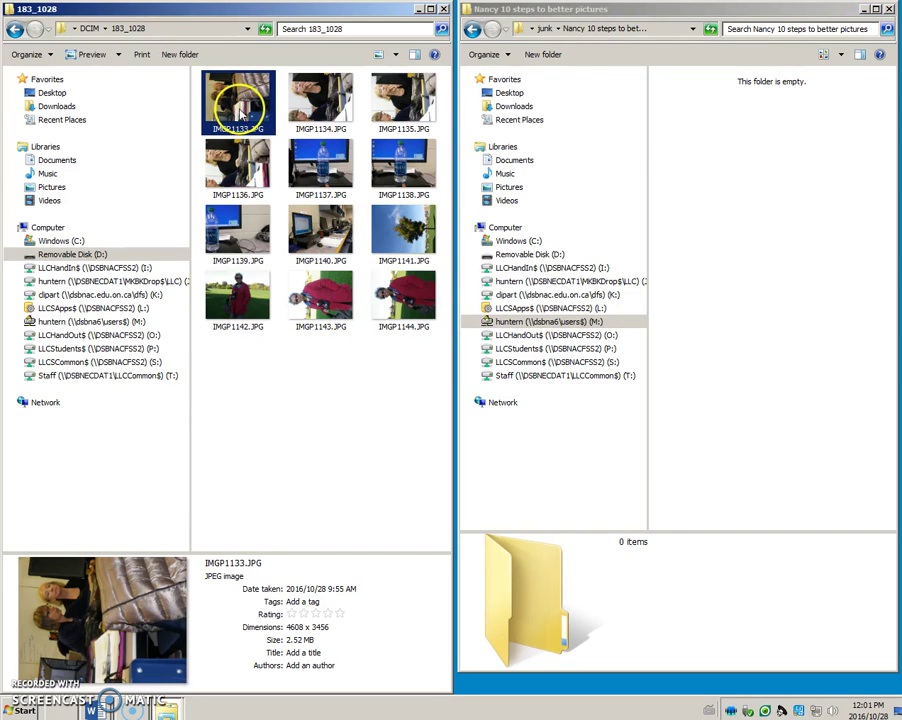
{"action": "mouse_move", "coordinate": [380, 86]}
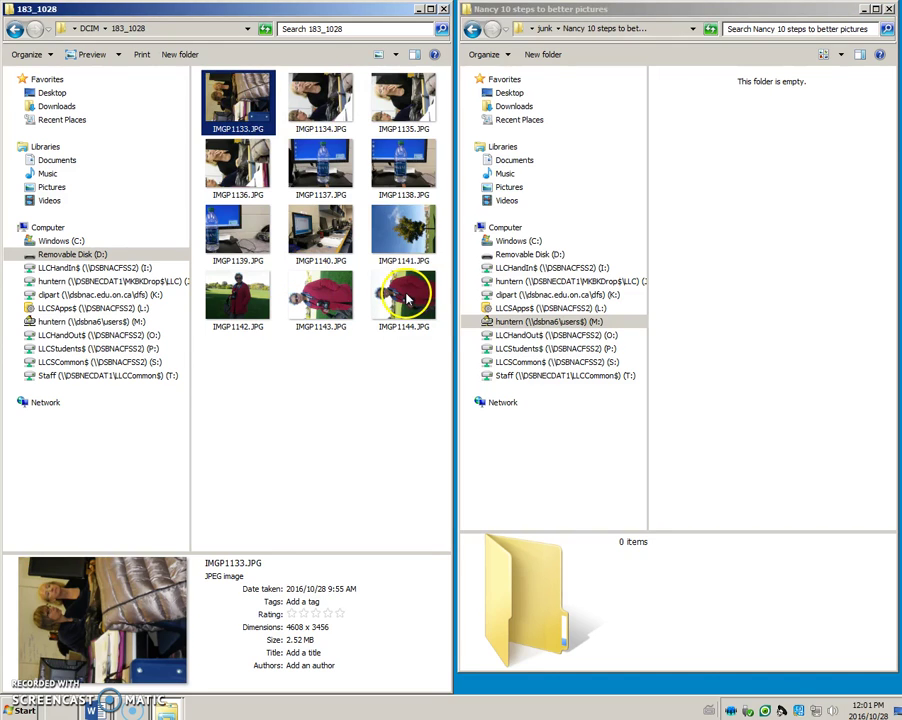
{"action": "mouse_move", "coordinate": [404, 296]}
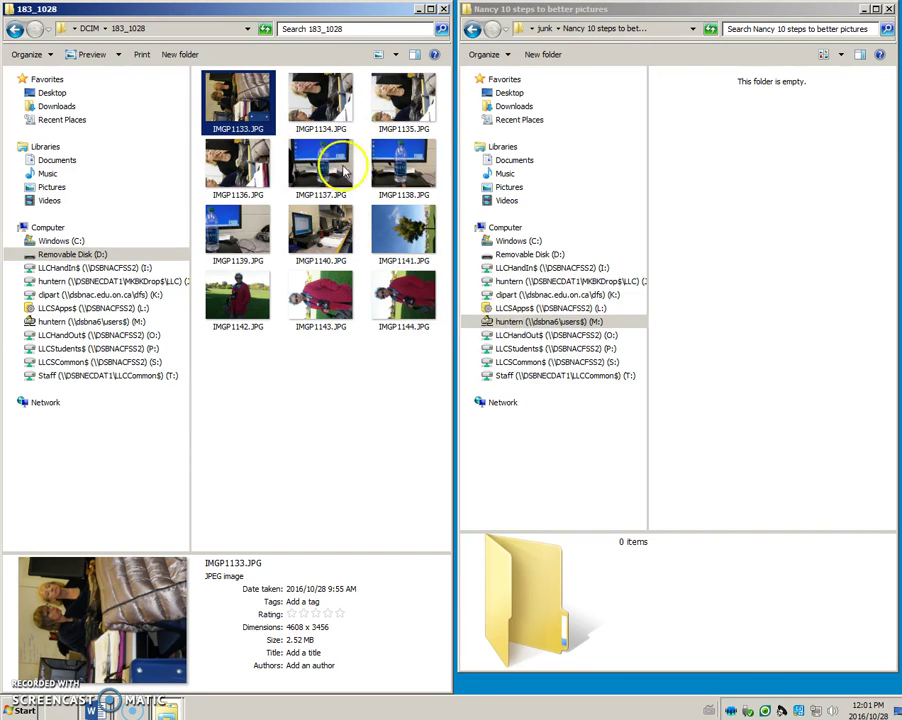
{"action": "mouse_move", "coordinate": [412, 164]}
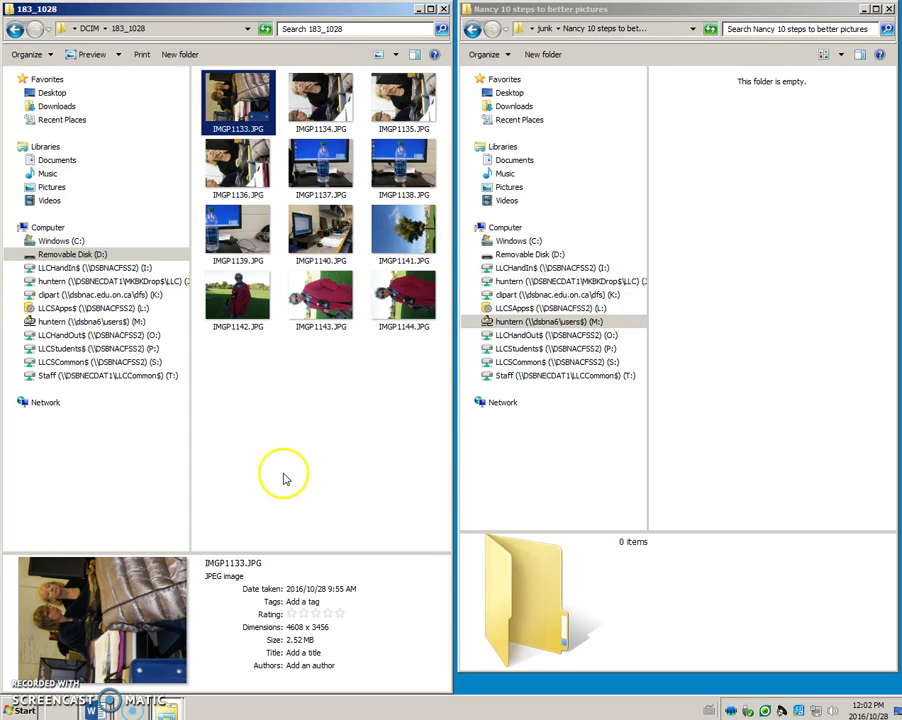
{"action": "mouse_move", "coordinate": [284, 448]}
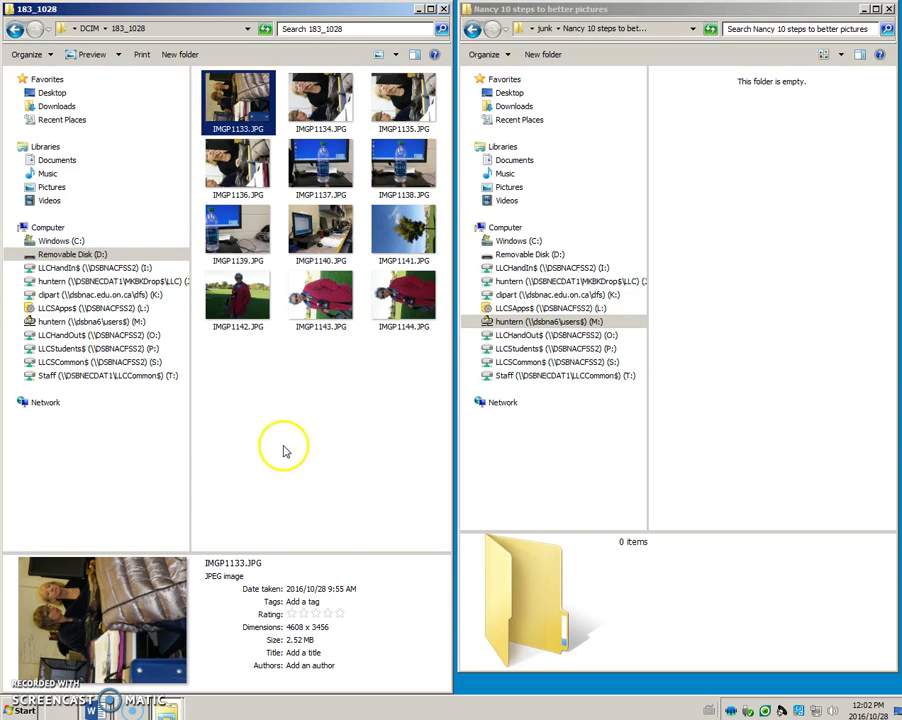
{"action": "mouse_move", "coordinate": [260, 224]}
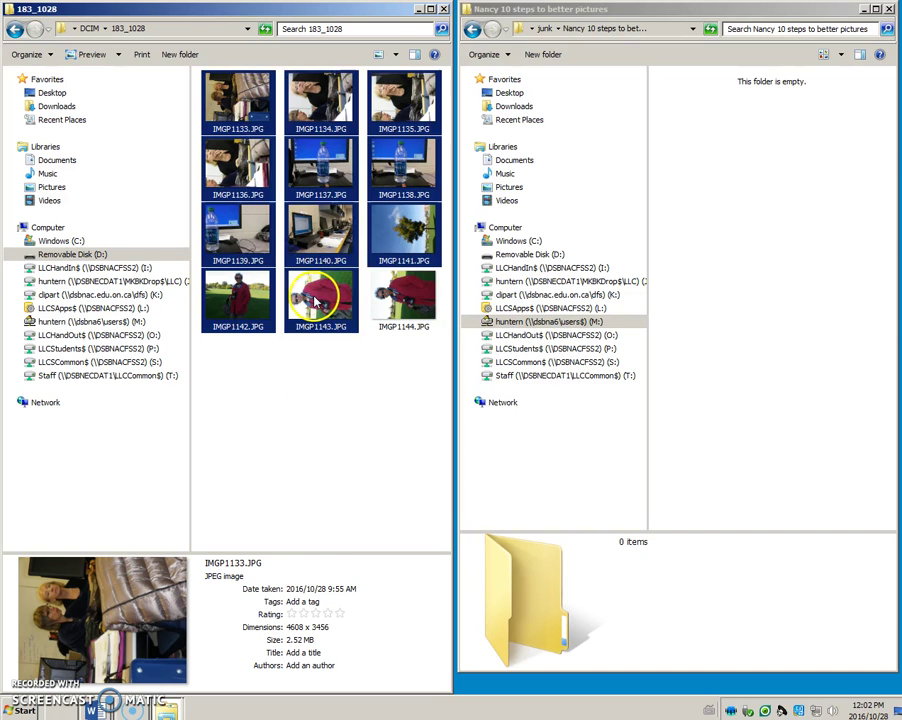
{"action": "key", "text": "ctrl+a"}
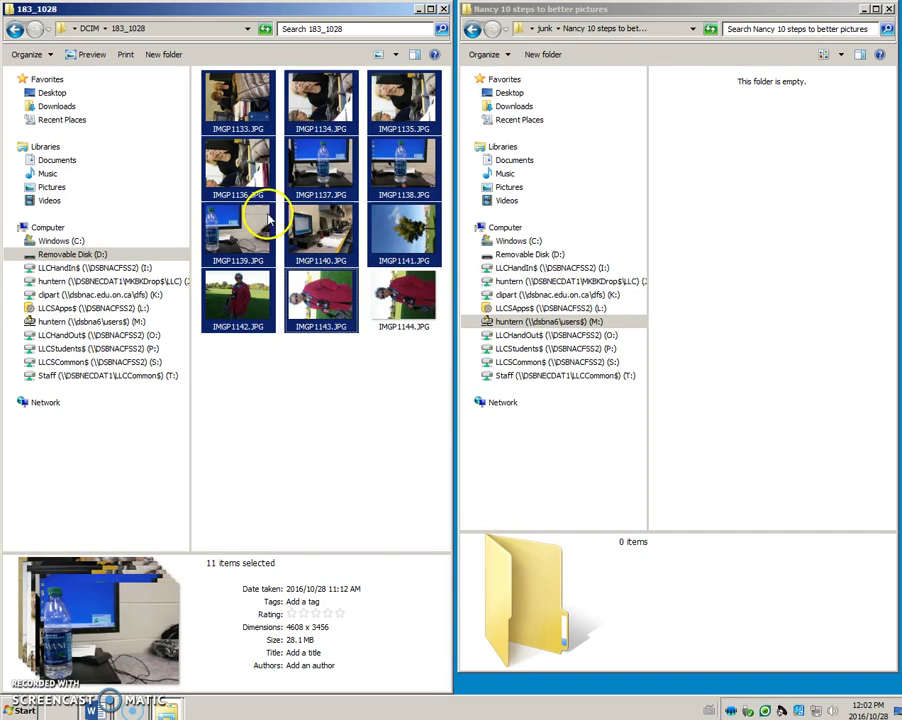
{"action": "mouse_move", "coordinate": [268, 216]}
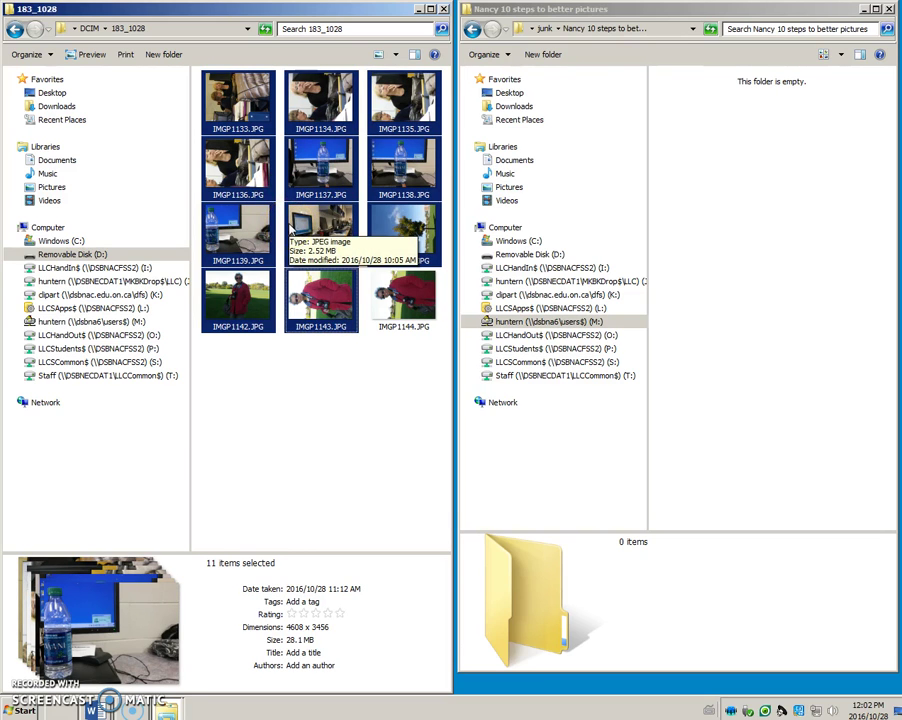
{"action": "left_click", "coordinate": [324, 408]}
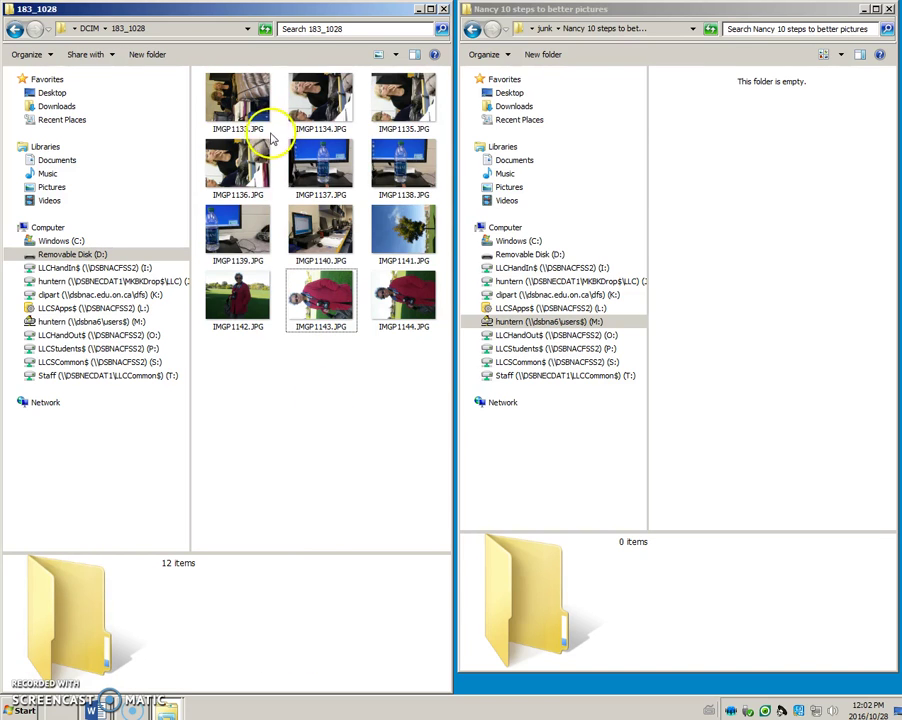
Permanently delete the six copied photos, confirming the Delete Multiple Items prompt
{"action": "left_click", "coordinate": [240, 104]}
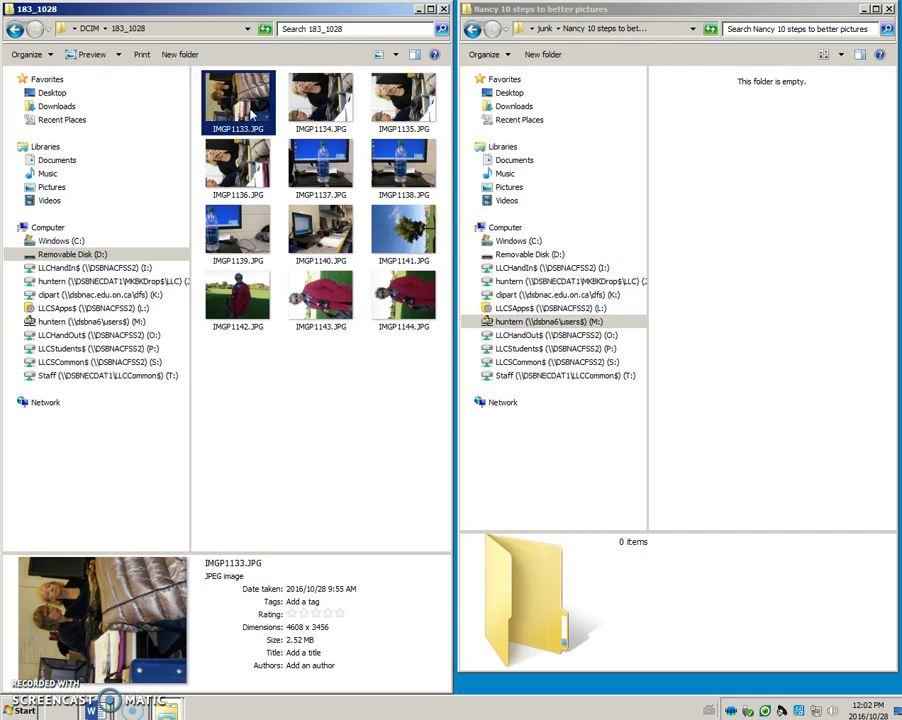
{"action": "mouse_move", "coordinate": [404, 162]}
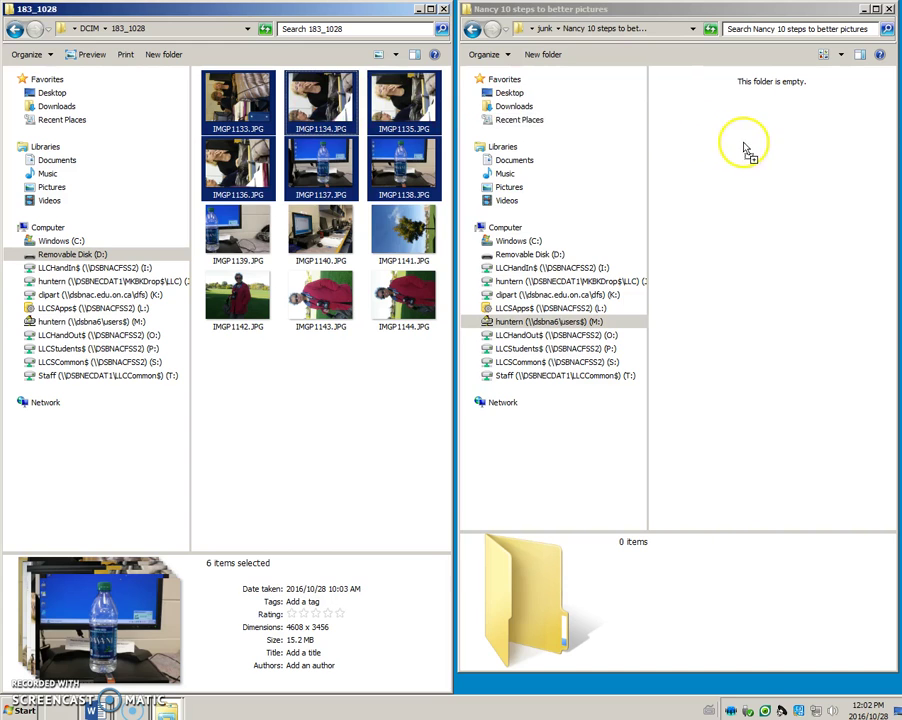
{"action": "mouse_move", "coordinate": [776, 228]}
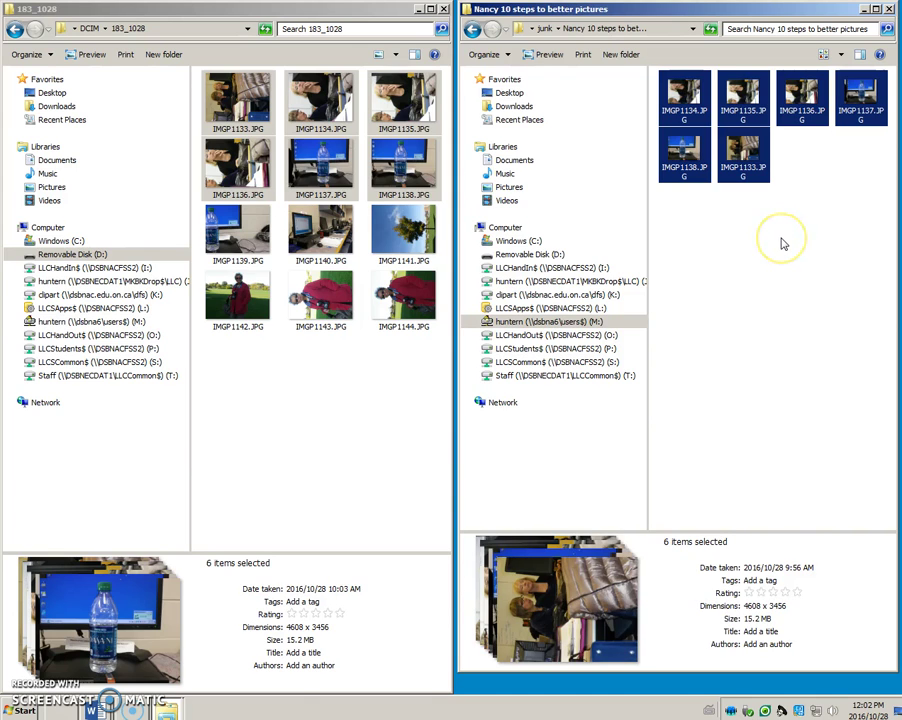
{"action": "mouse_move", "coordinate": [702, 296]}
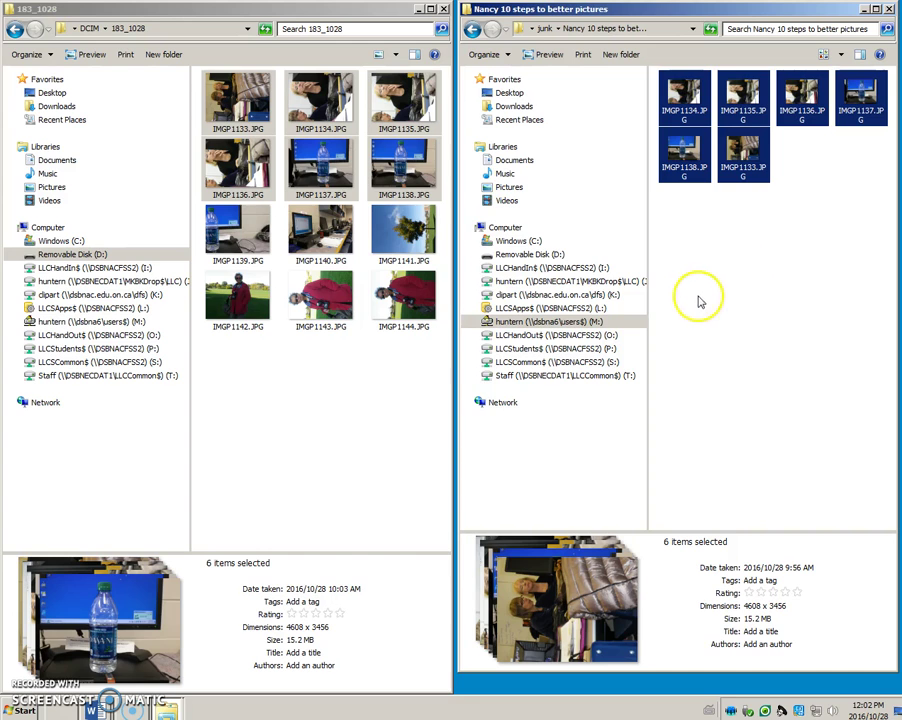
{"action": "key", "text": "Delete"}
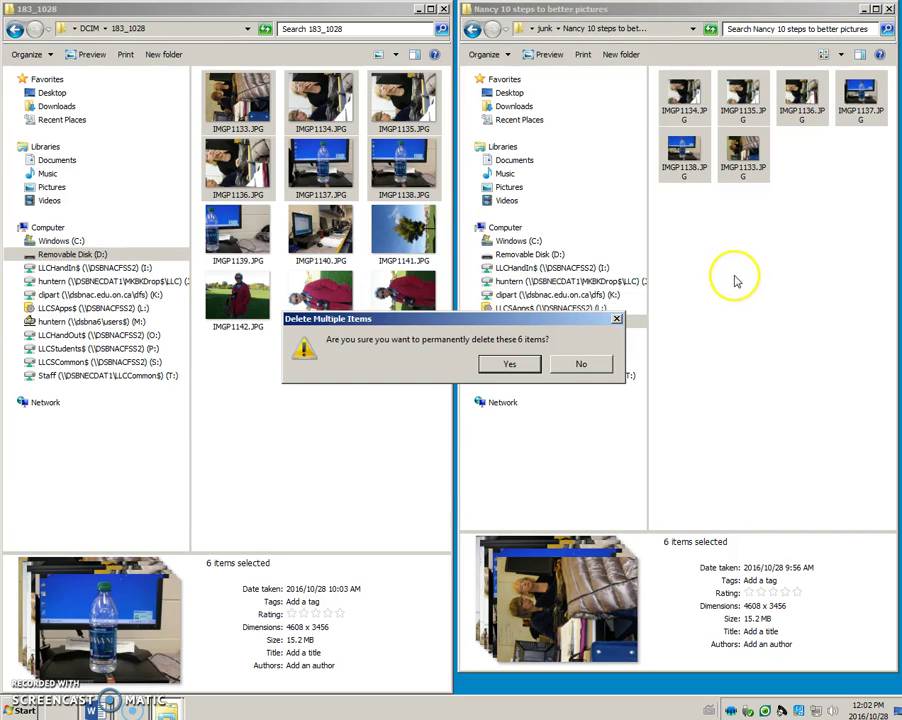
{"action": "left_click", "coordinate": [508, 364]}
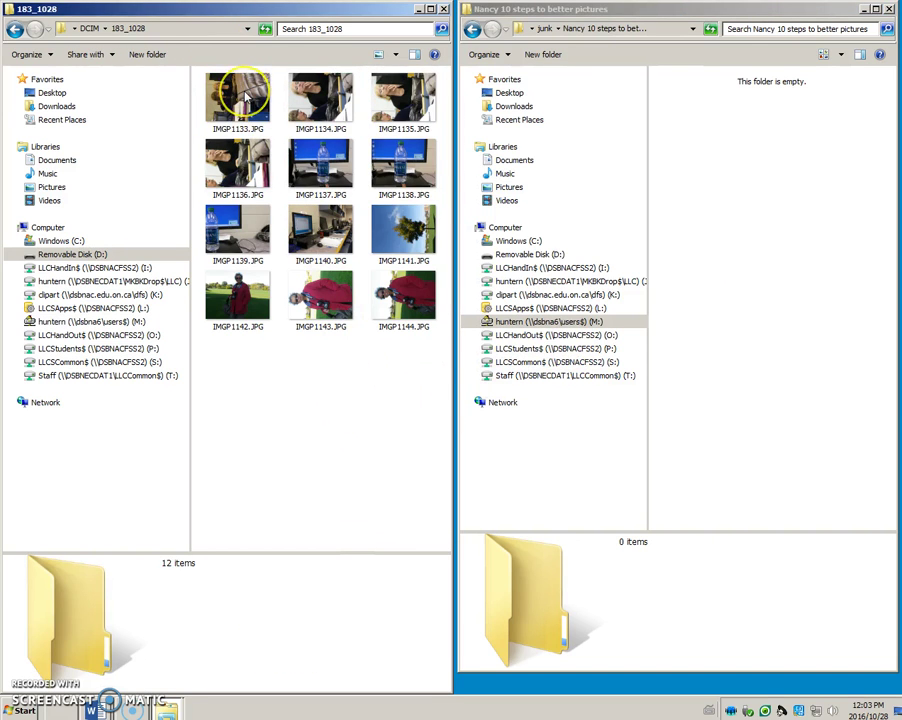
Start selecting photos in the camera card folder, beginning with the first one
{"action": "left_click", "coordinate": [238, 96]}
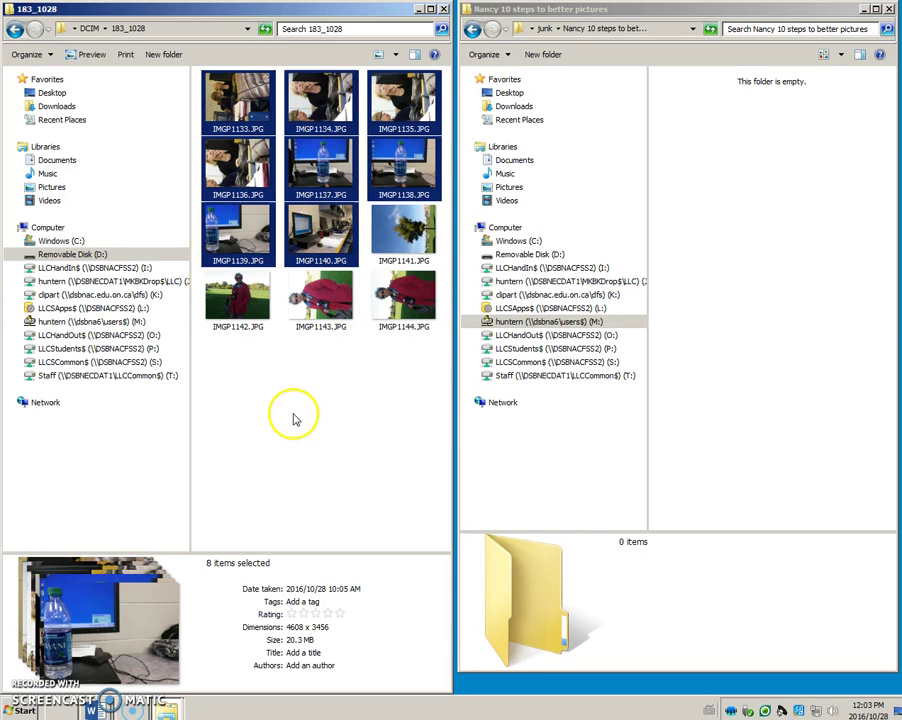
{"action": "mouse_move", "coordinate": [294, 388]}
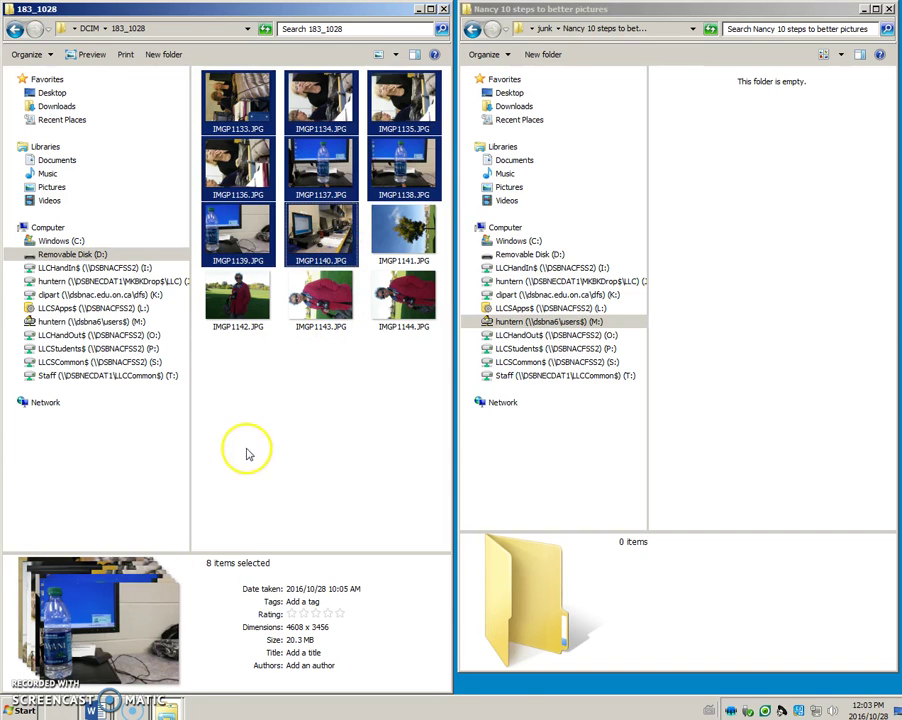
{"action": "mouse_move", "coordinate": [278, 446]}
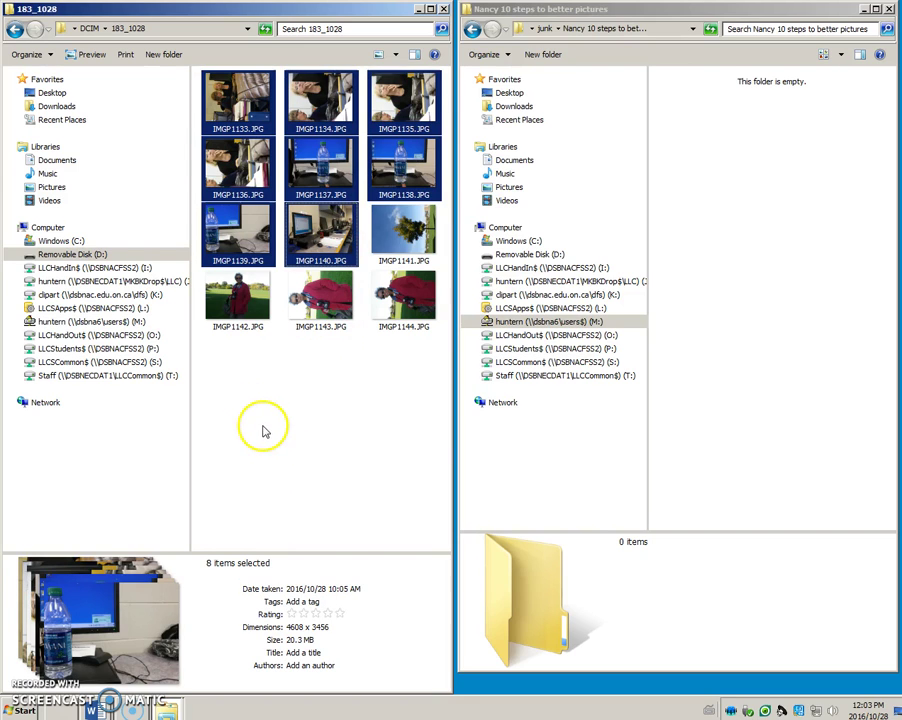
{"action": "mouse_move", "coordinate": [238, 434]}
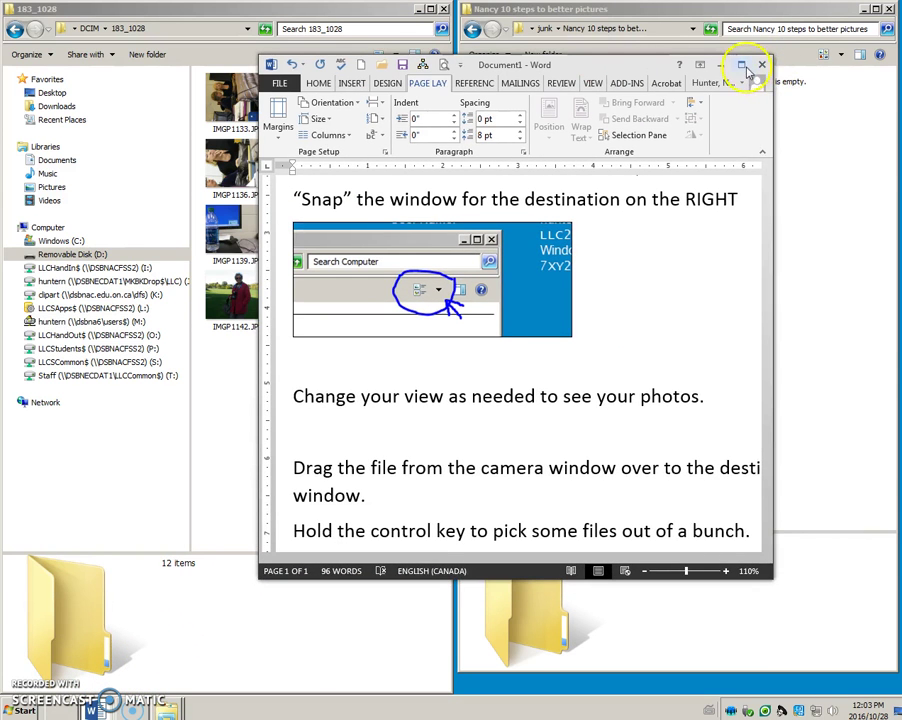
Maximize the Word instructions and review them down to the tips on dragging, Ctrl-A and Shift selection
{"action": "left_click", "coordinate": [748, 64]}
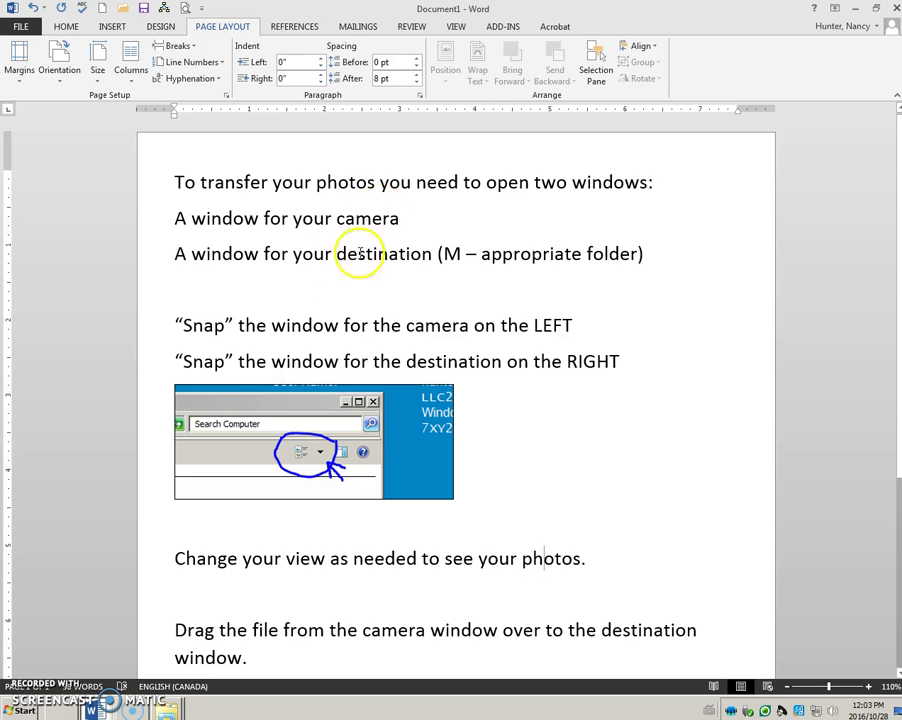
{"action": "mouse_move", "coordinate": [392, 280]}
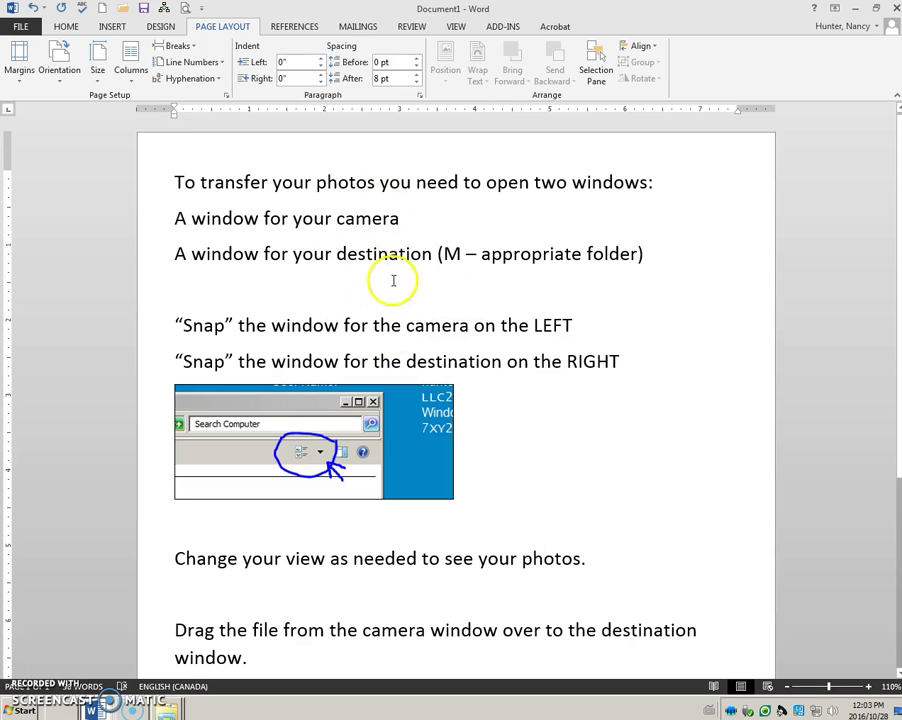
{"action": "mouse_move", "coordinate": [532, 252]}
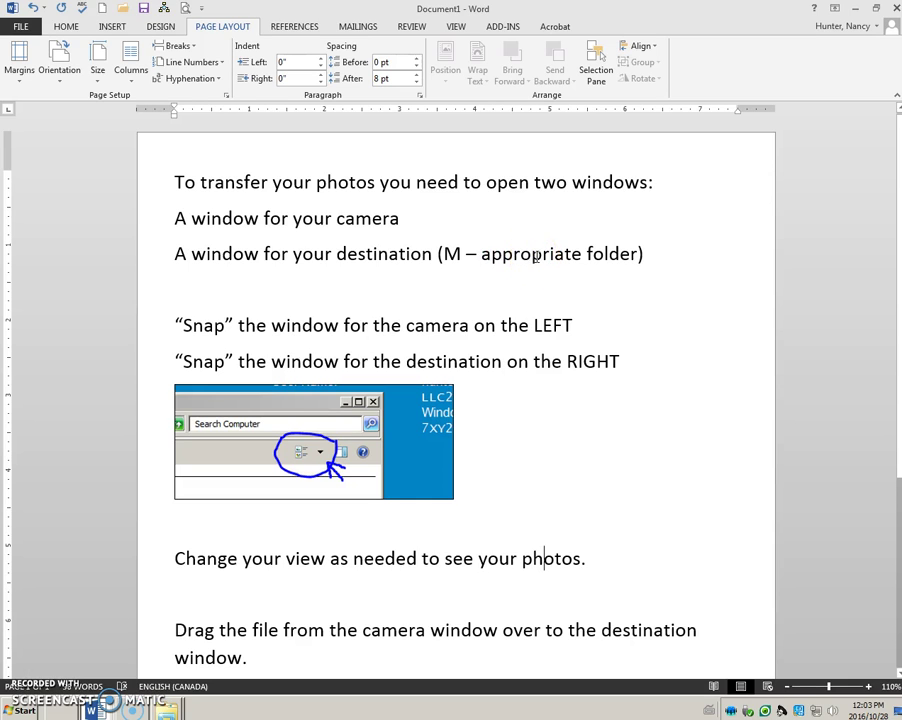
{"action": "scroll", "scroll_direction": "down", "scroll_amount": 3}
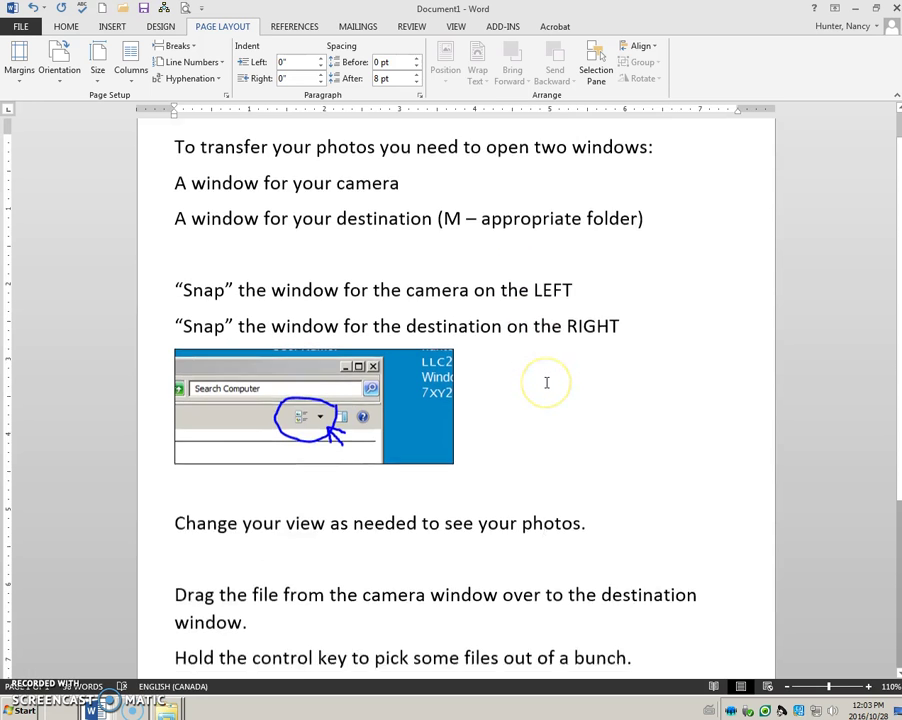
{"action": "scroll", "scroll_direction": "down", "scroll_amount": 3}
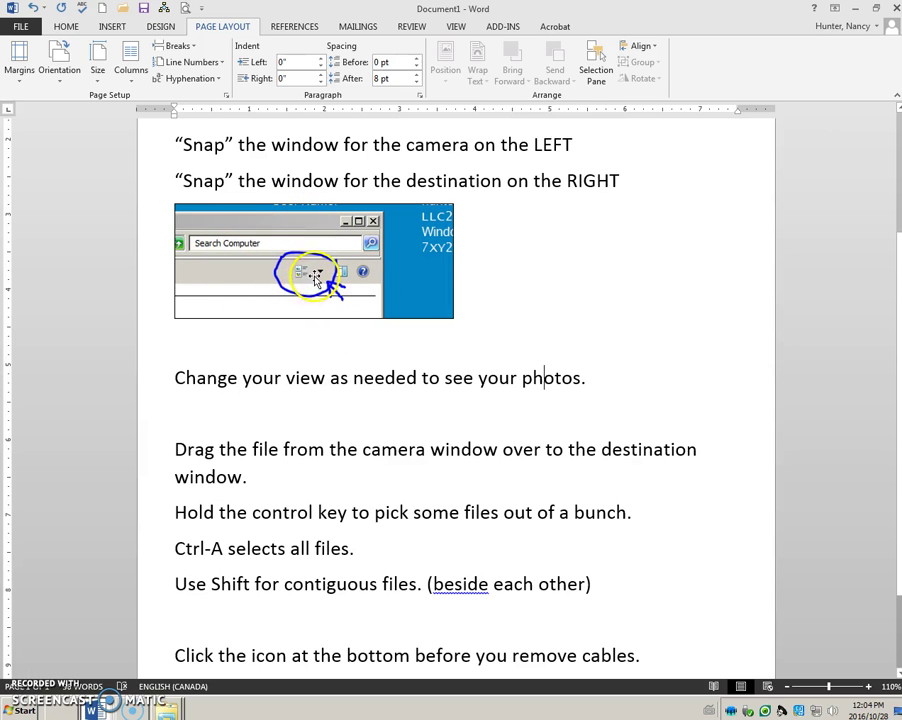
{"action": "mouse_move", "coordinate": [336, 380]}
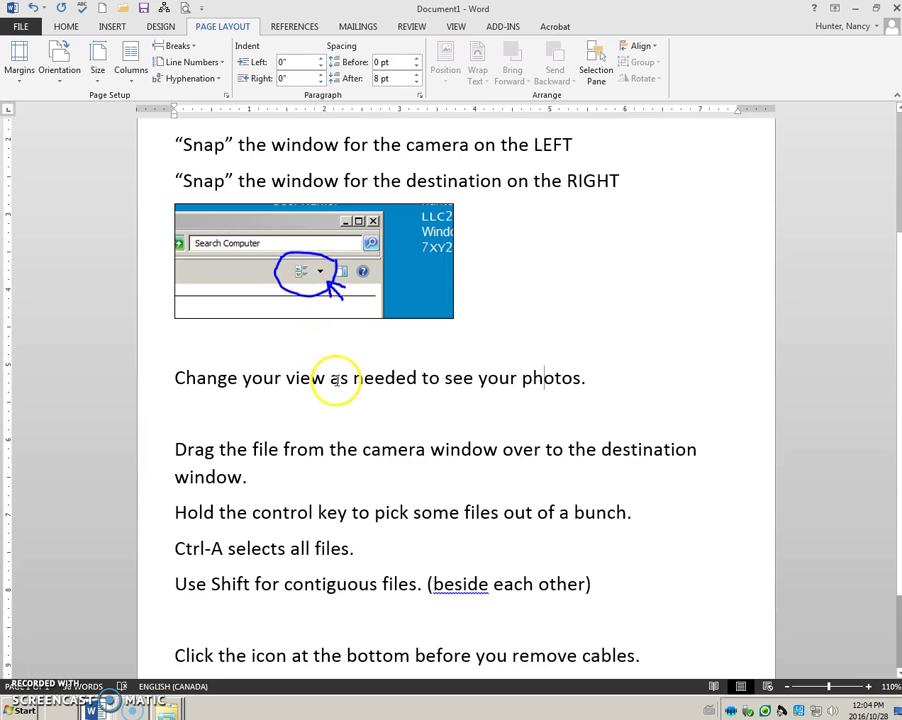
{"action": "scroll", "scroll_direction": "down", "scroll_amount": 3}
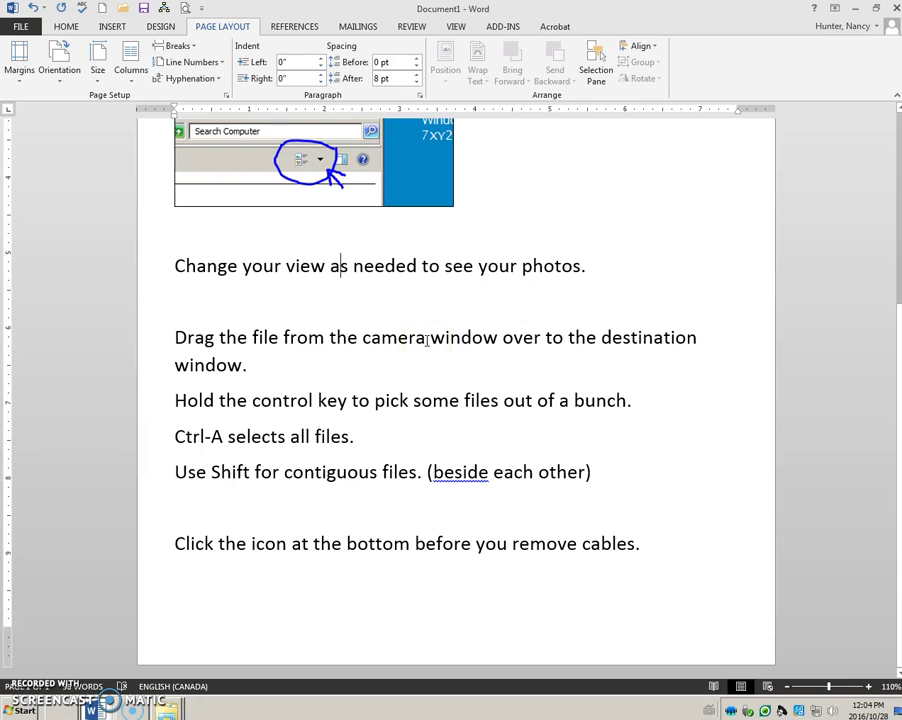
{"action": "mouse_move", "coordinate": [640, 344]}
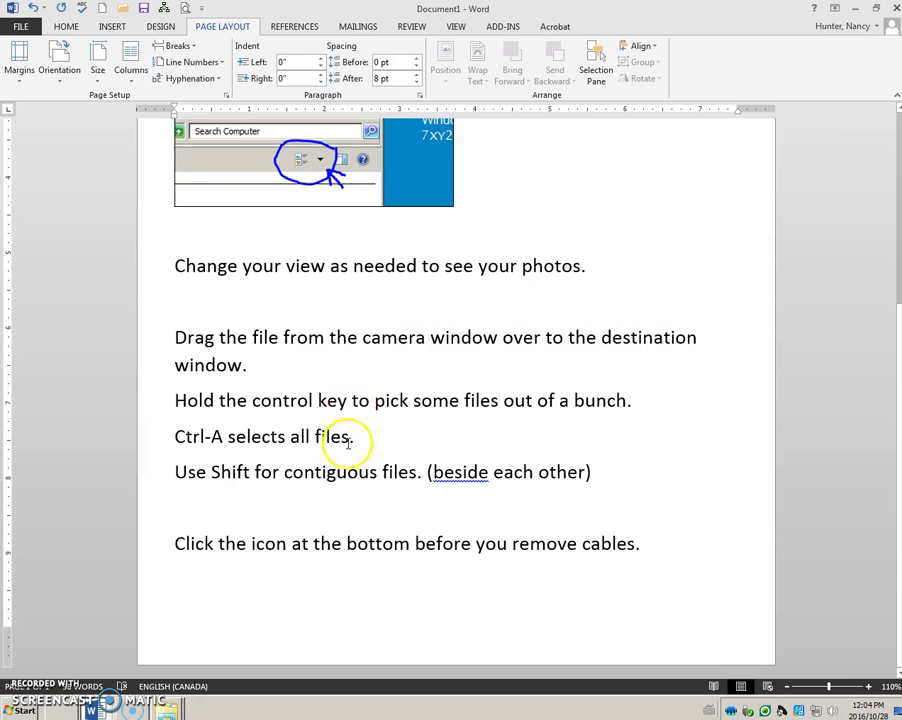
{"action": "mouse_move", "coordinate": [408, 410]}
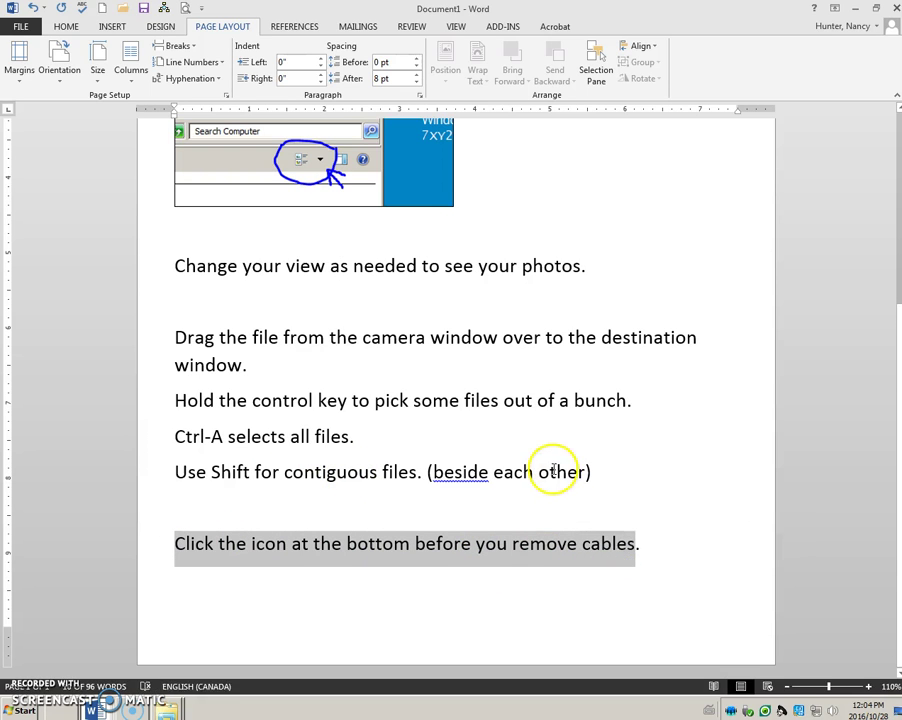
Minimize Word and eject the USB2.0 SD card device from the tray, dismissing the safe-to-remove notice
{"action": "left_click", "coordinate": [548, 472]}
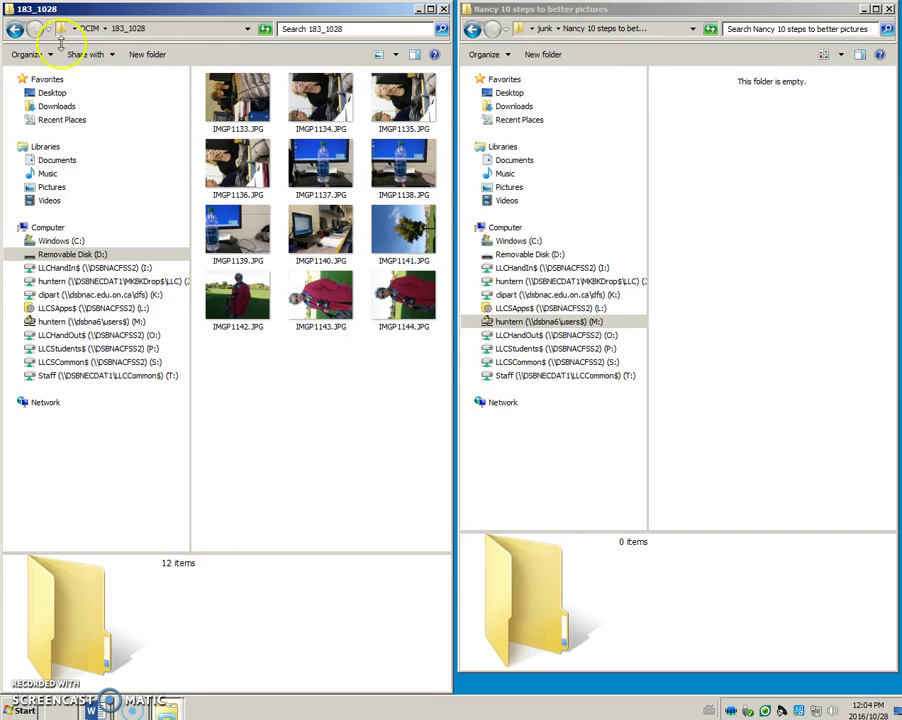
{"action": "mouse_move", "coordinate": [232, 110]}
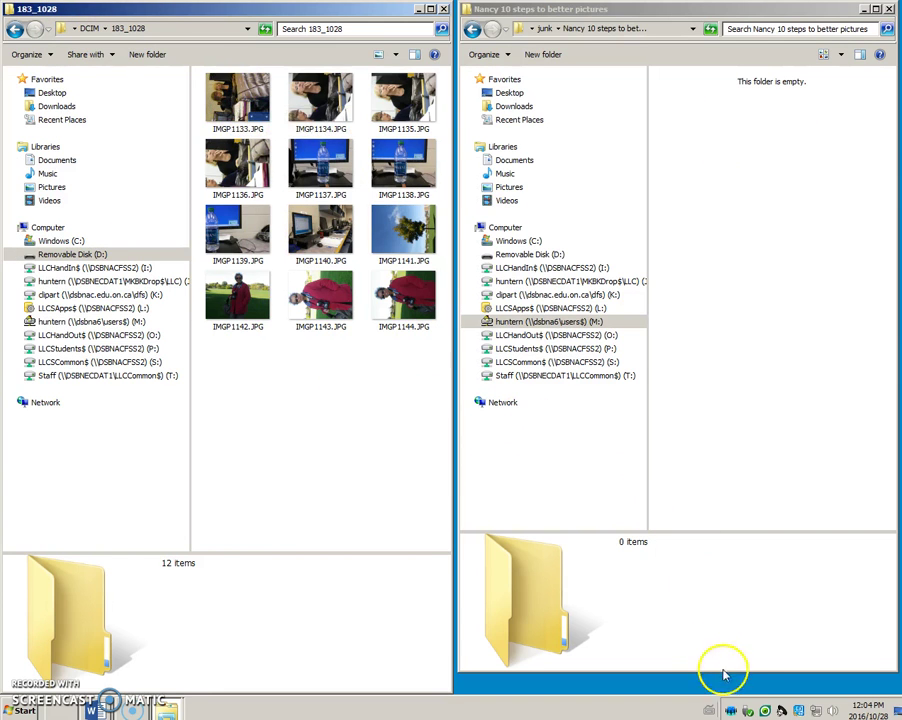
{"action": "mouse_move", "coordinate": [752, 710]}
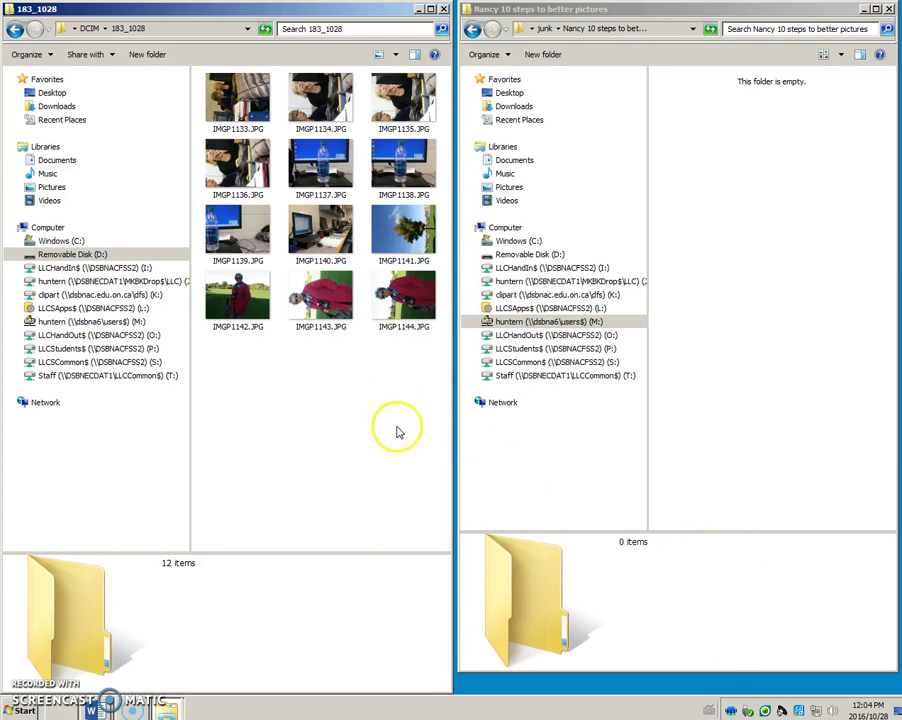
{"action": "mouse_move", "coordinate": [732, 708]}
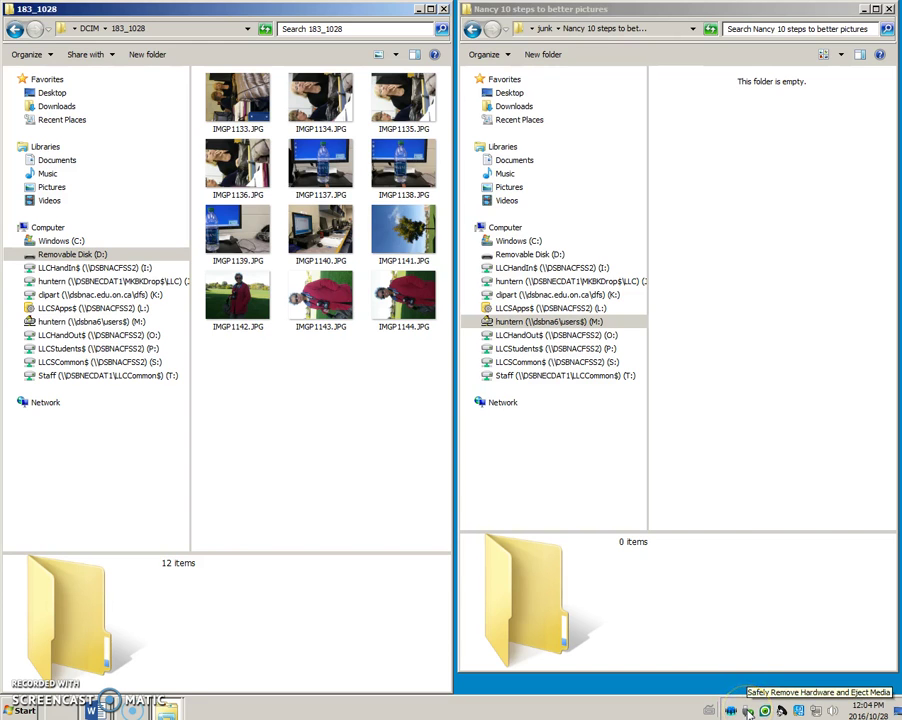
{"action": "left_click", "coordinate": [746, 712]}
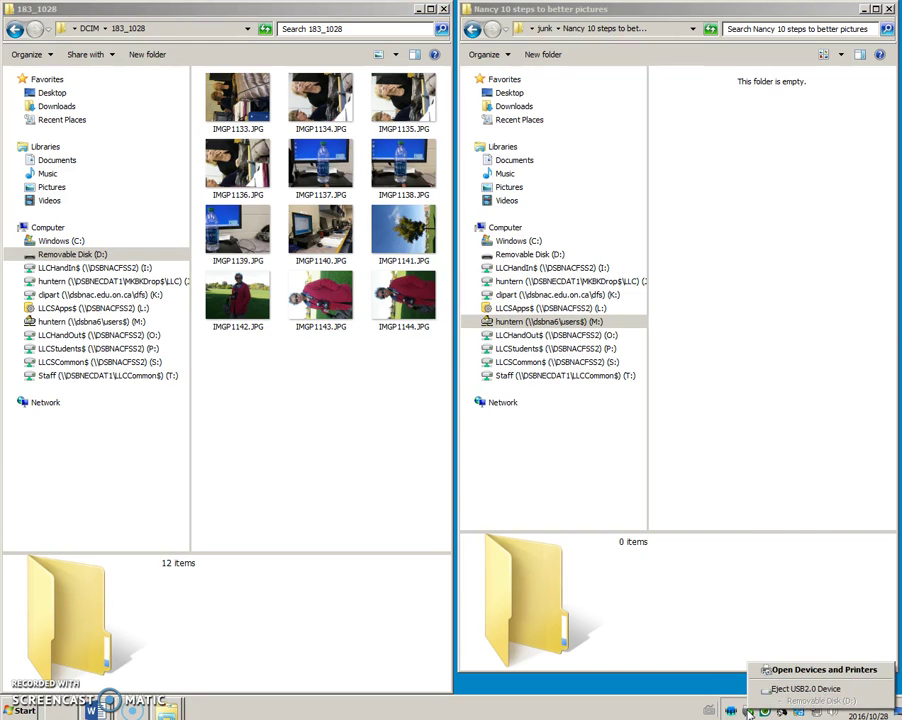
{"action": "mouse_move", "coordinate": [810, 684]}
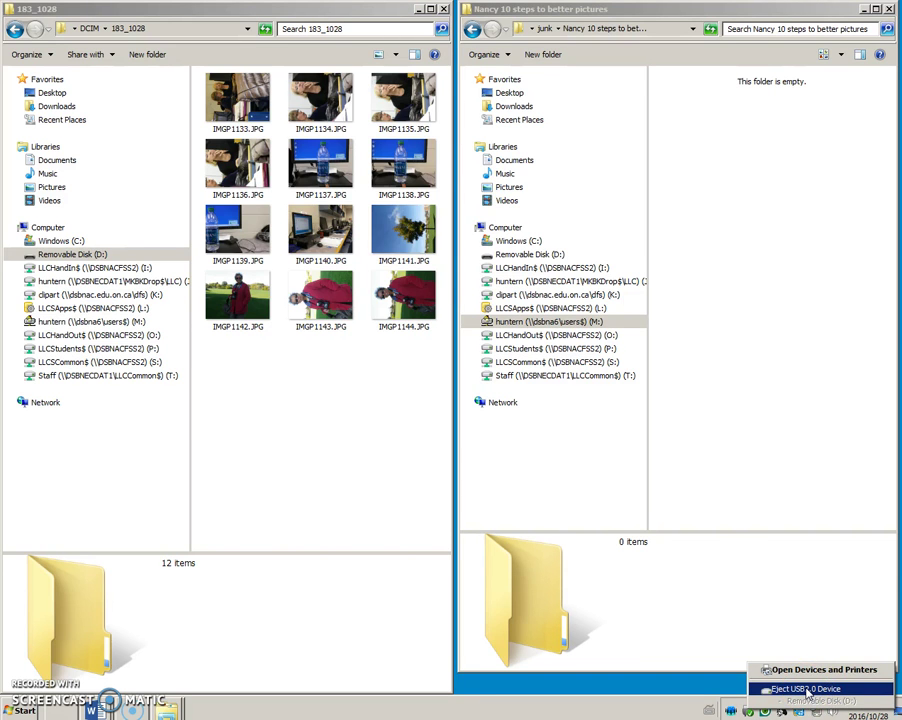
{"action": "left_click", "coordinate": [806, 688]}
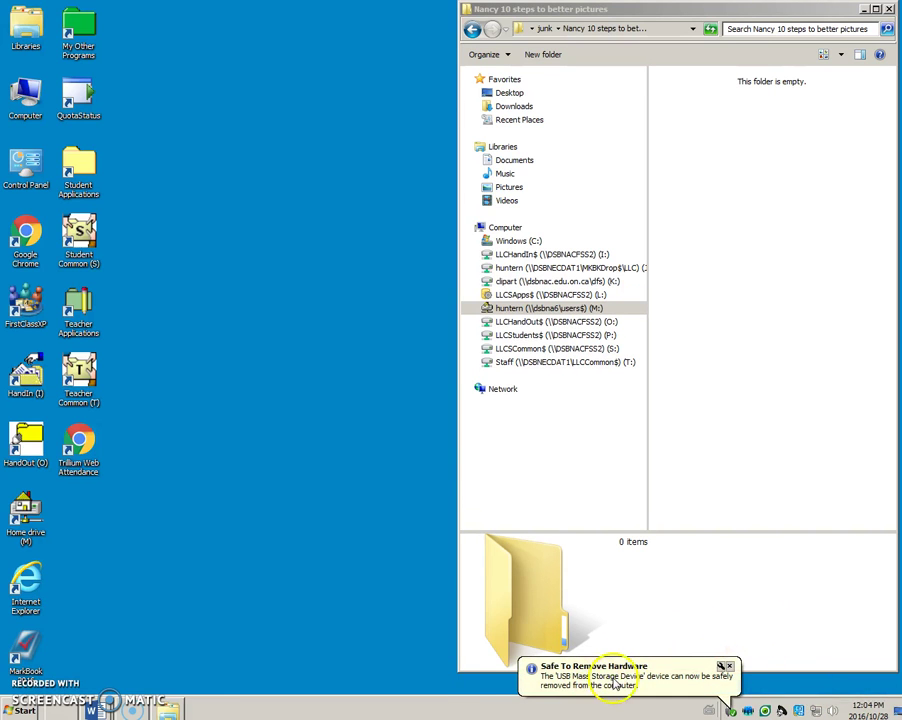
{"action": "mouse_move", "coordinate": [266, 324]}
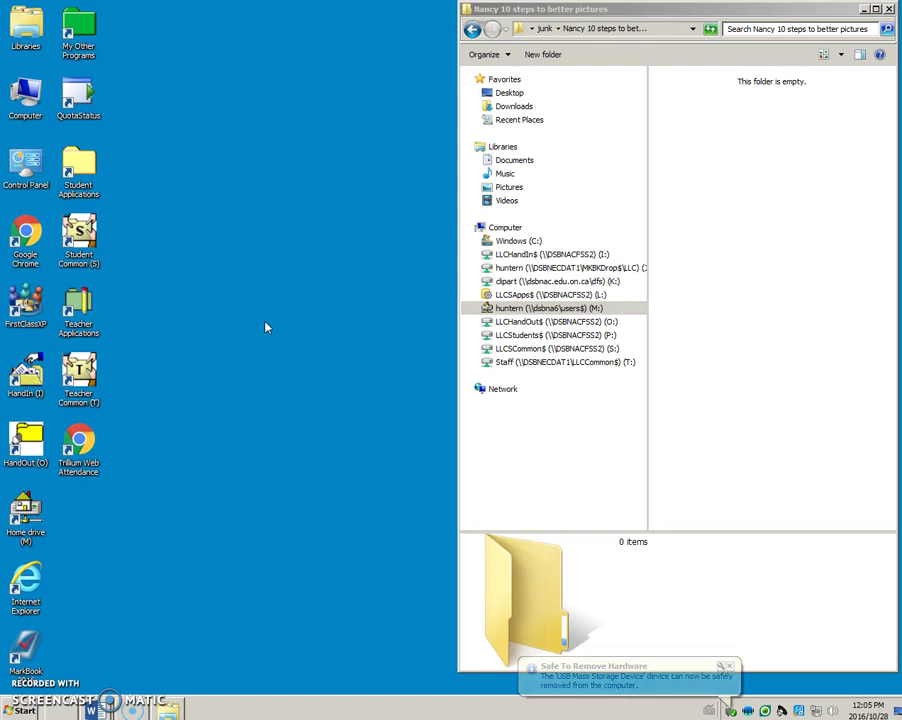
{"action": "left_click", "coordinate": [724, 664]}
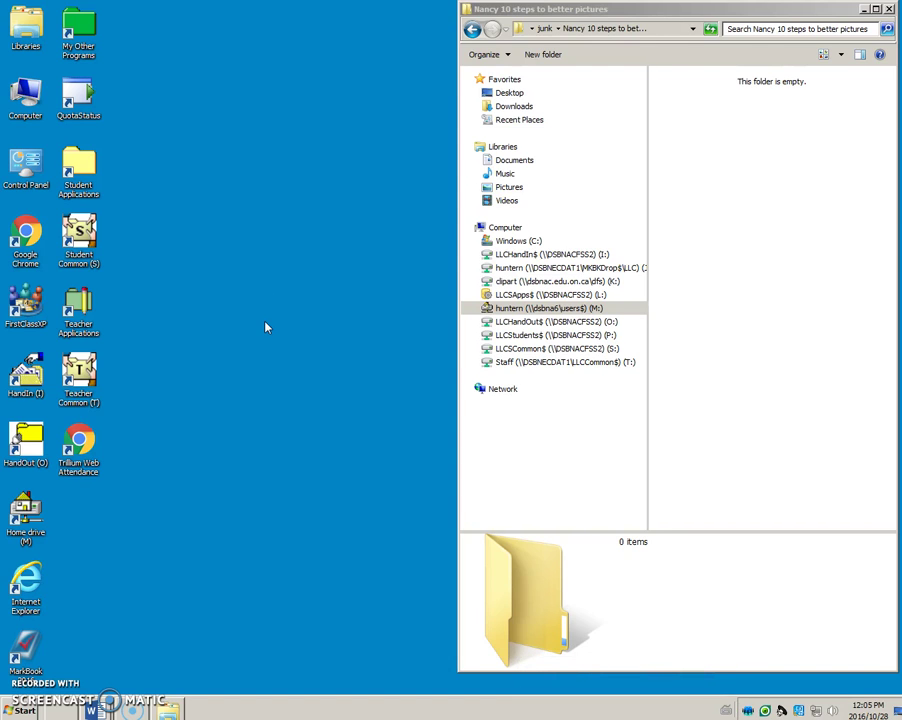